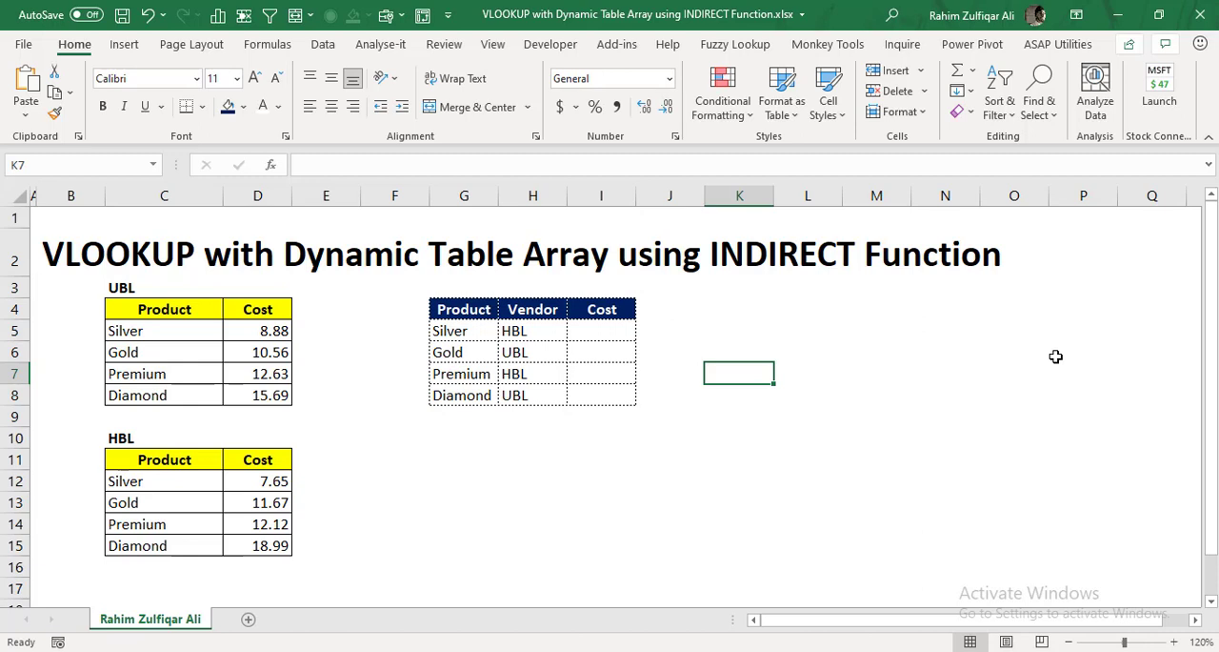
Switch to the Excel Basement YouTube channel and scroll down through its videos.
left_click(740, 330)
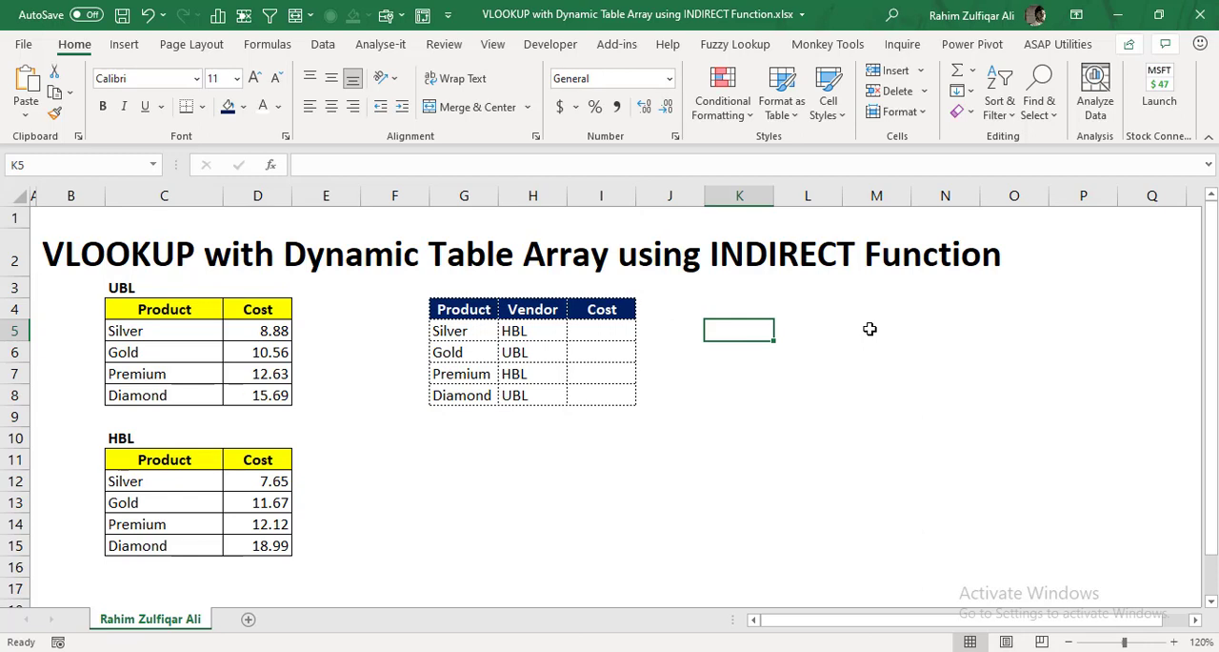
mouse_move(547, 484)
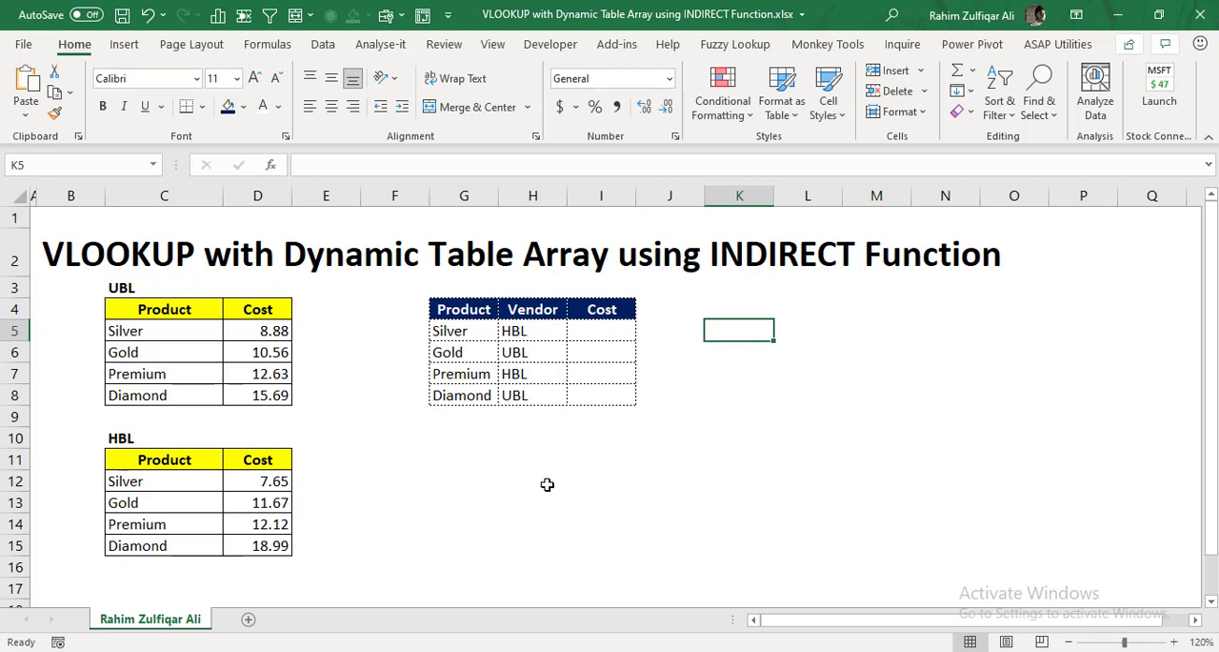
left_click(533, 481)
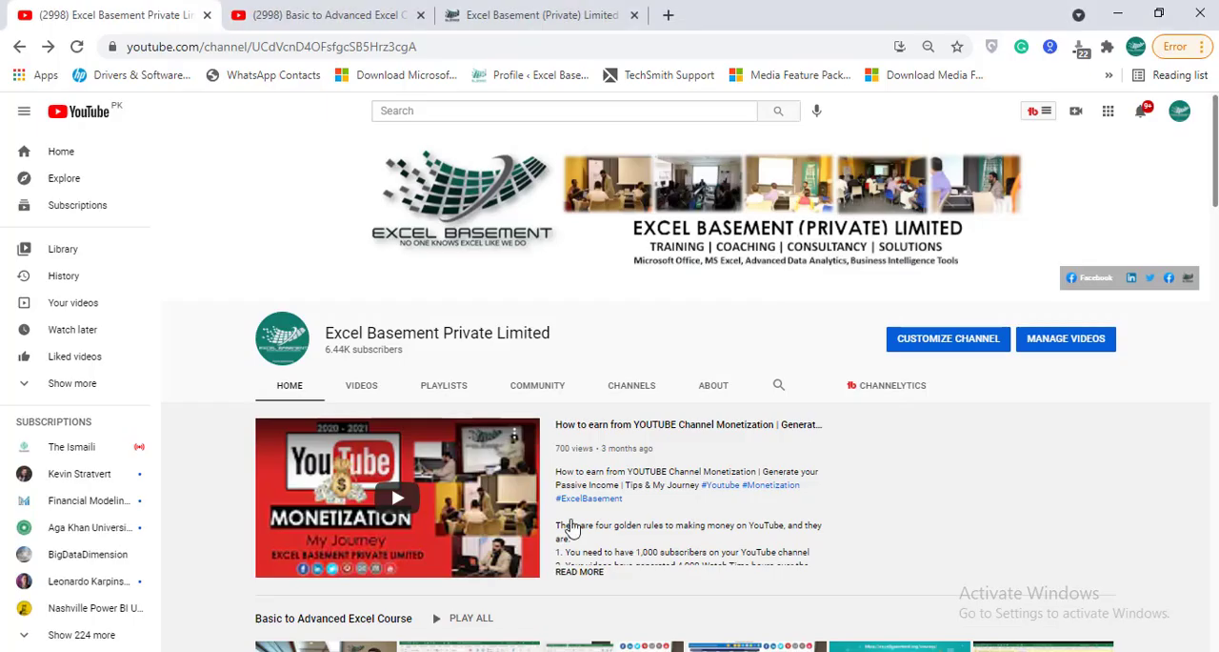
mouse_move(689, 366)
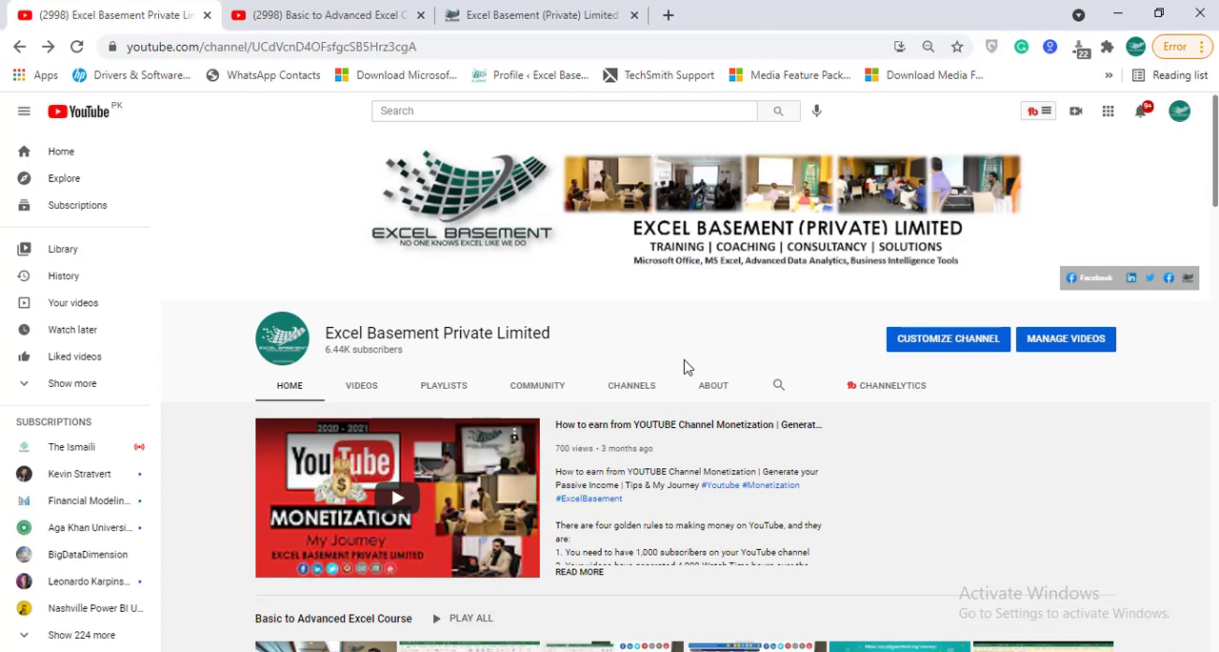
mouse_move(684, 366)
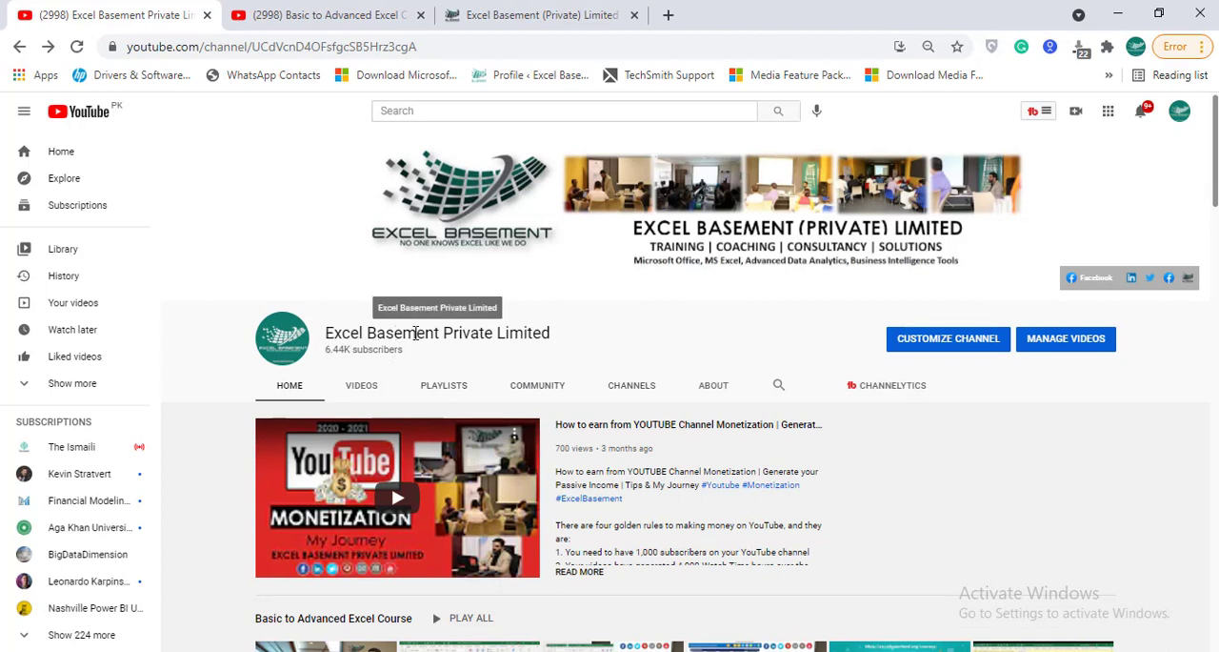
mouse_move(587, 341)
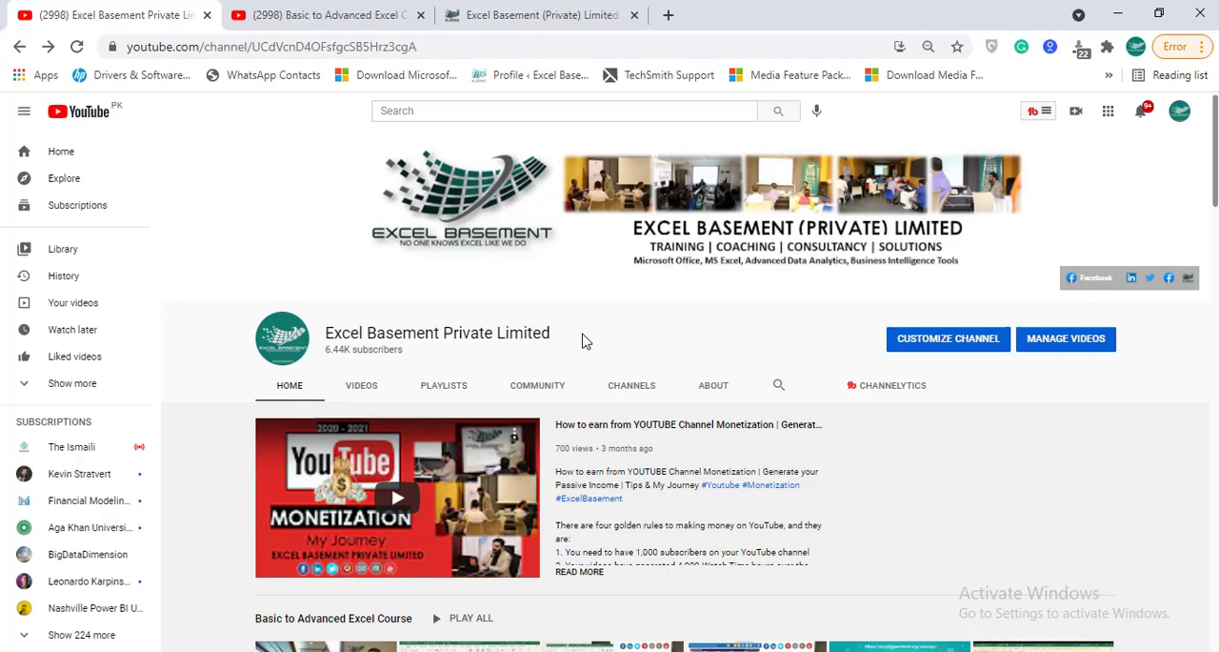
scroll("down", 3)
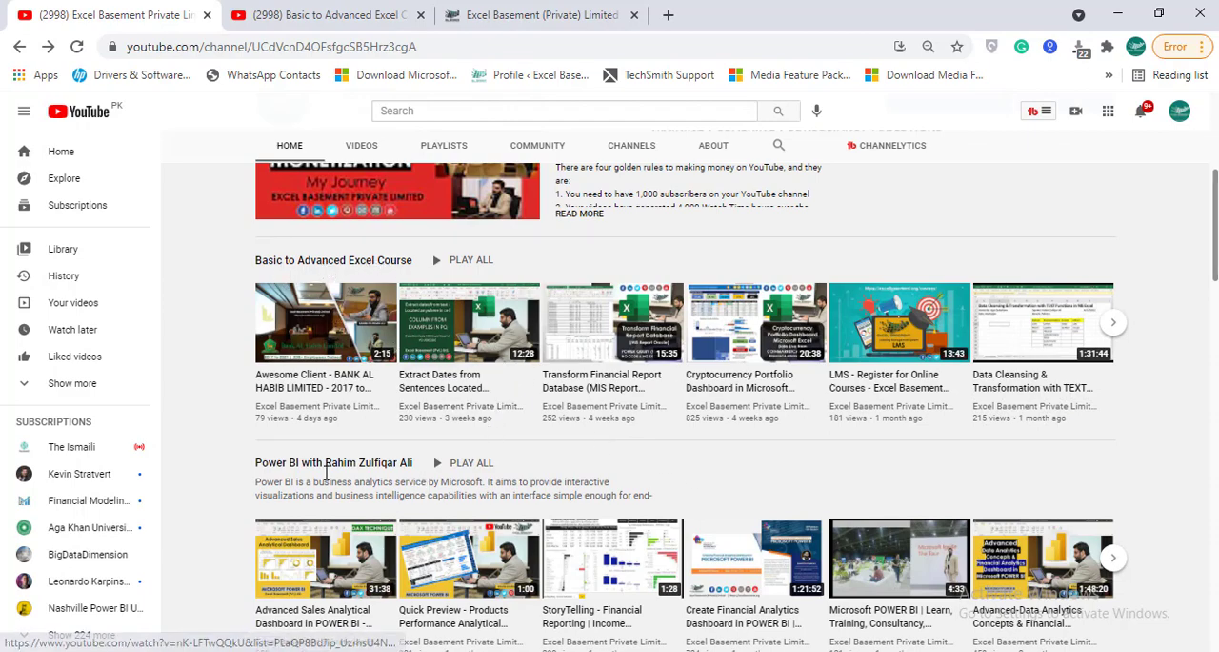
scroll("down", 3)
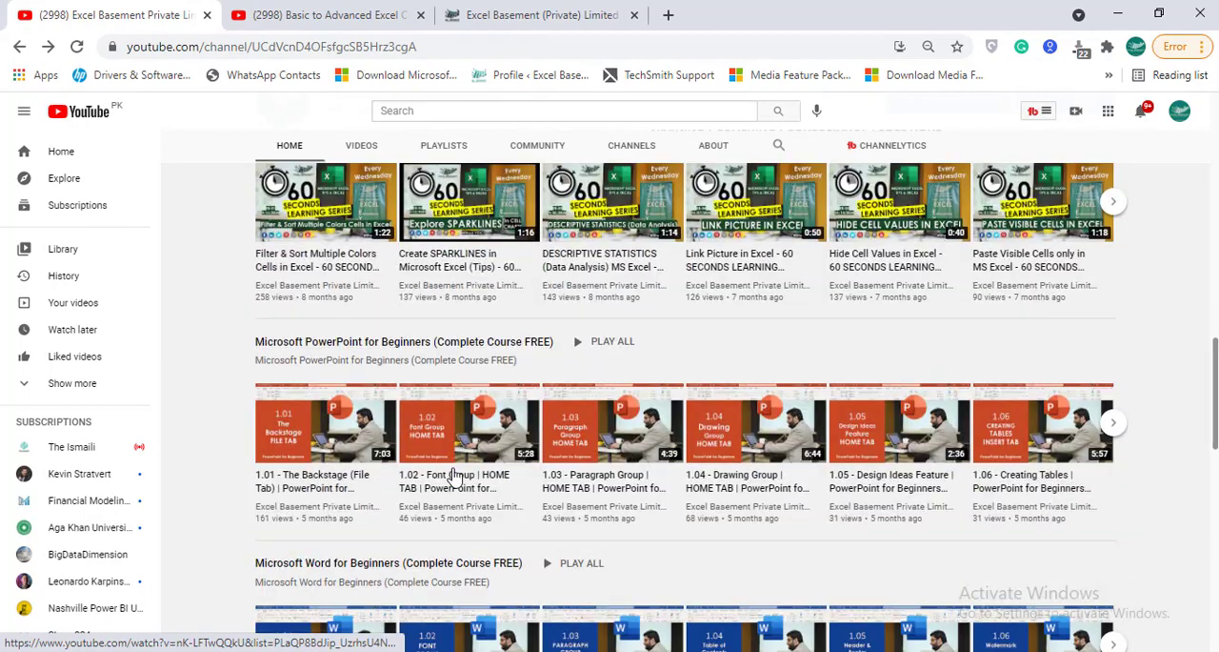
scroll("down", 3)
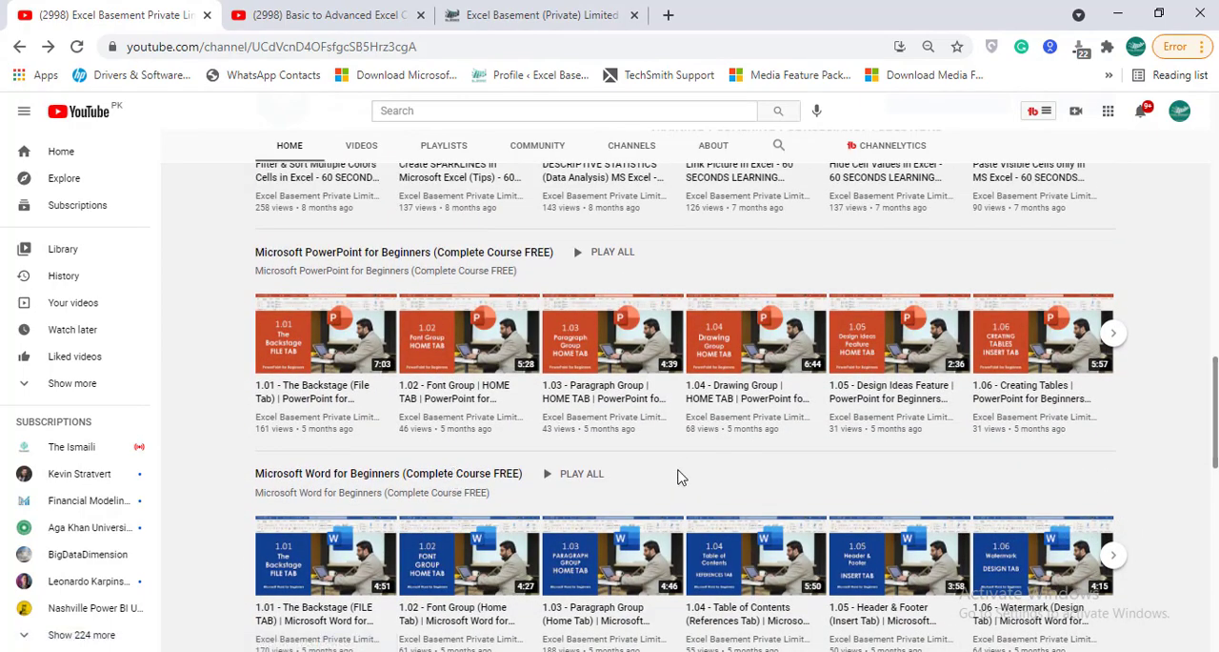
scroll("down", 3)
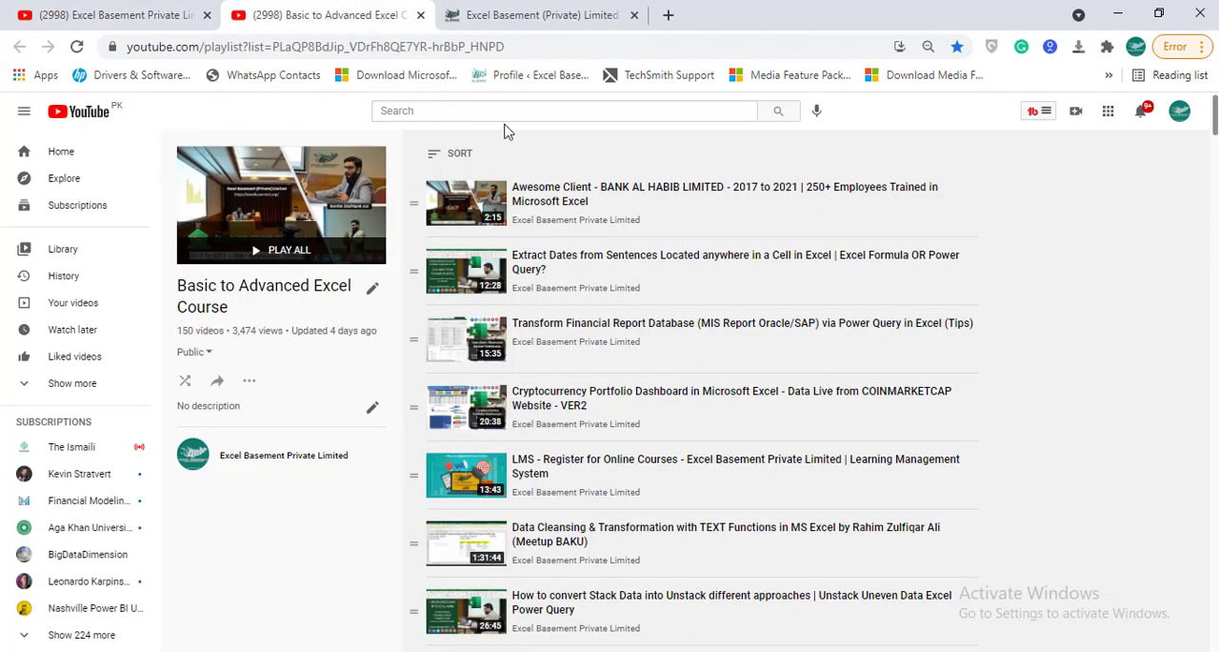
scroll("down", 3)
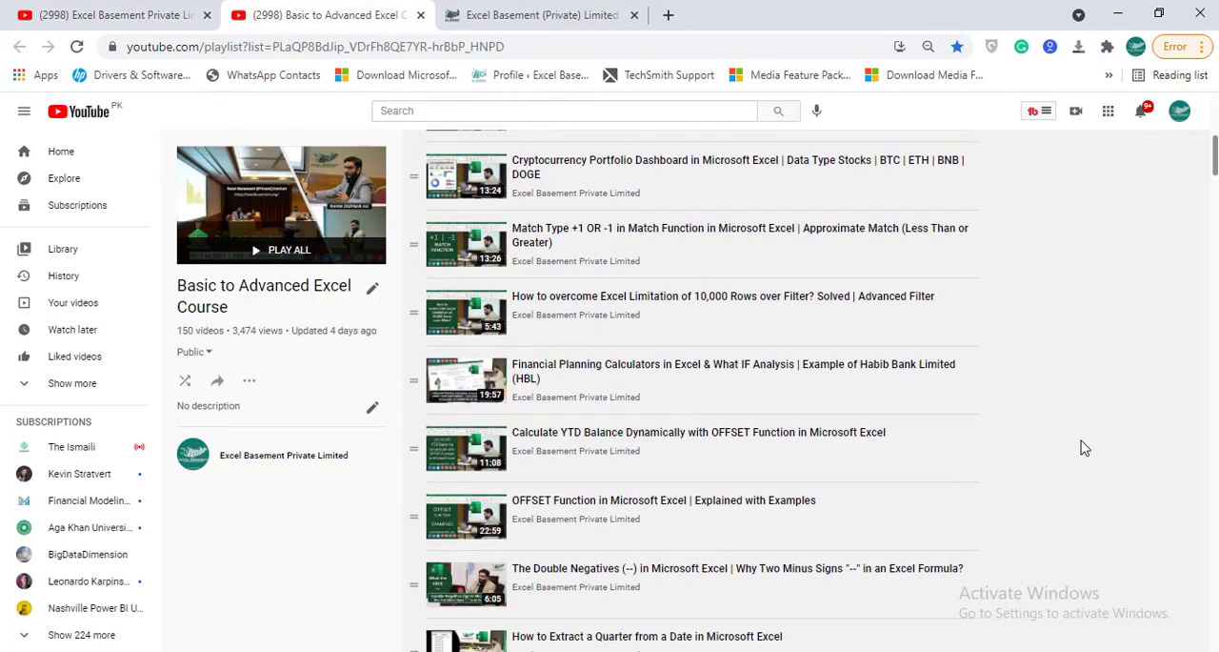
scroll("down", 3)
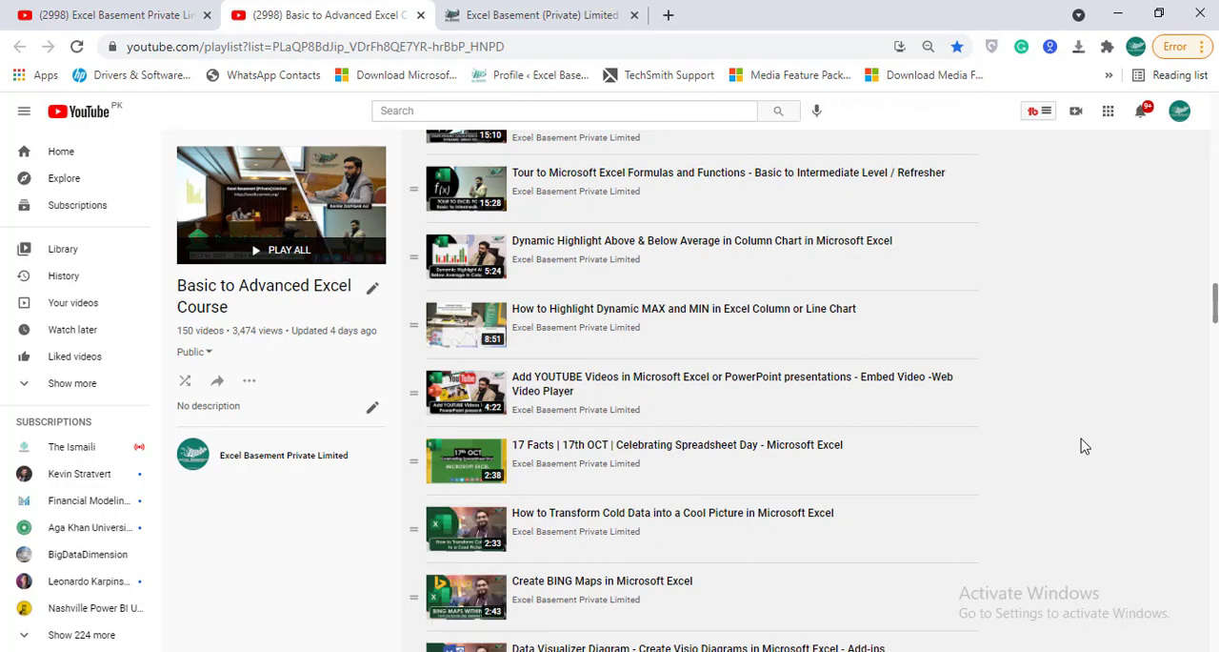
Continue scrolling the channel page down to the Basic to Advanced Excel Course playlist.
scroll("down", 3)
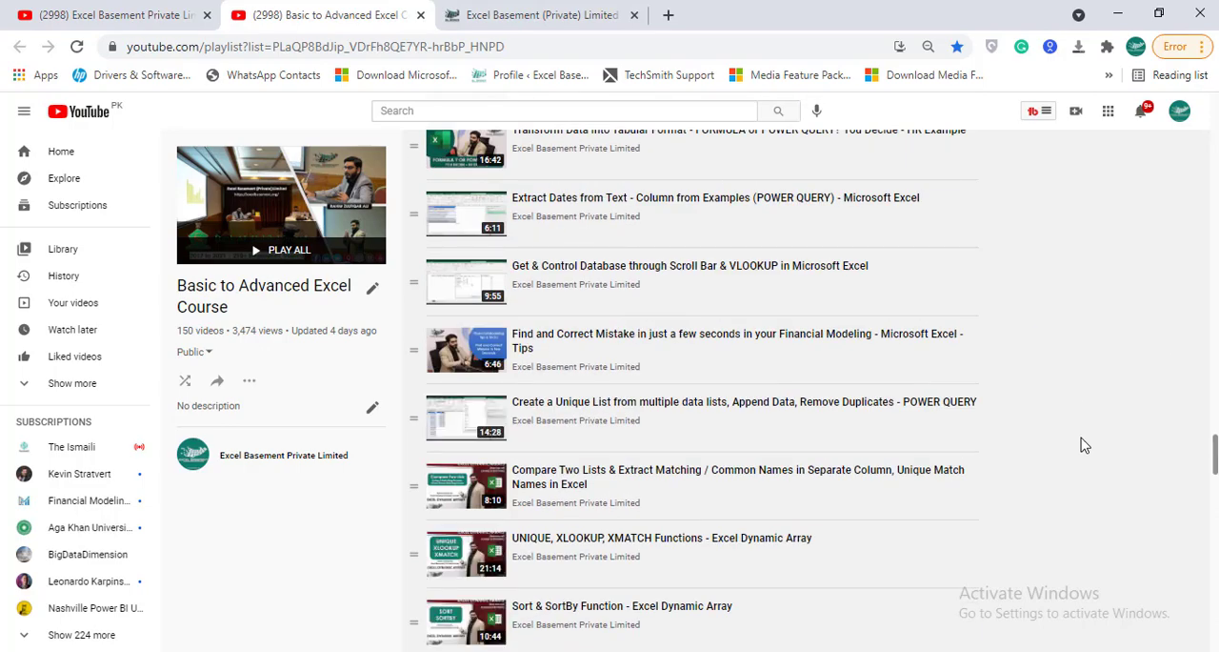
scroll("down", 3)
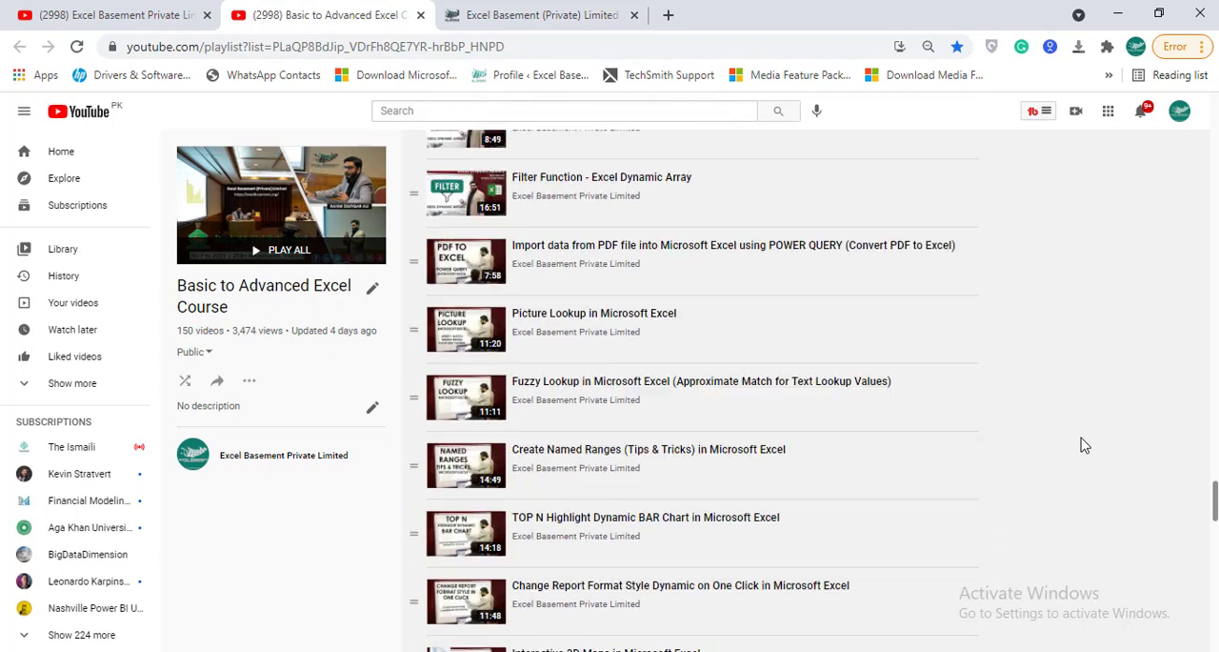
scroll("down", 3)
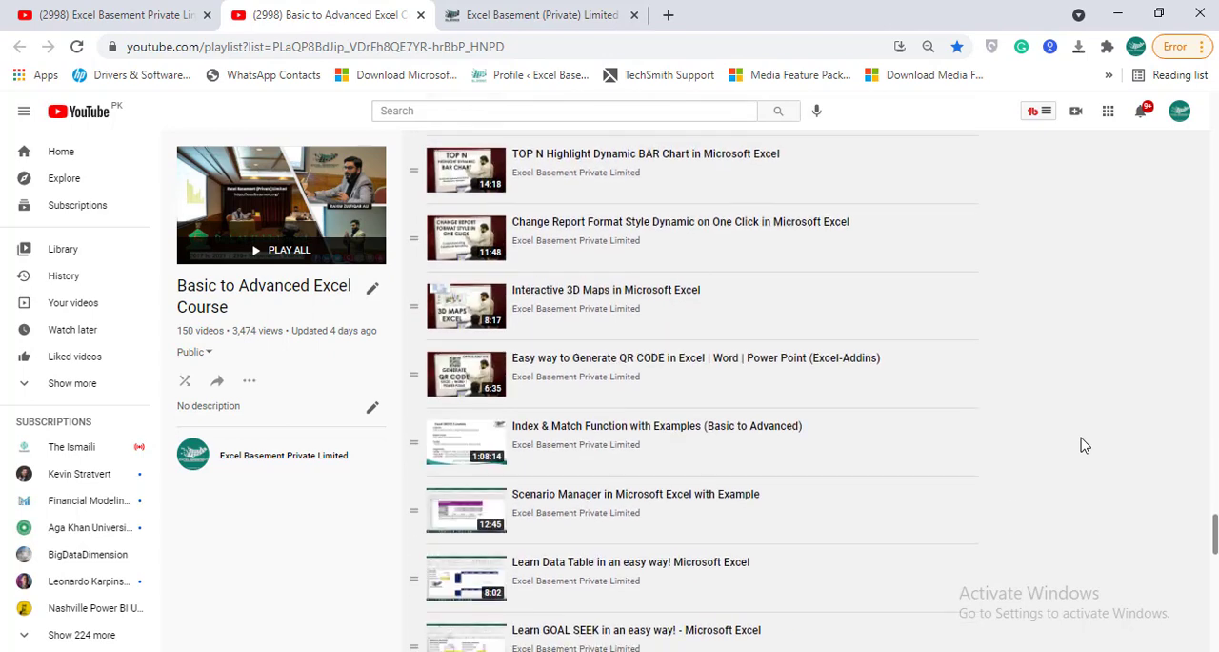
scroll("down", 3)
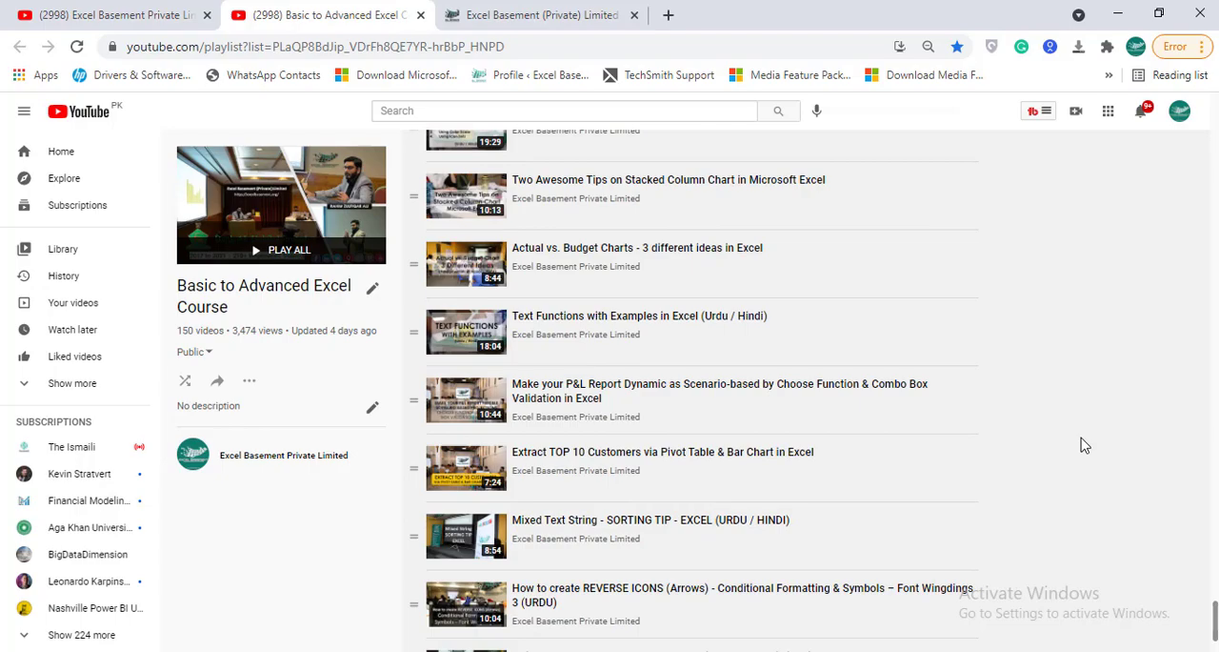
scroll("down", 3)
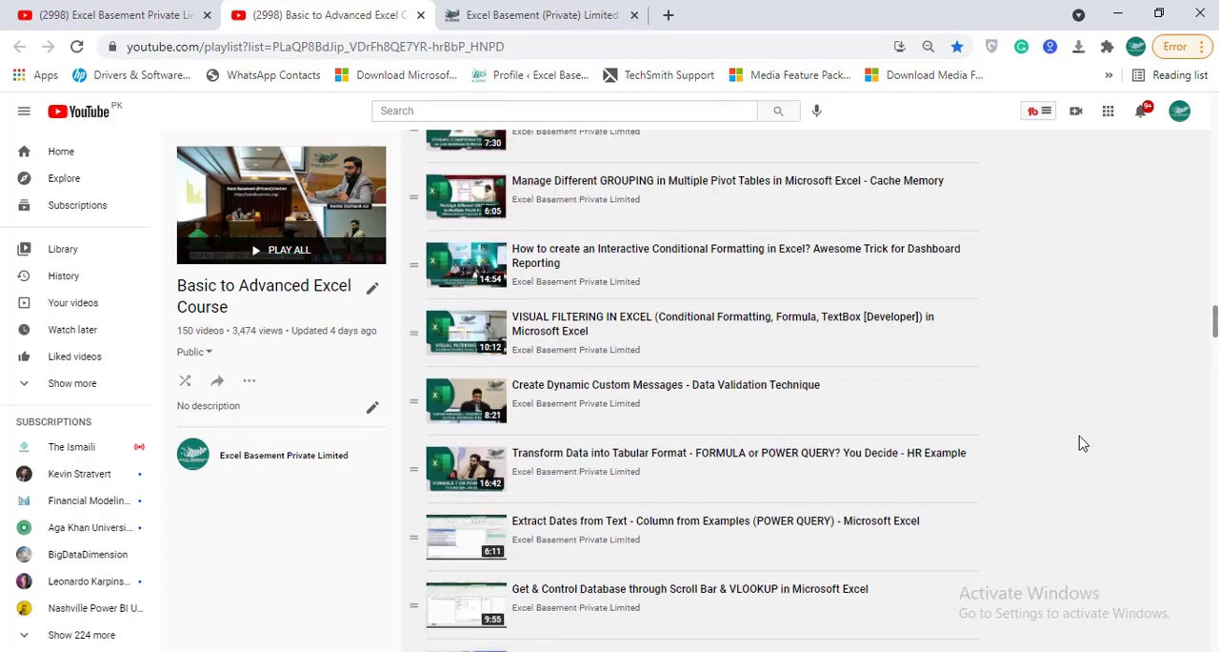
scroll("down", 3)
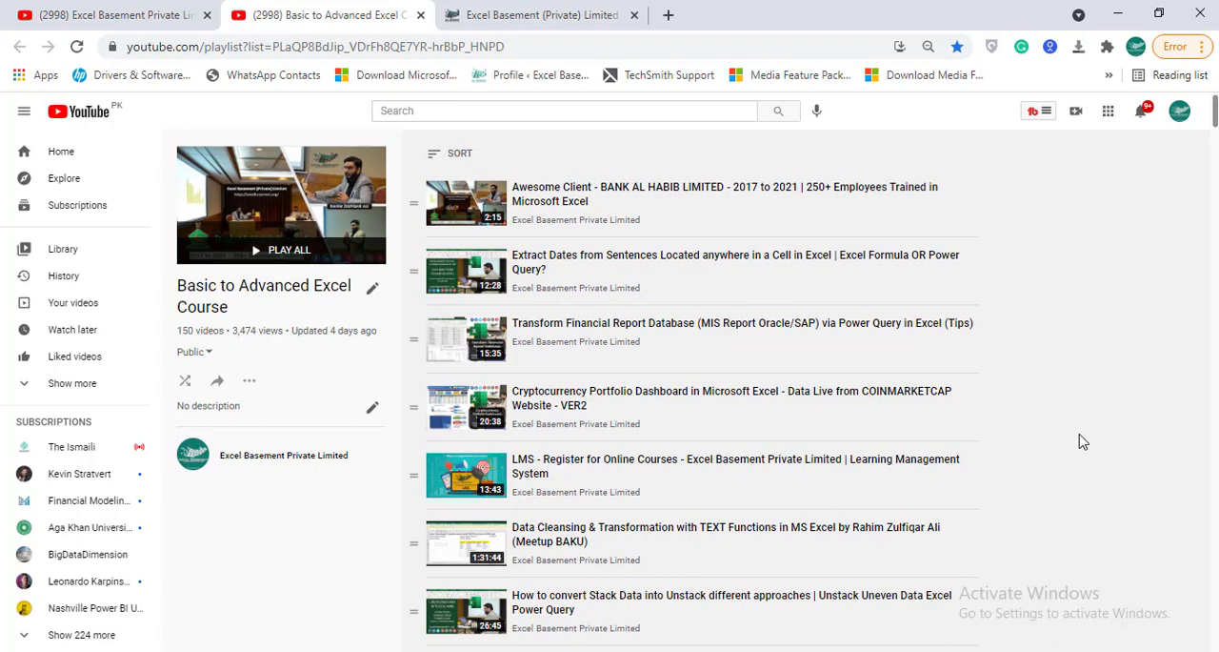
Bring up the Excel Basement website home page in its browser tab.
left_click(541, 15)
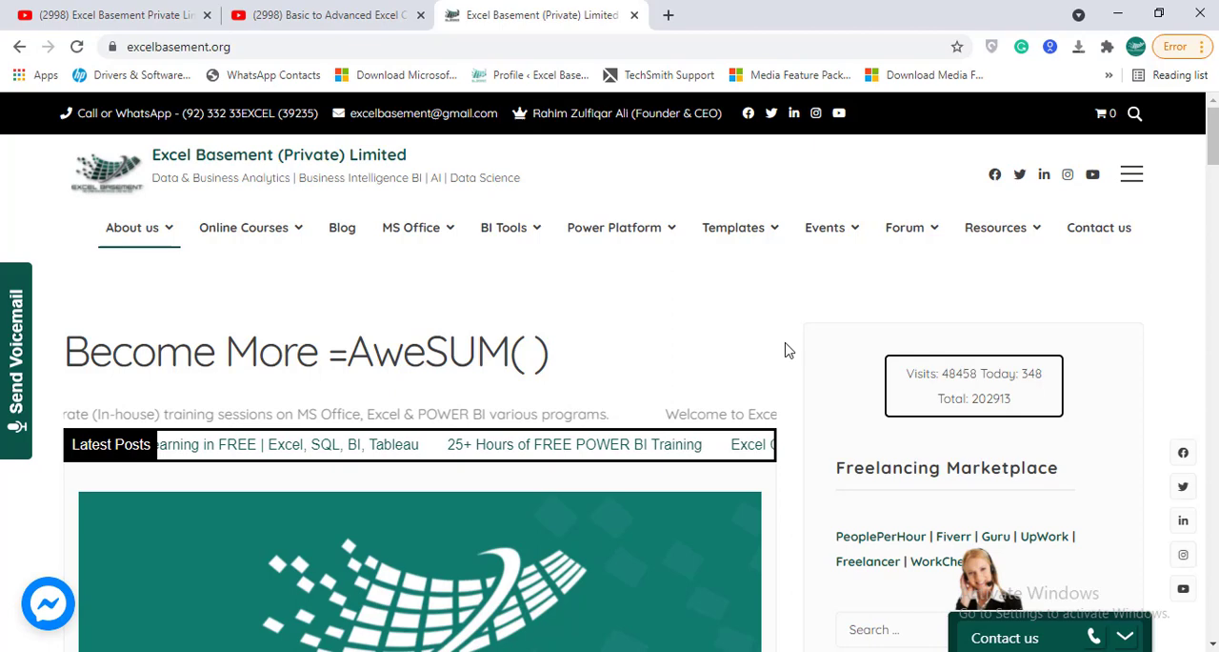
mouse_move(244, 226)
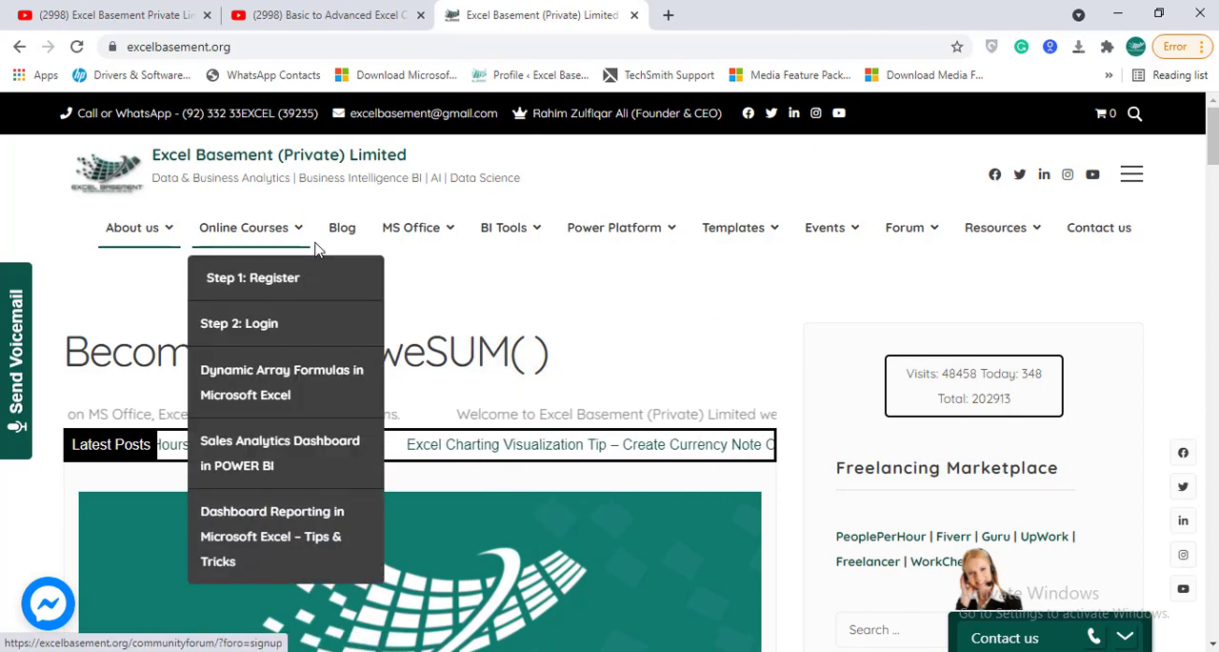
mouse_move(341, 226)
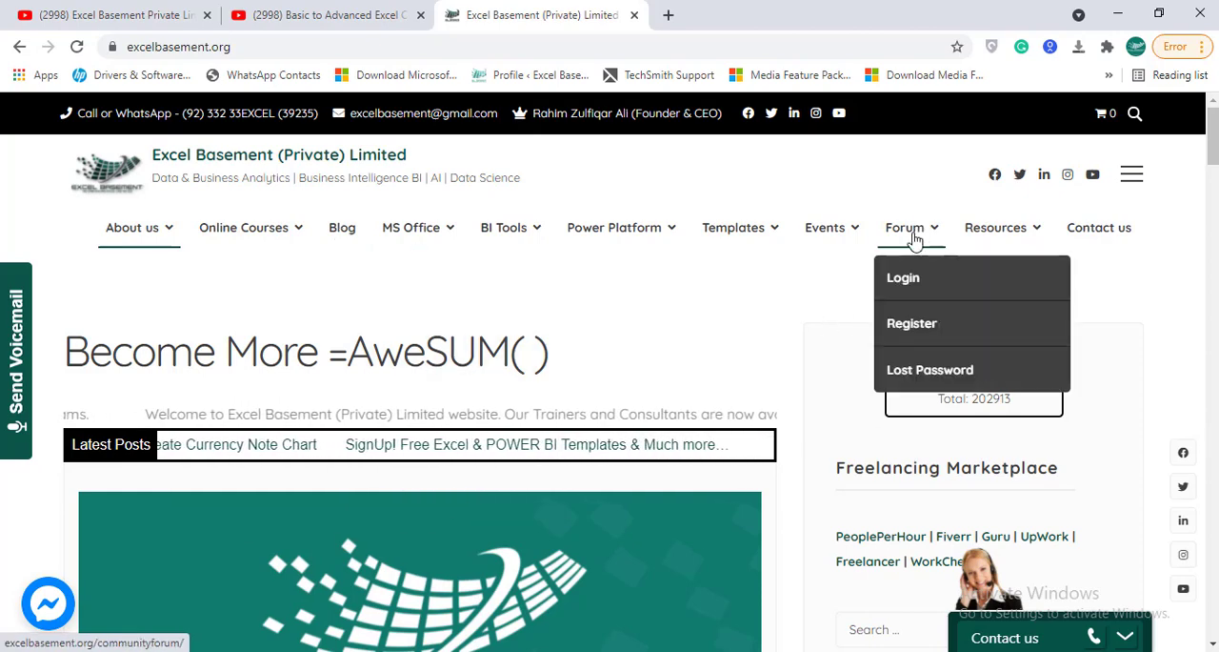
mouse_move(1114, 45)
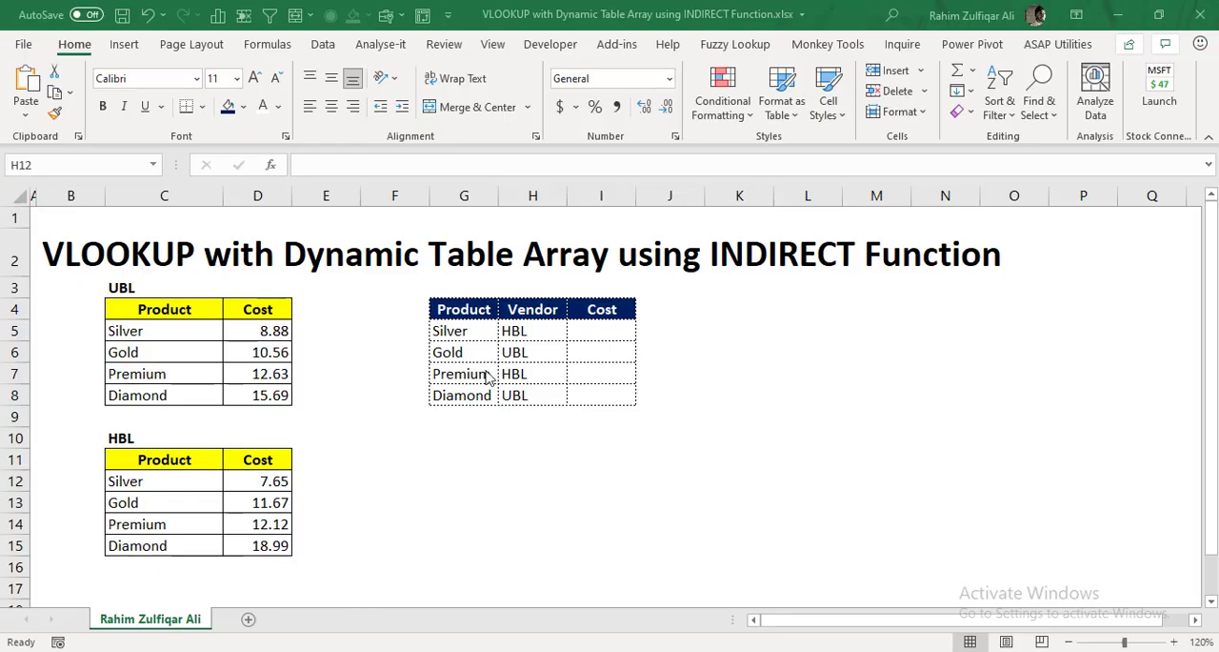
left_click(808, 351)
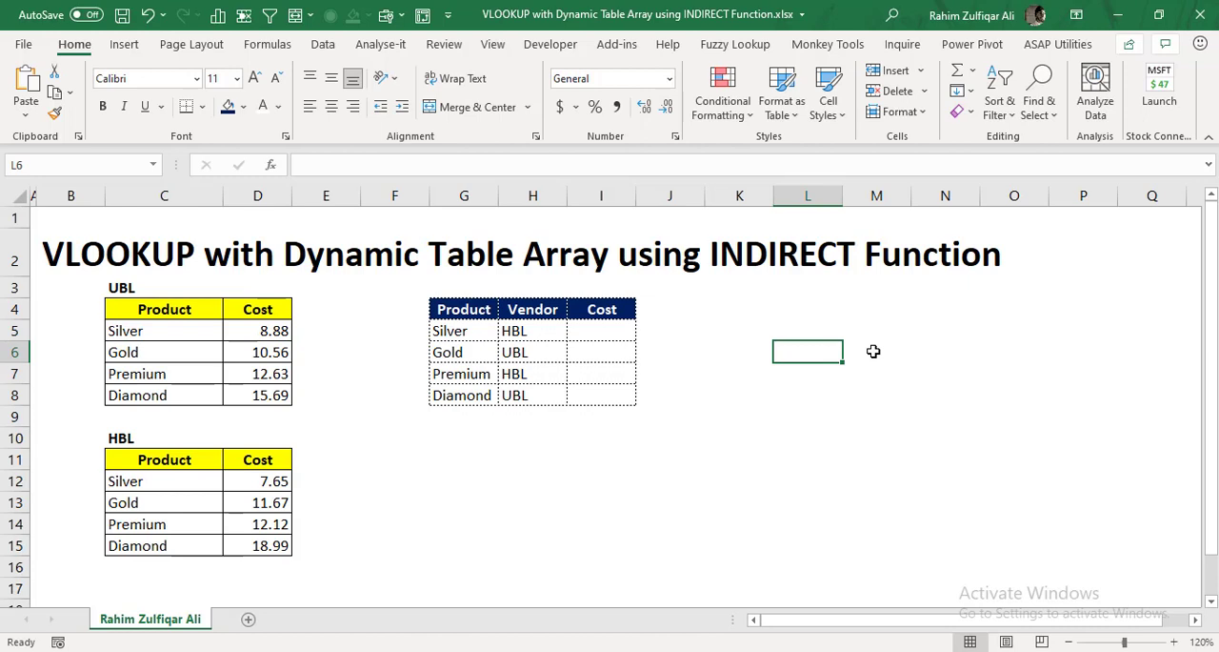
mouse_move(469, 276)
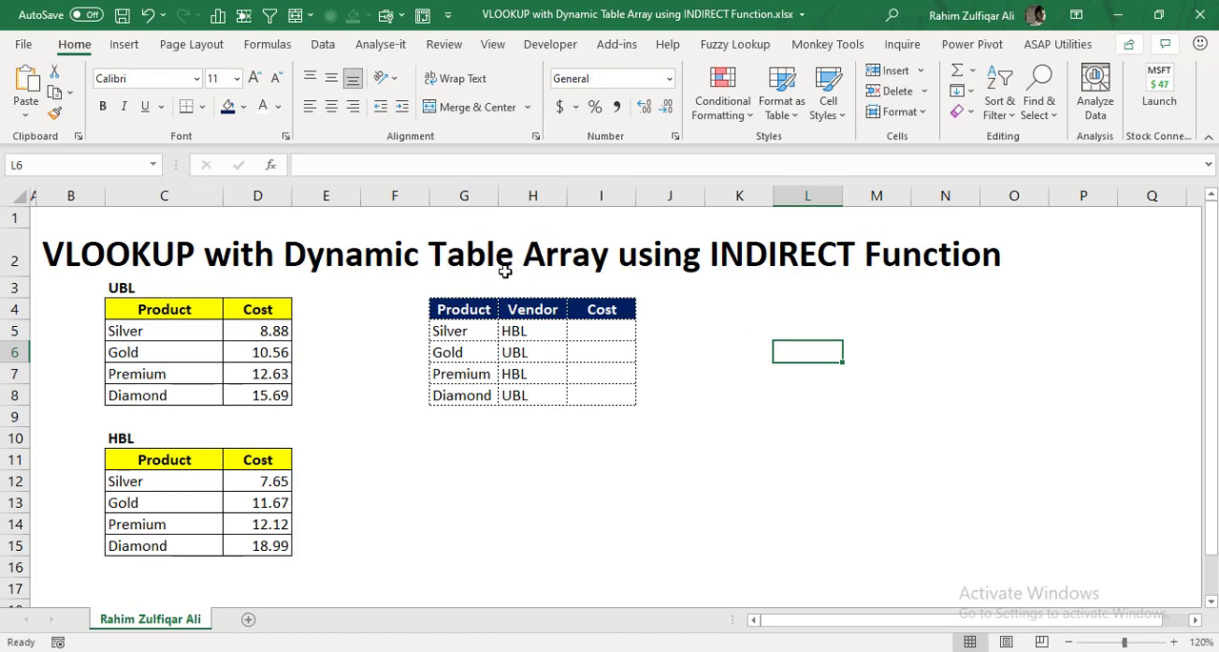
mouse_move(378, 263)
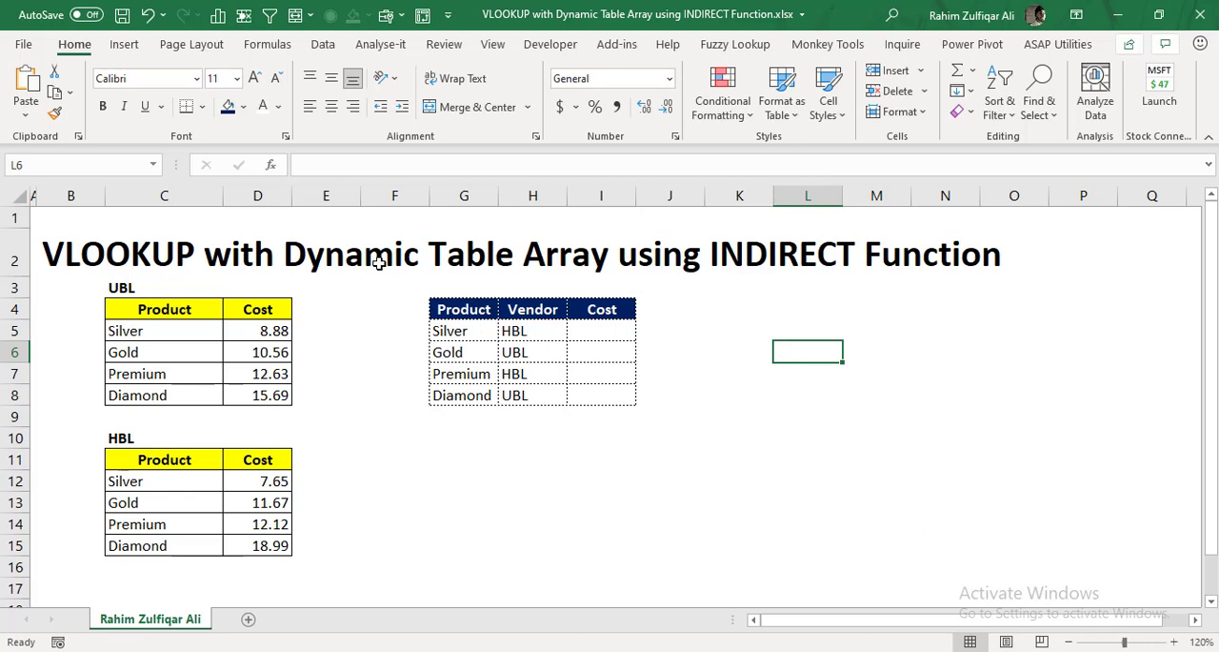
mouse_move(598, 343)
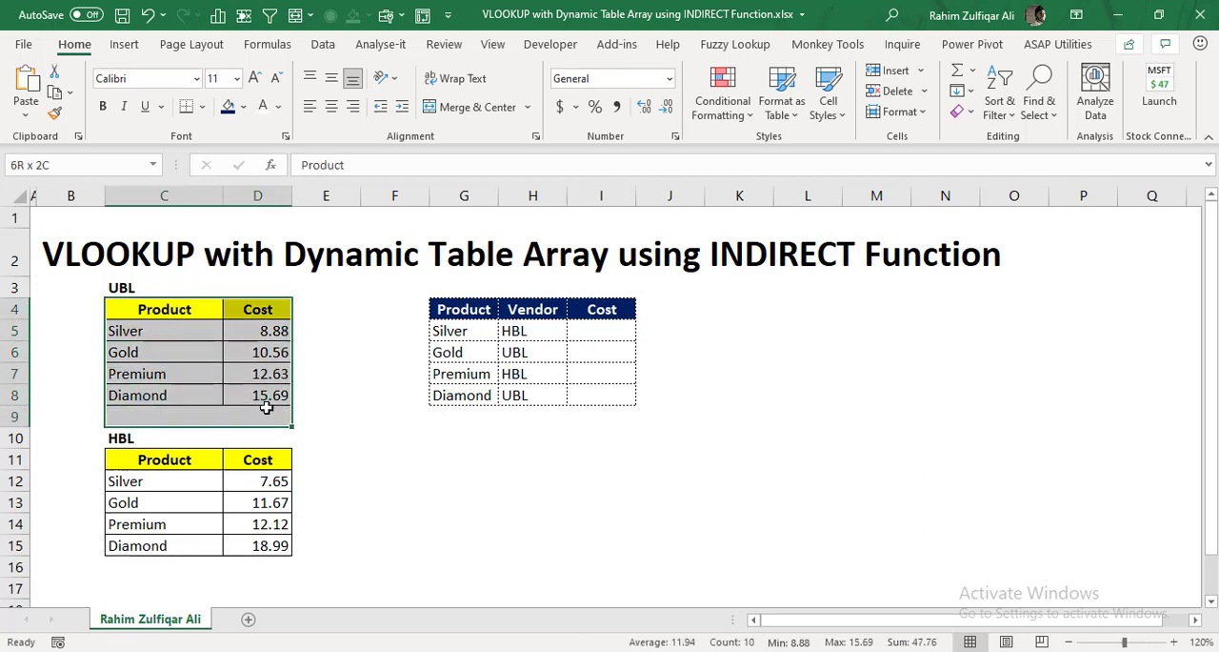
left_click(164, 309)
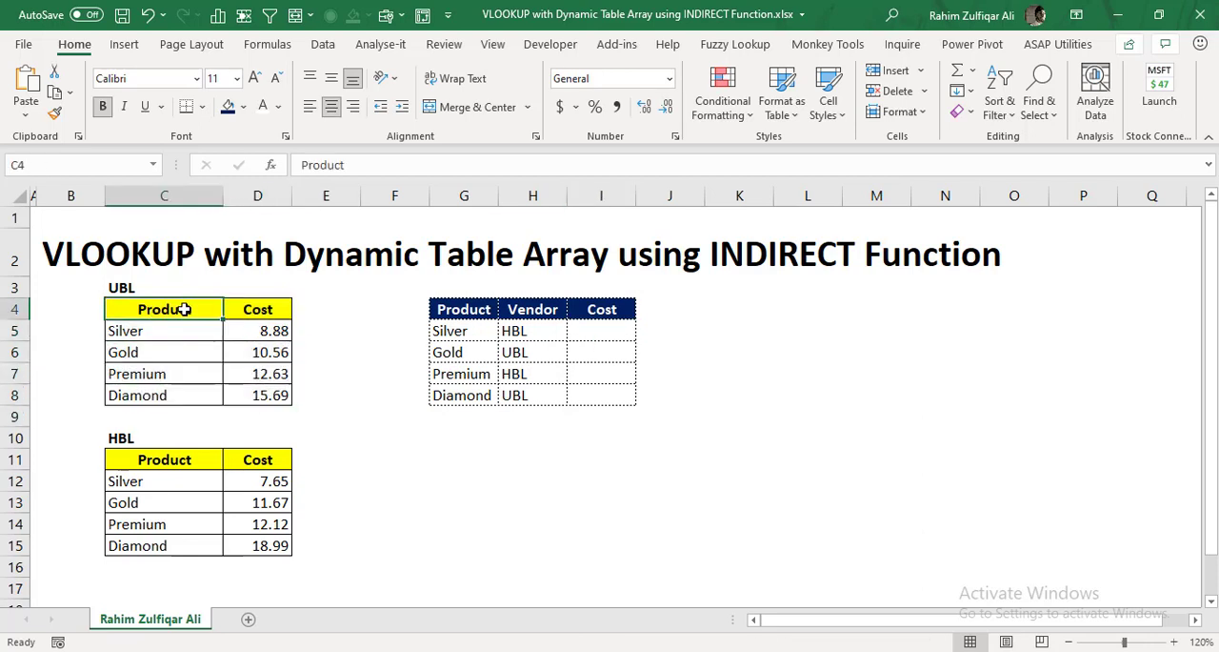
left_click(163, 373)
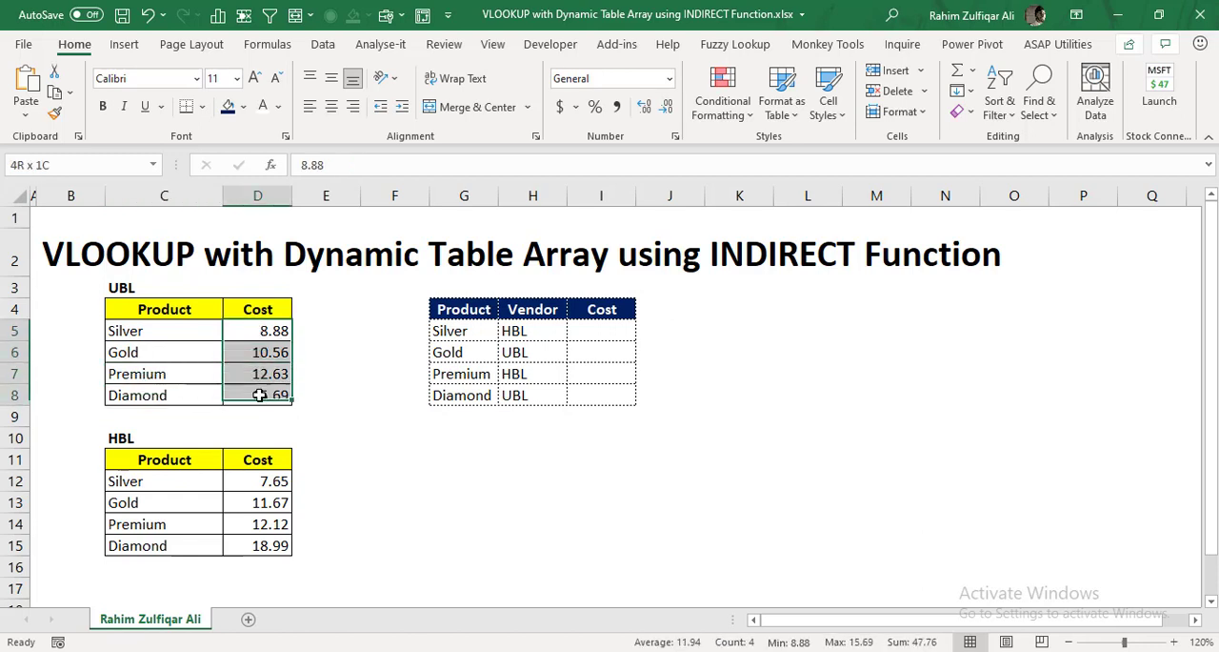
left_click(257, 374)
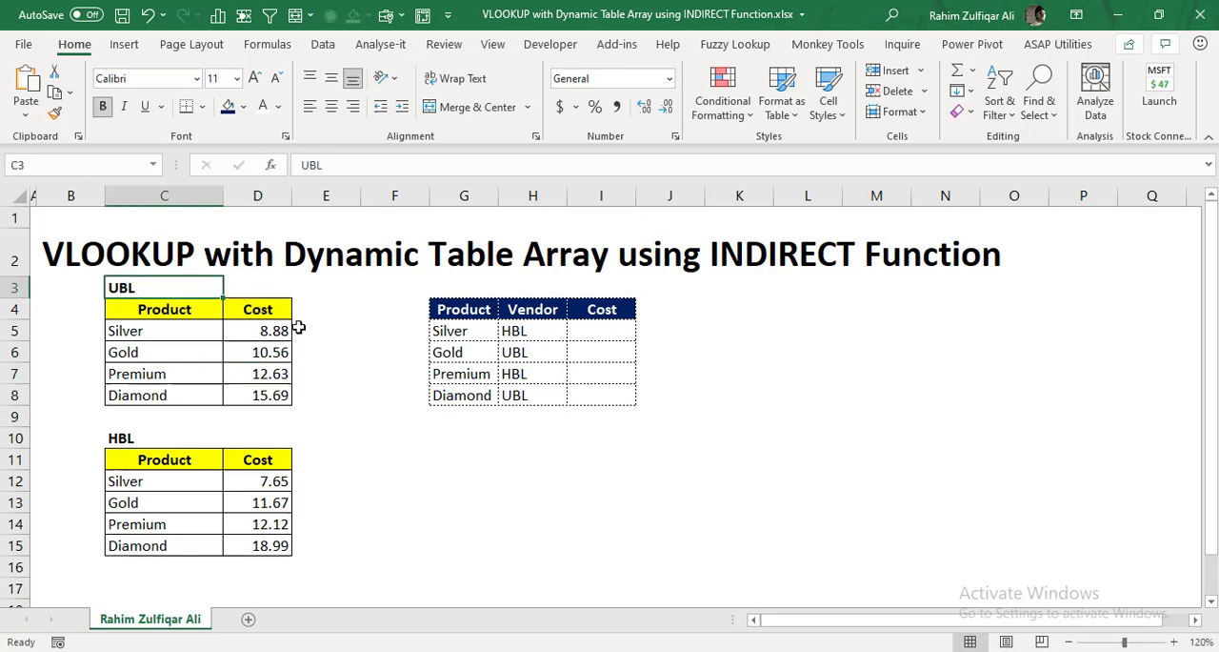
mouse_move(192, 489)
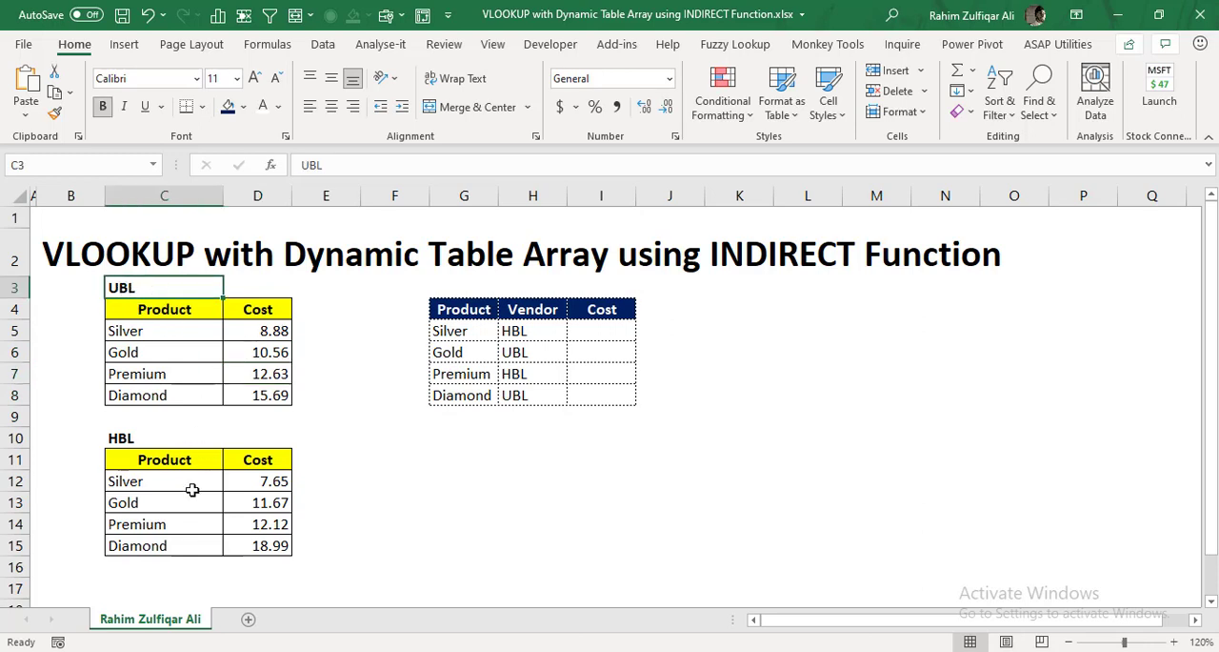
left_click(164, 459)
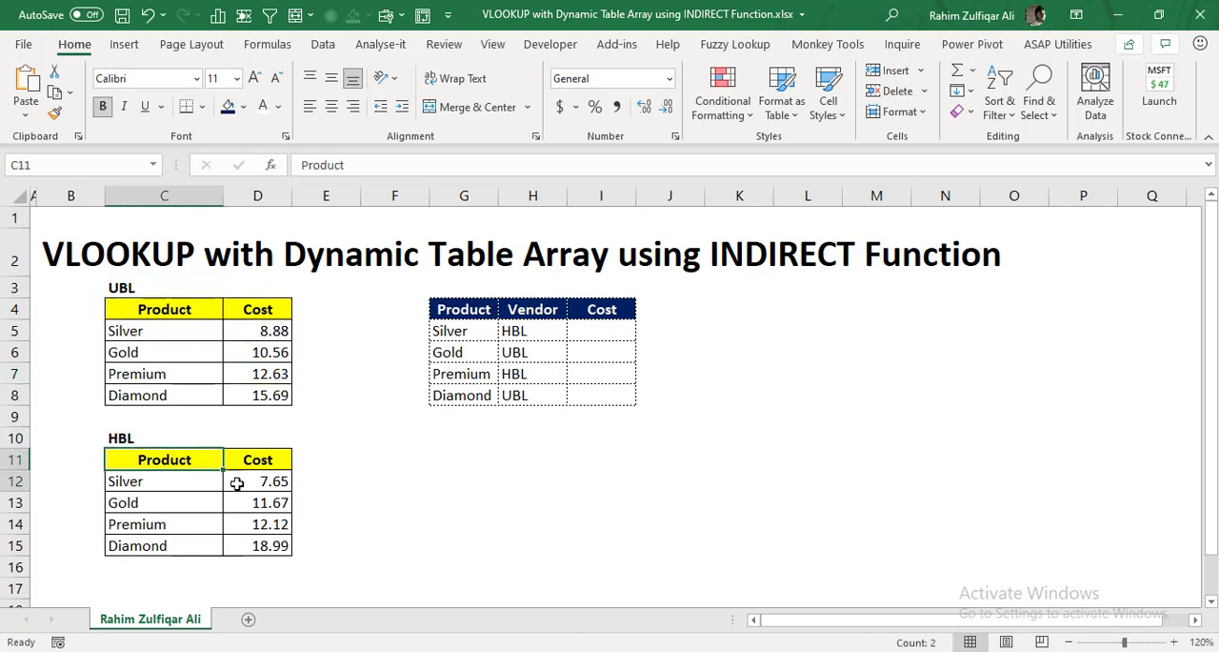
left_click(163, 438)
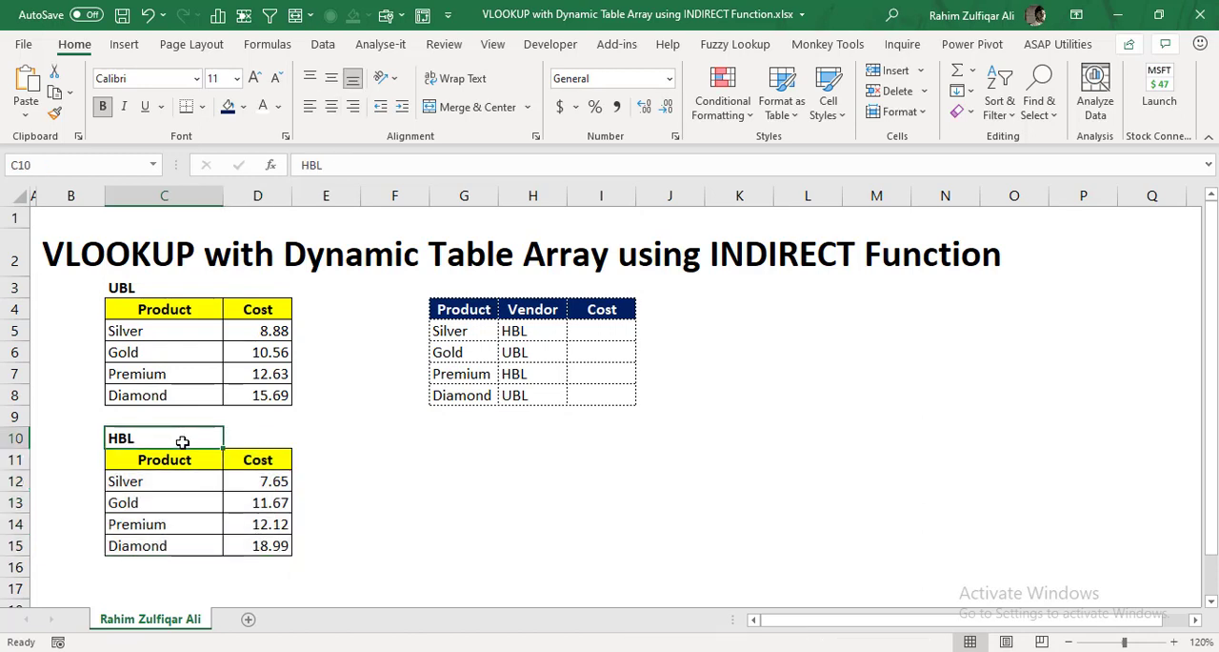
mouse_move(181, 510)
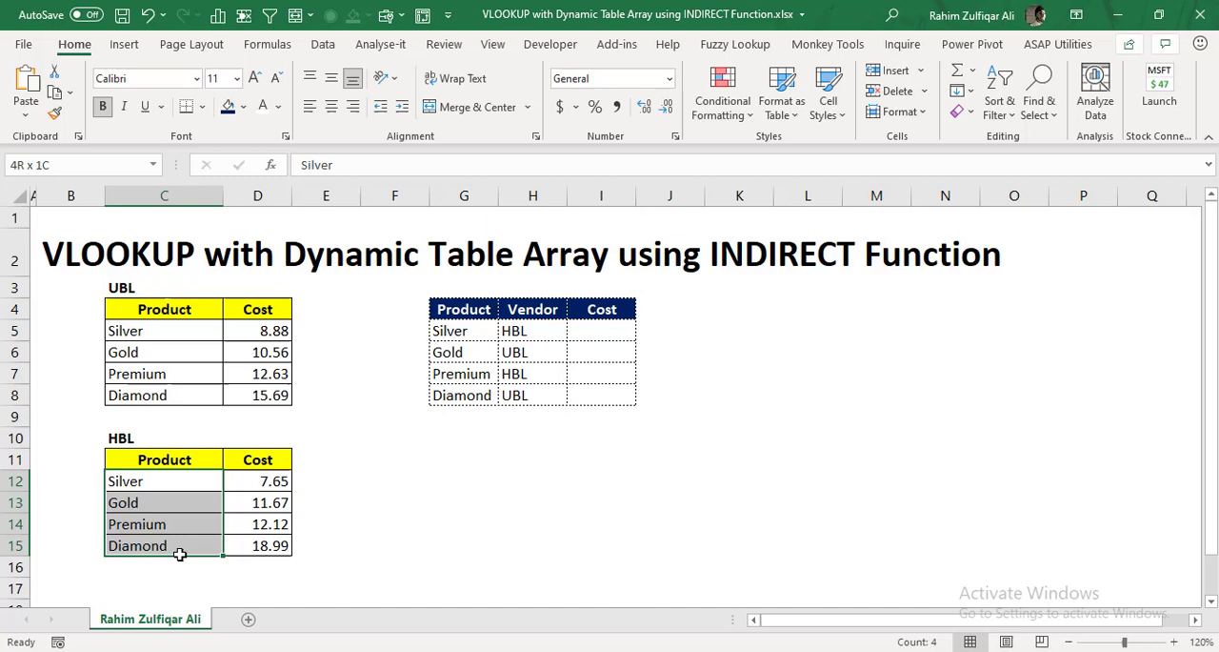
left_click(257, 524)
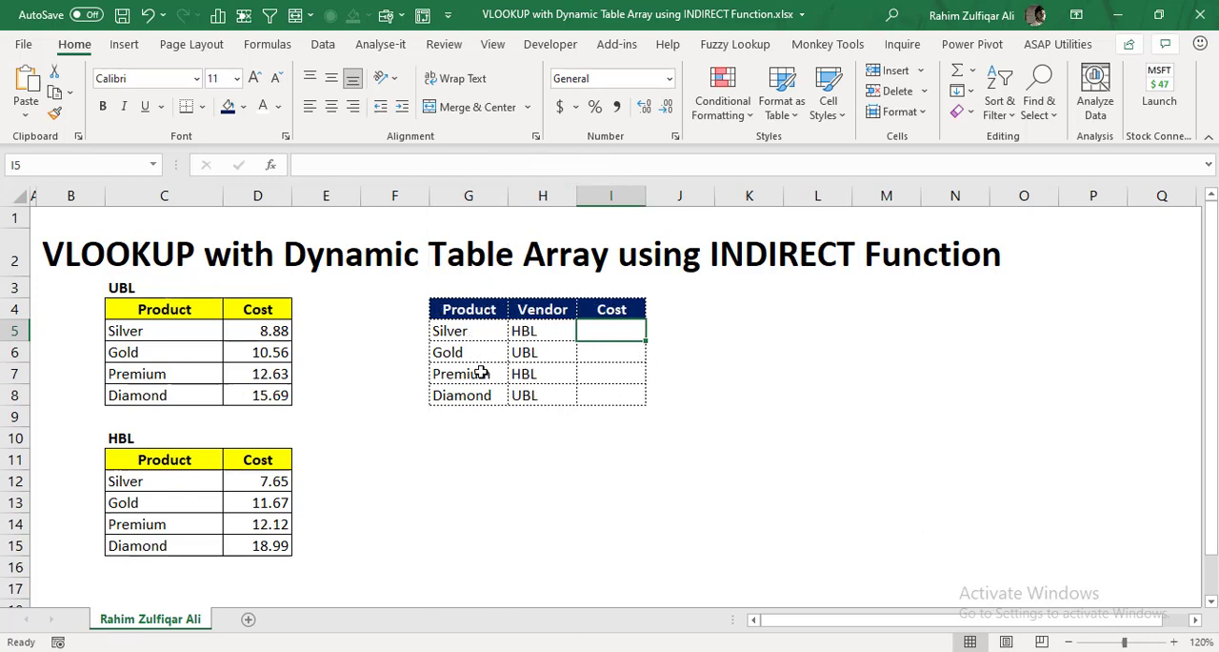
mouse_move(301, 507)
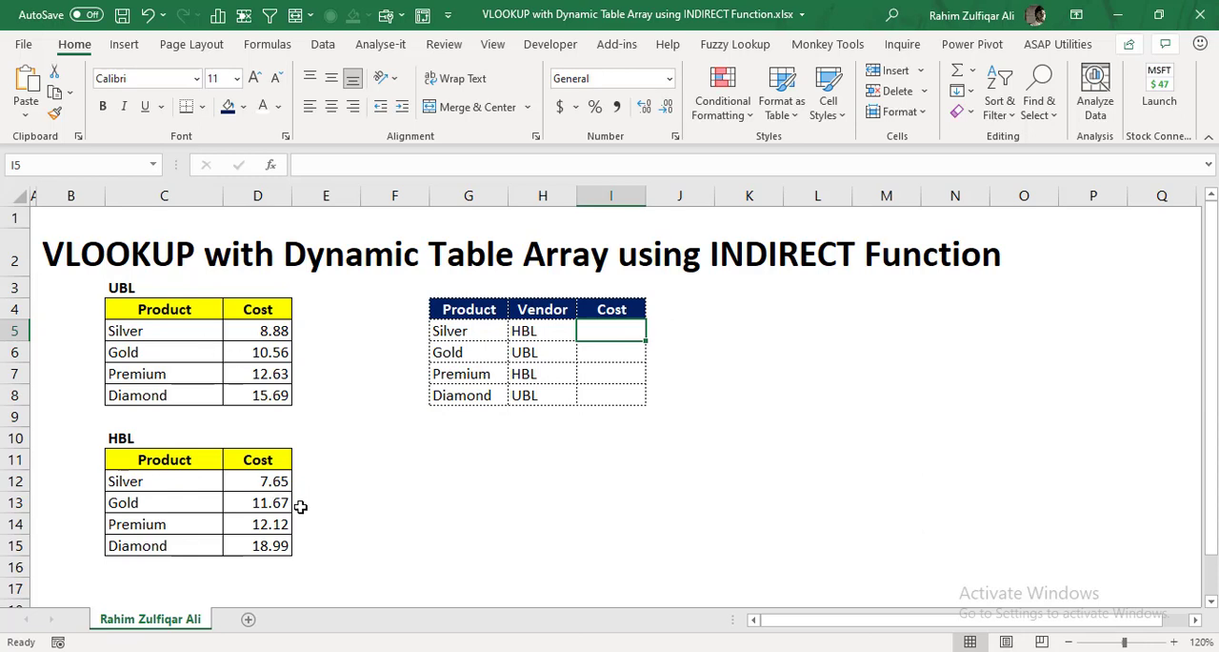
mouse_move(250, 365)
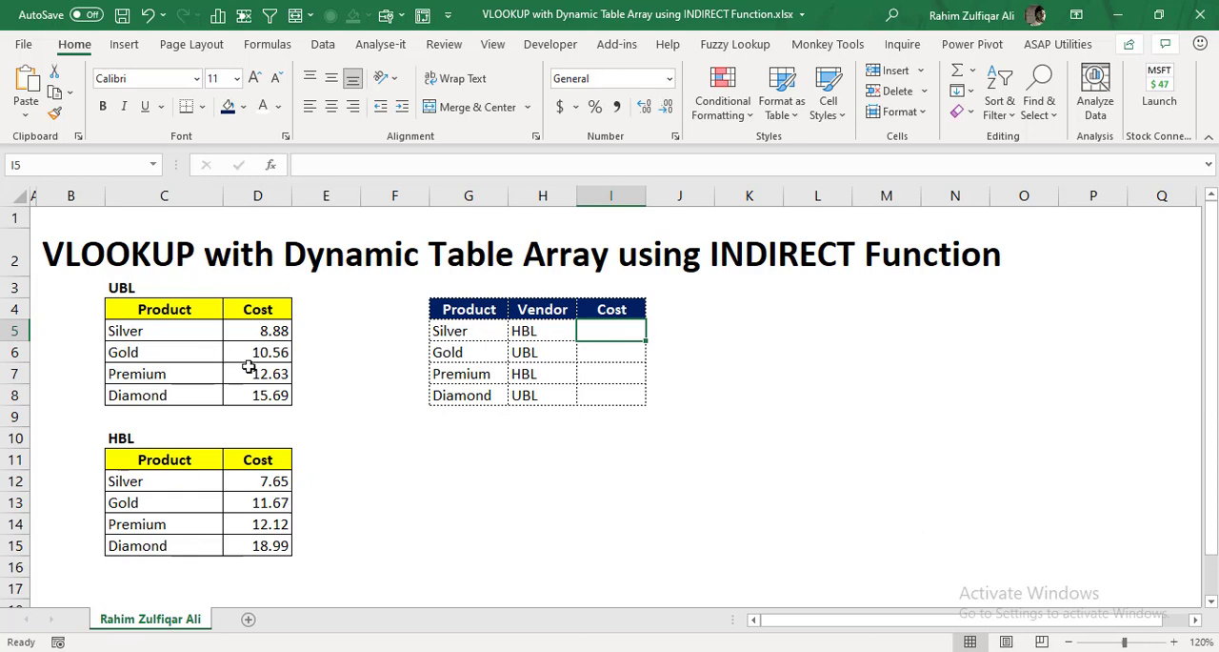
mouse_move(614, 355)
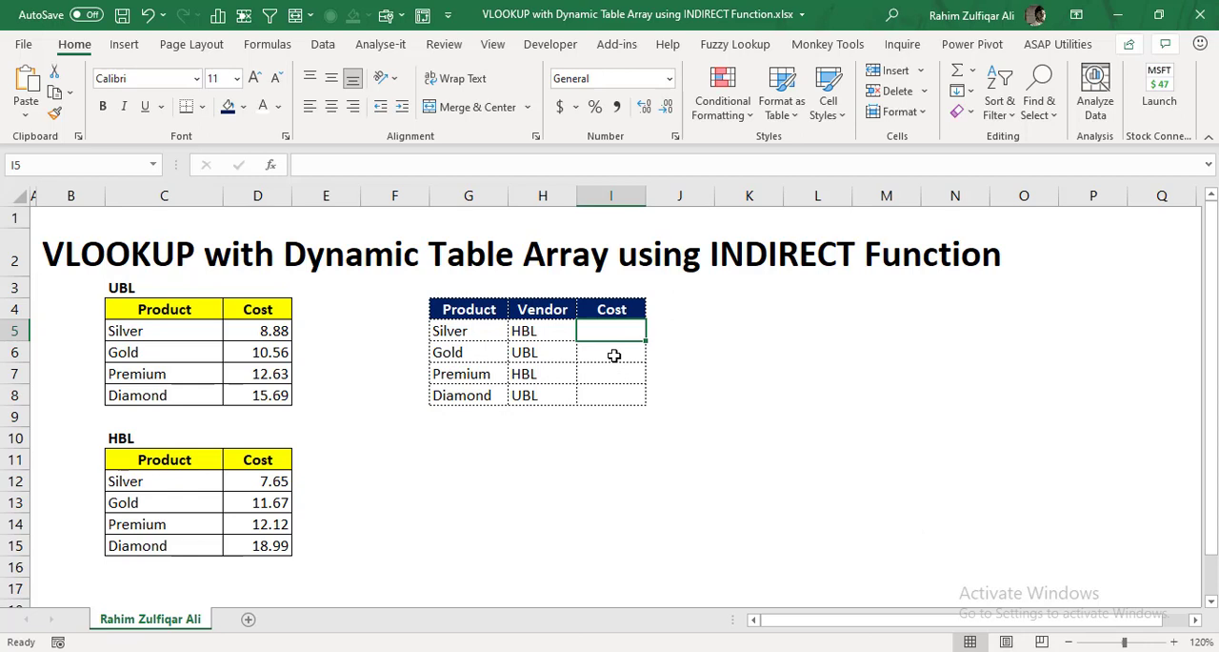
left_click(610, 394)
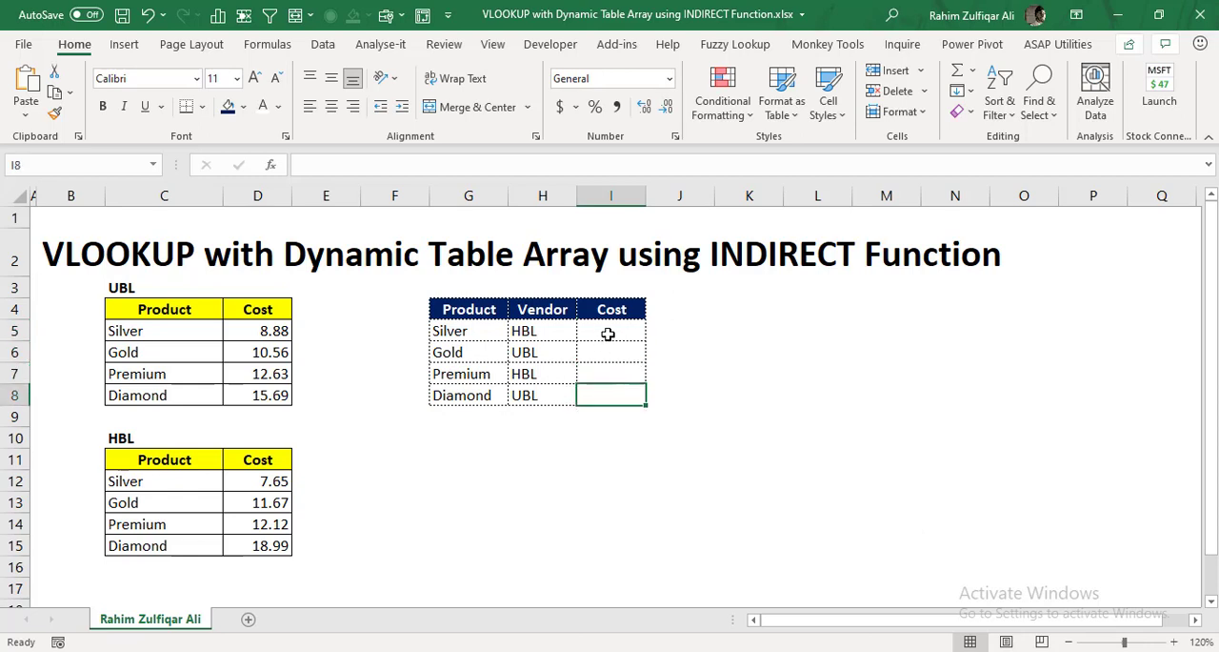
left_click(610, 331)
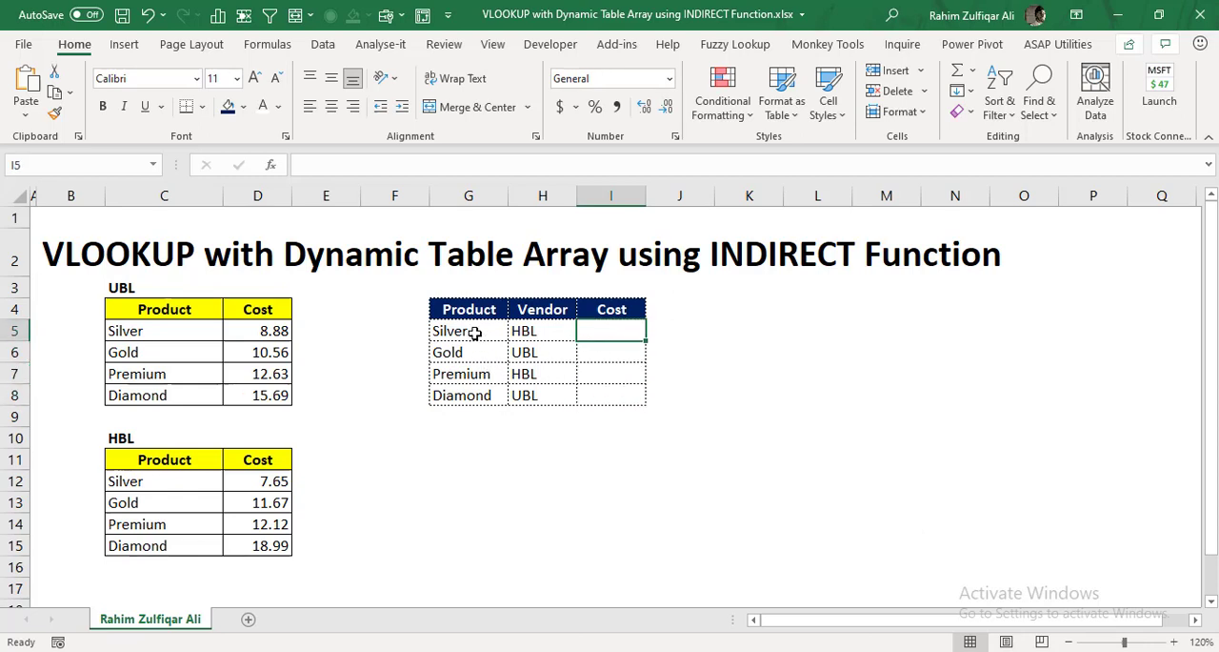
left_click_drag(469, 332, 469, 395)
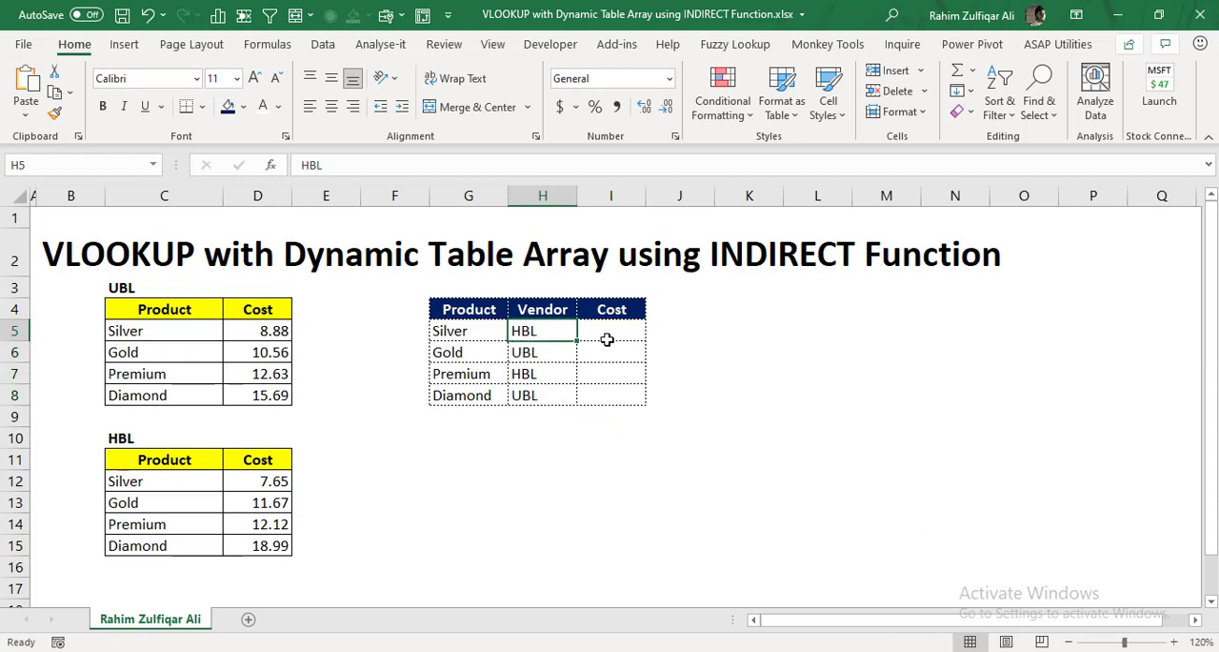
left_click(541, 350)
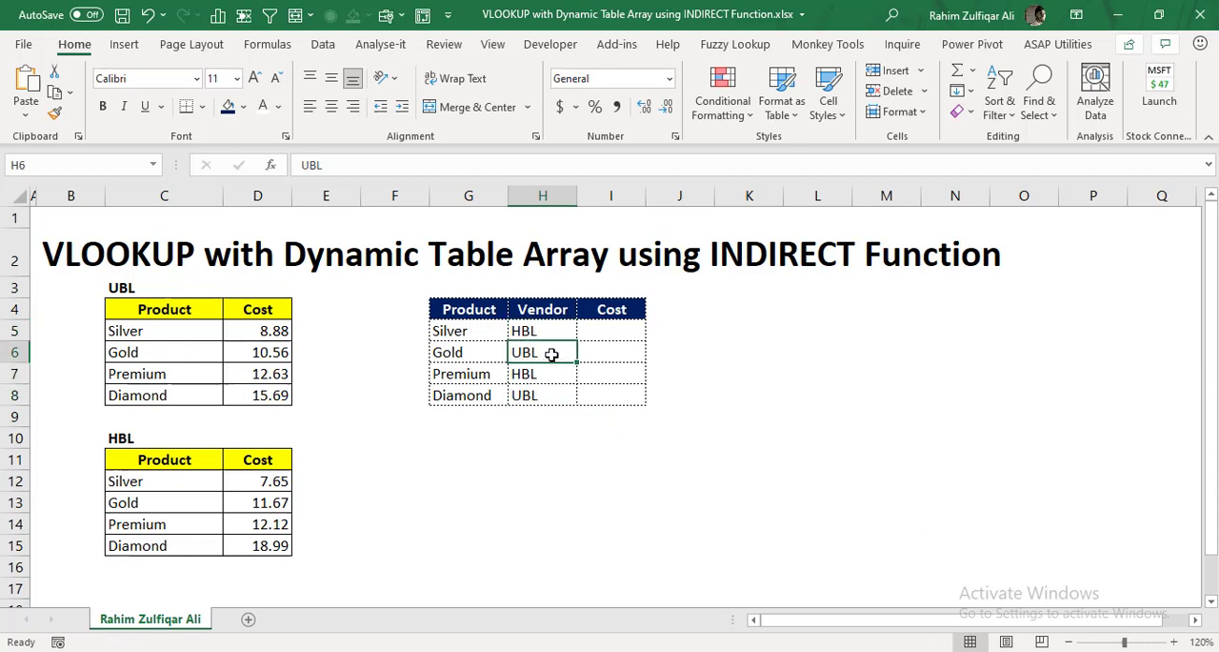
left_click(610, 332)
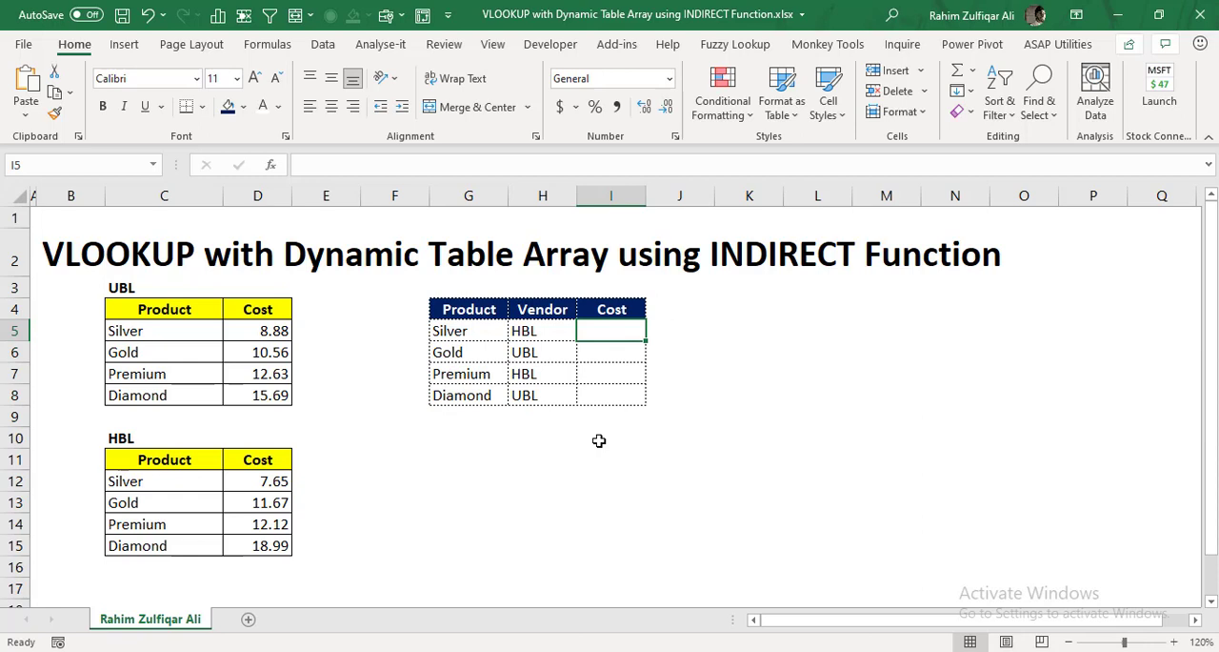
Begin =VLOOKUP( in Silver's Cost cell I5 with G5 as the lookup value.
type("=vl")
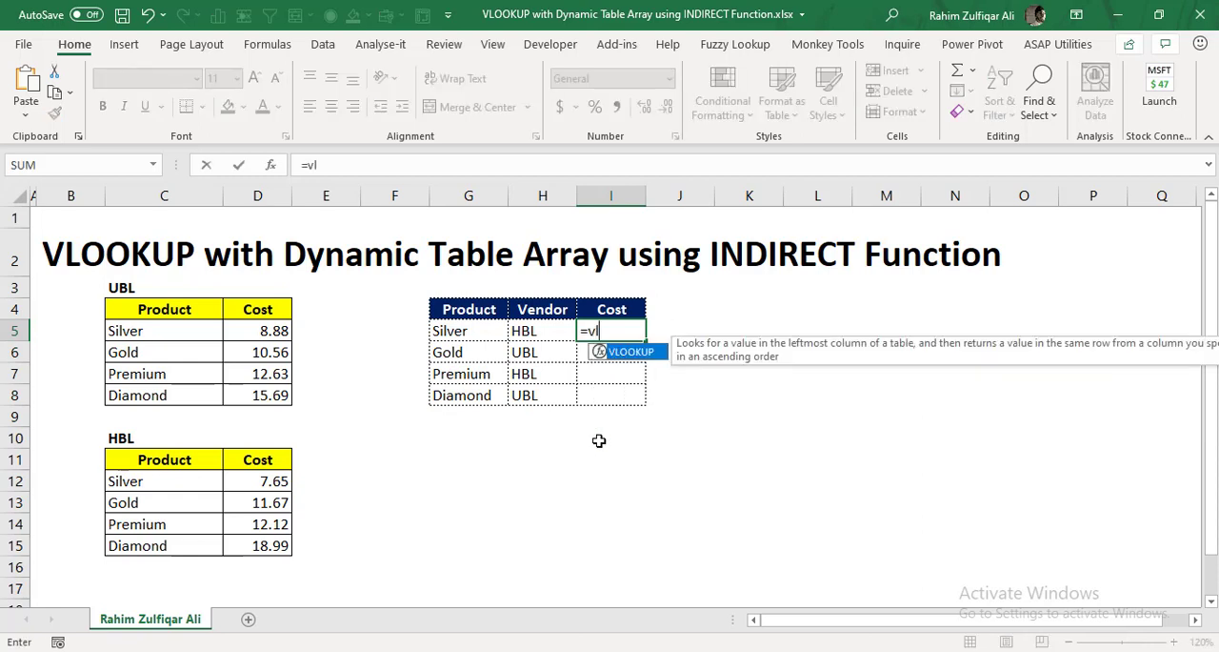
type("VLOOKUP(")
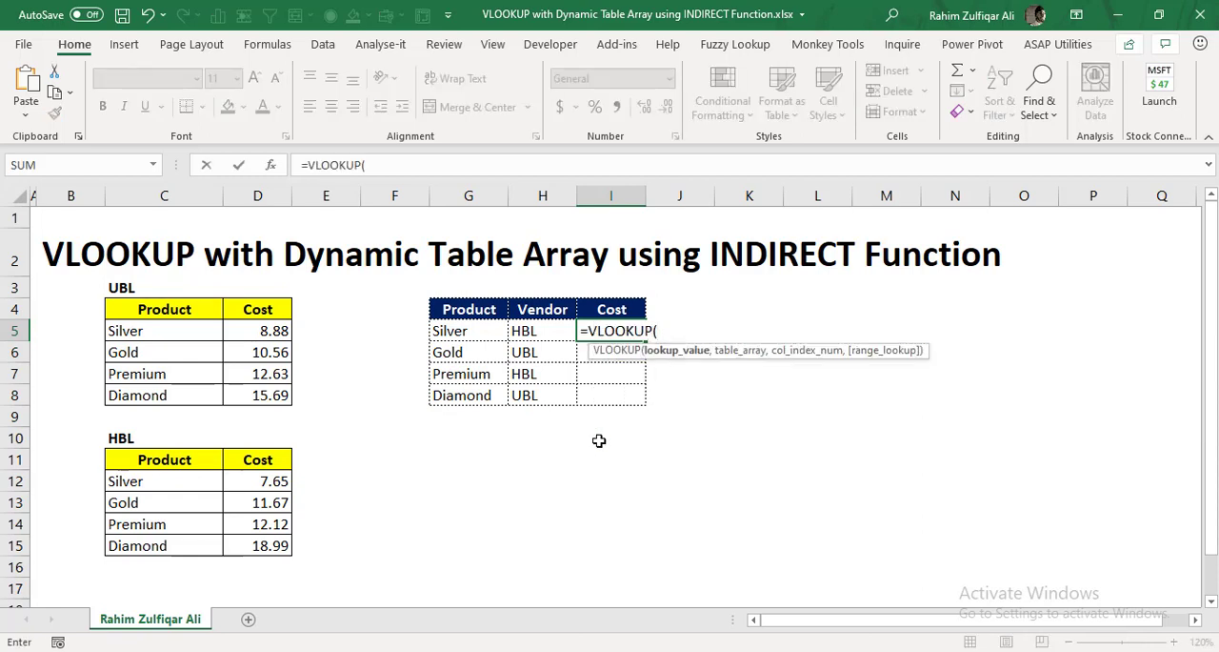
left_click(449, 332)
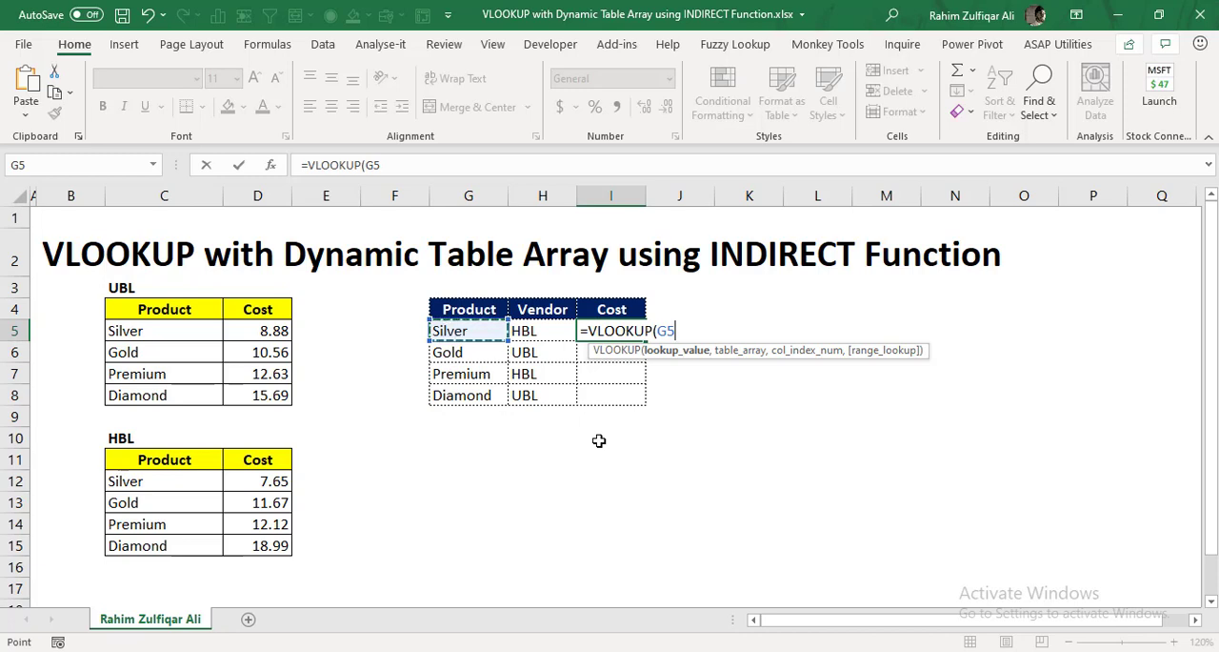
type(",")
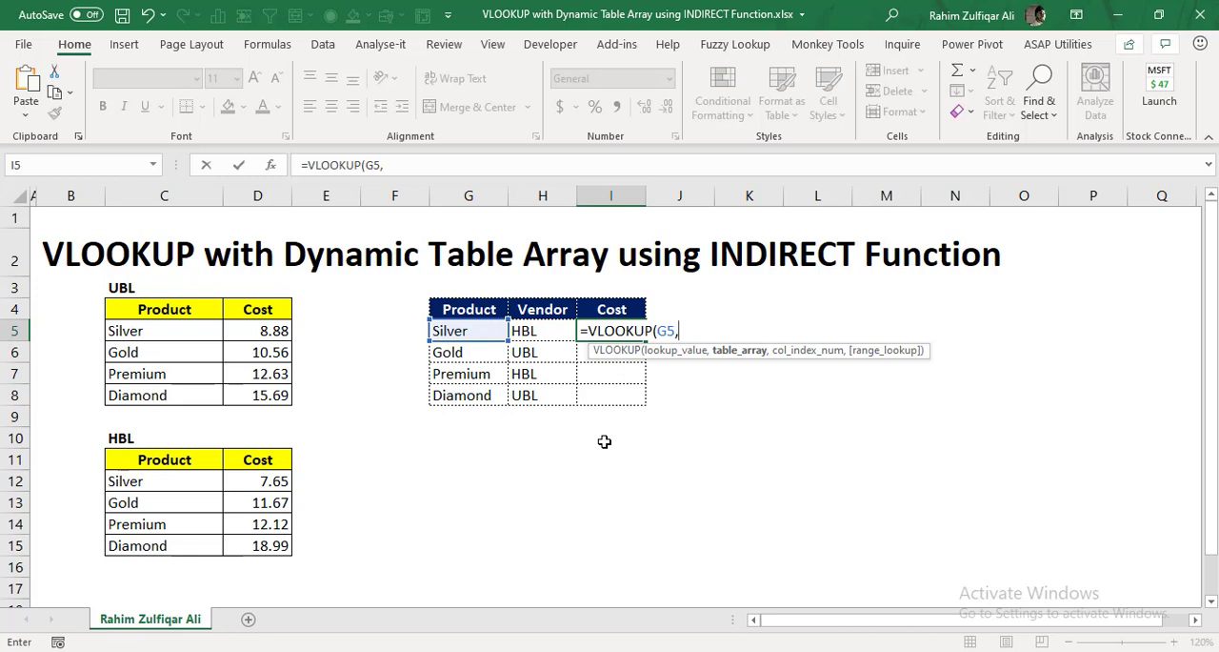
mouse_move(181, 314)
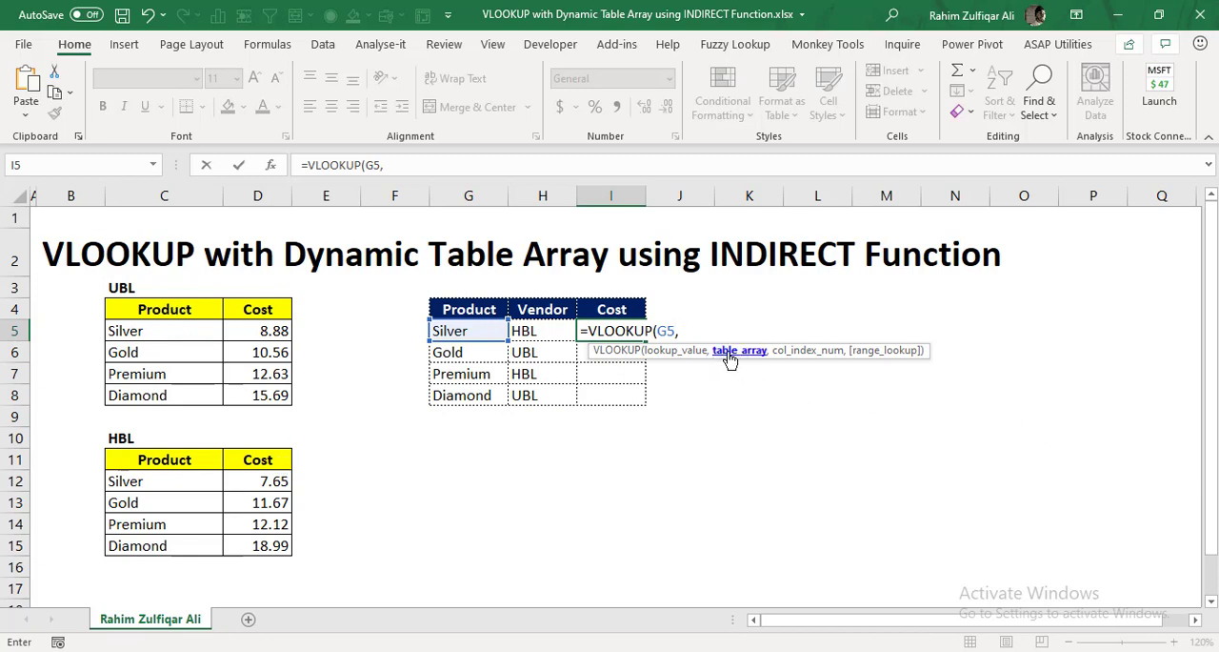
mouse_move(728, 359)
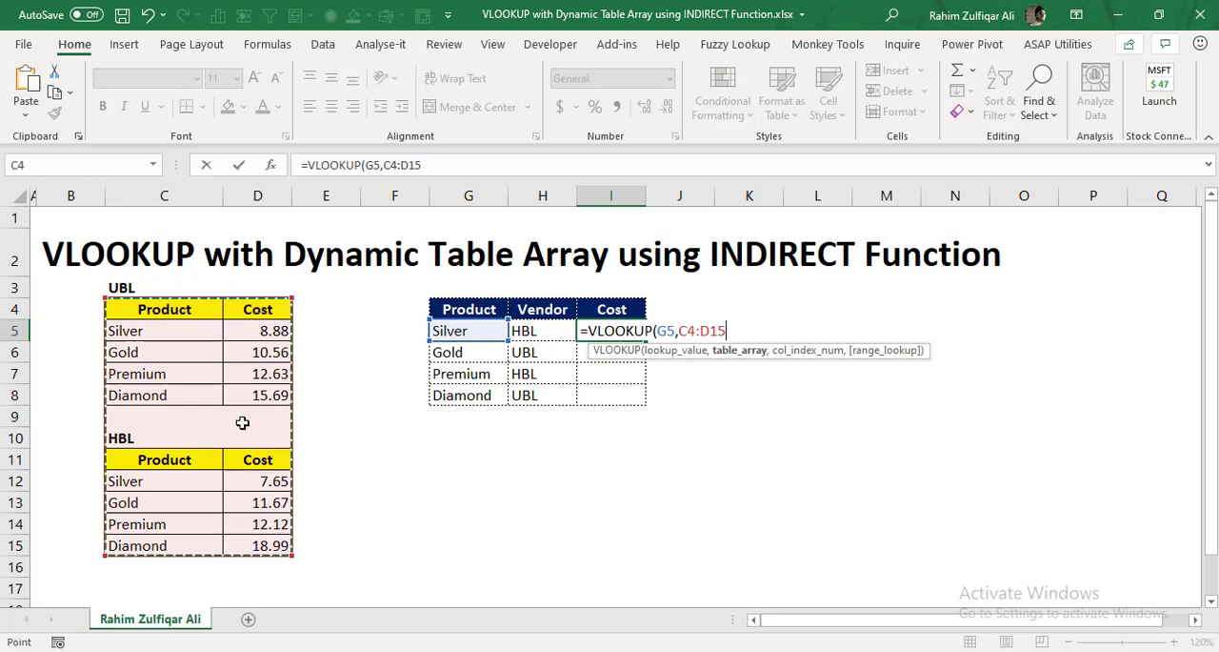
mouse_move(857, 339)
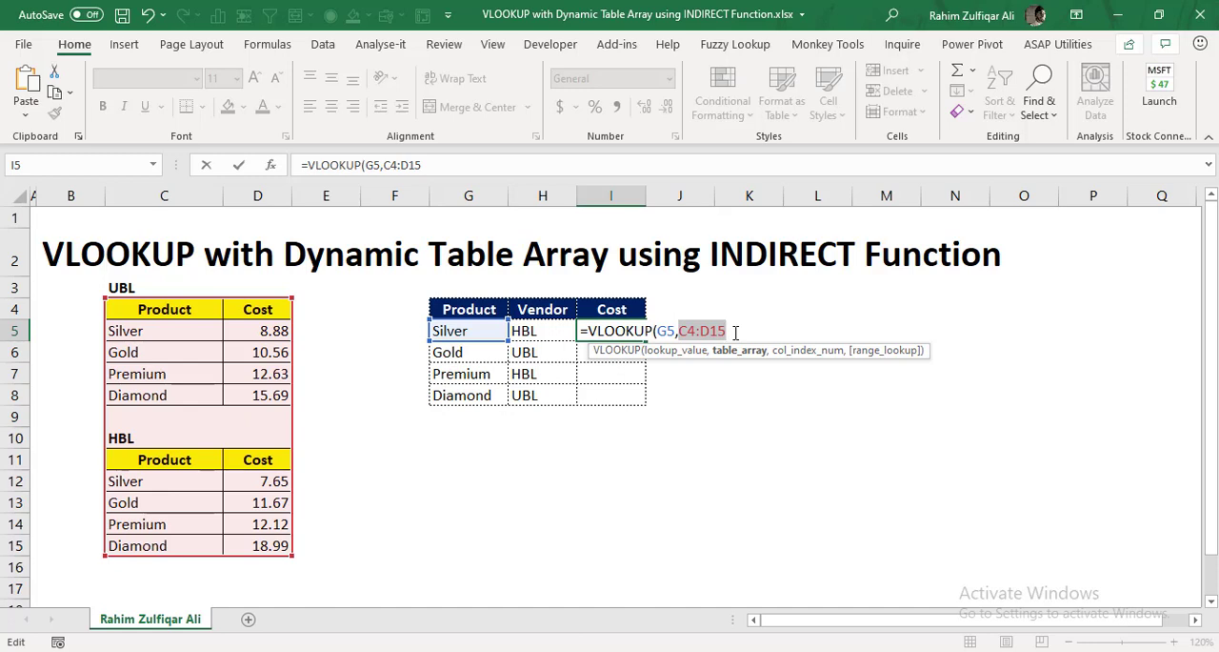
mouse_move(331, 373)
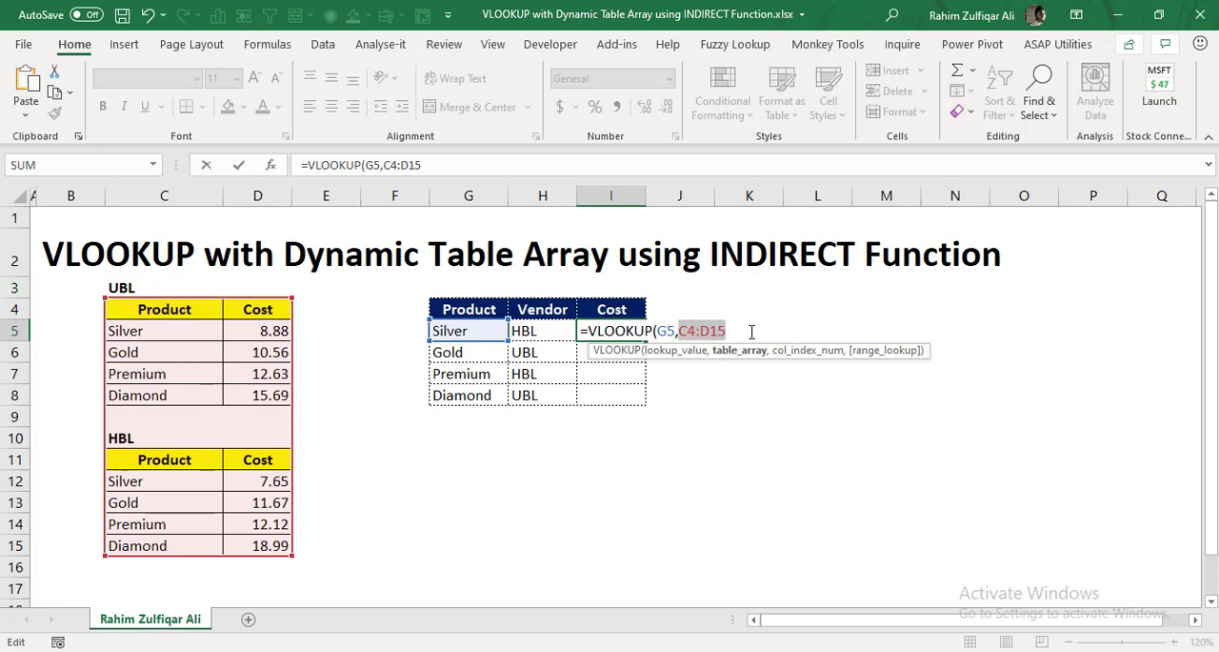
Replace the fixed table range with the start of an INDIRECT table array.
key("Backspace")
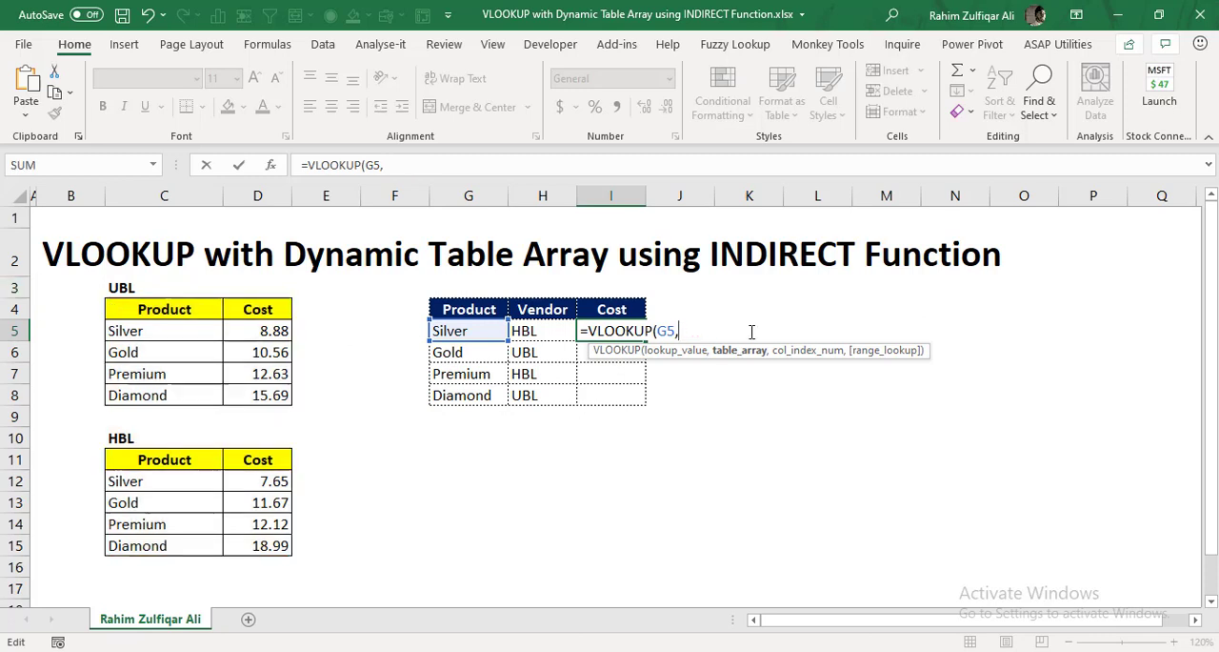
type("in")
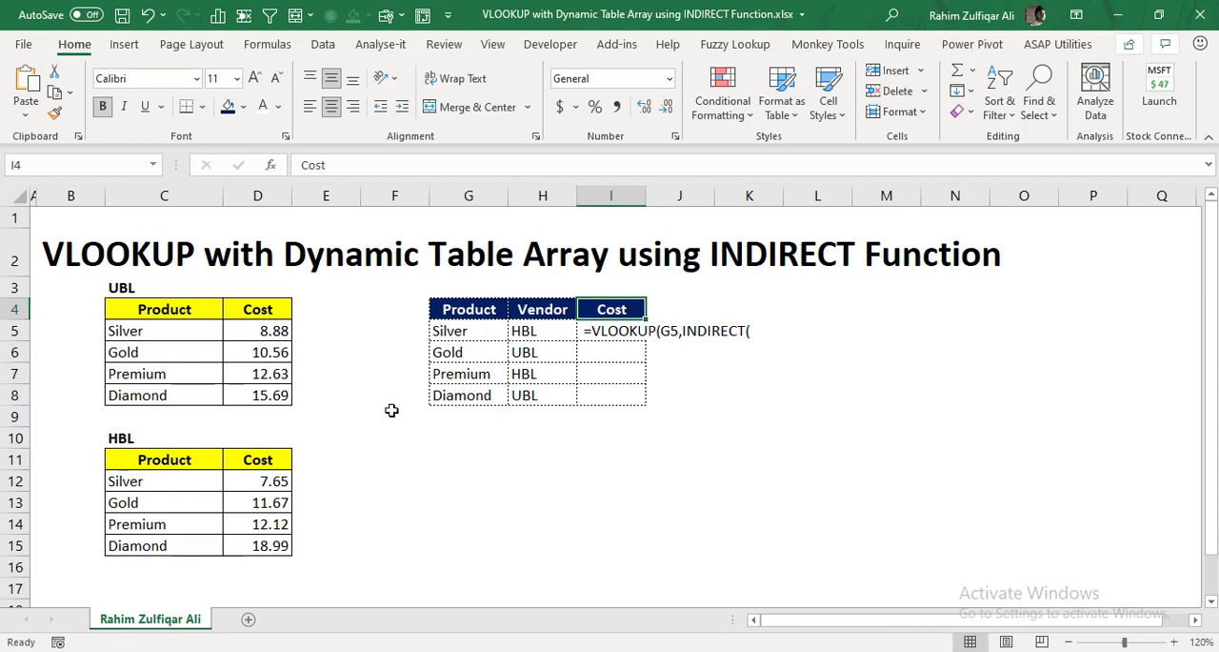
left_click(163, 308)
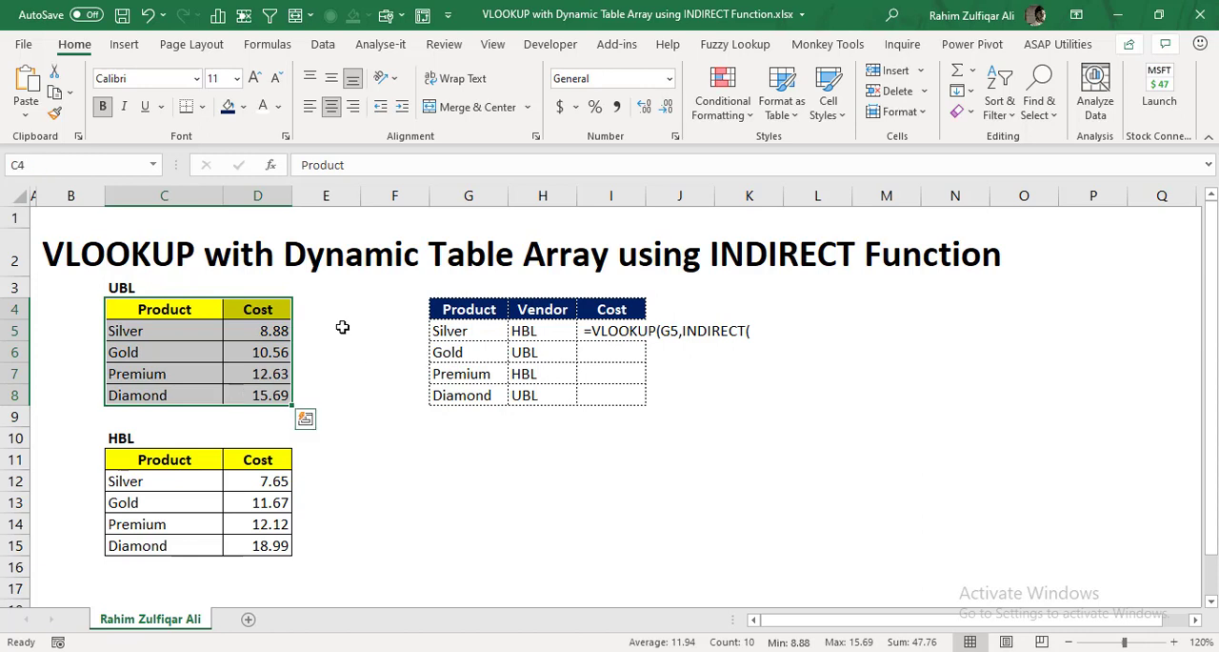
mouse_move(197, 345)
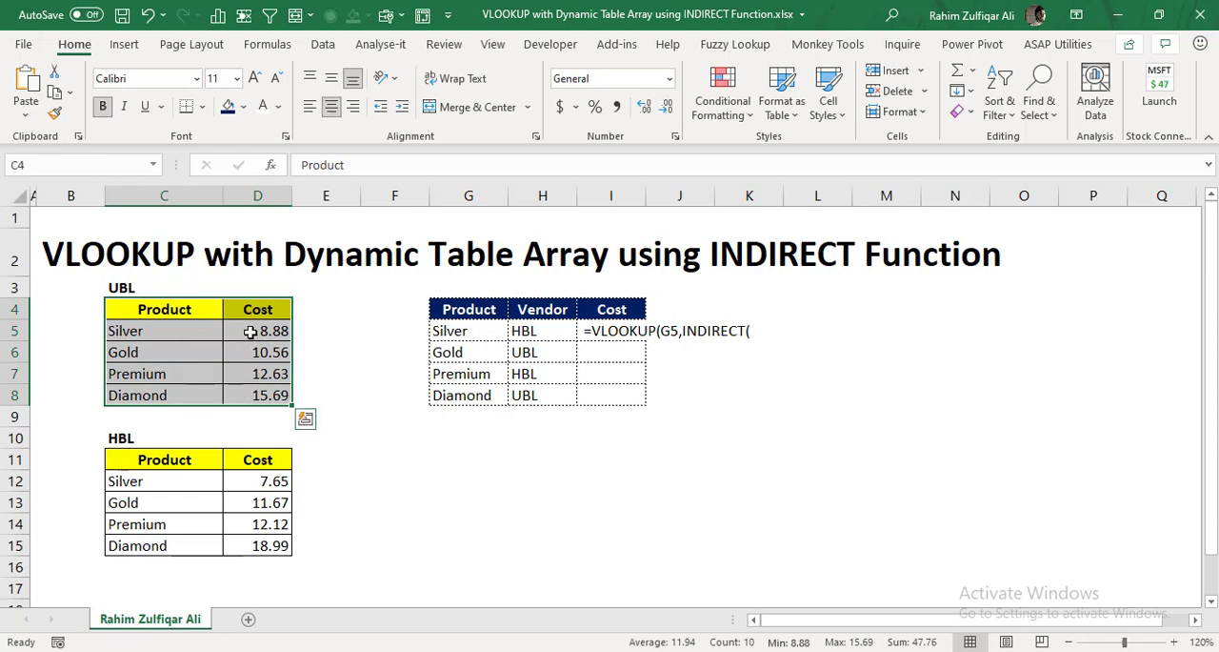
mouse_move(91, 208)
type("Vendor_UBL")
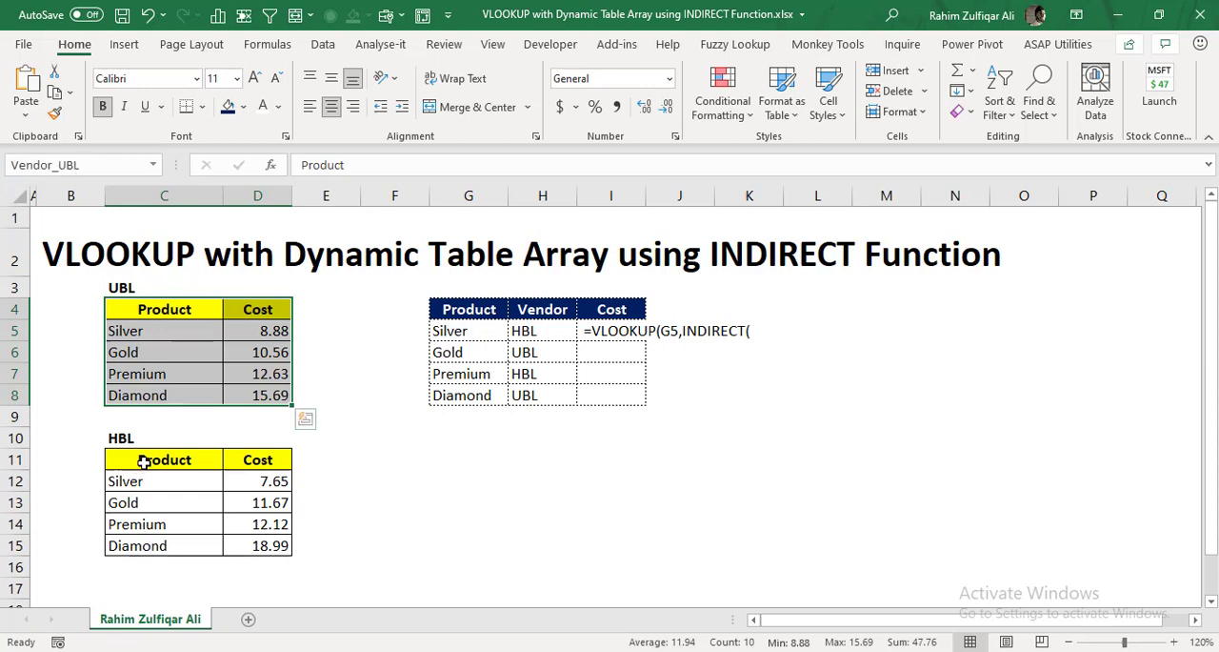
left_click(164, 459)
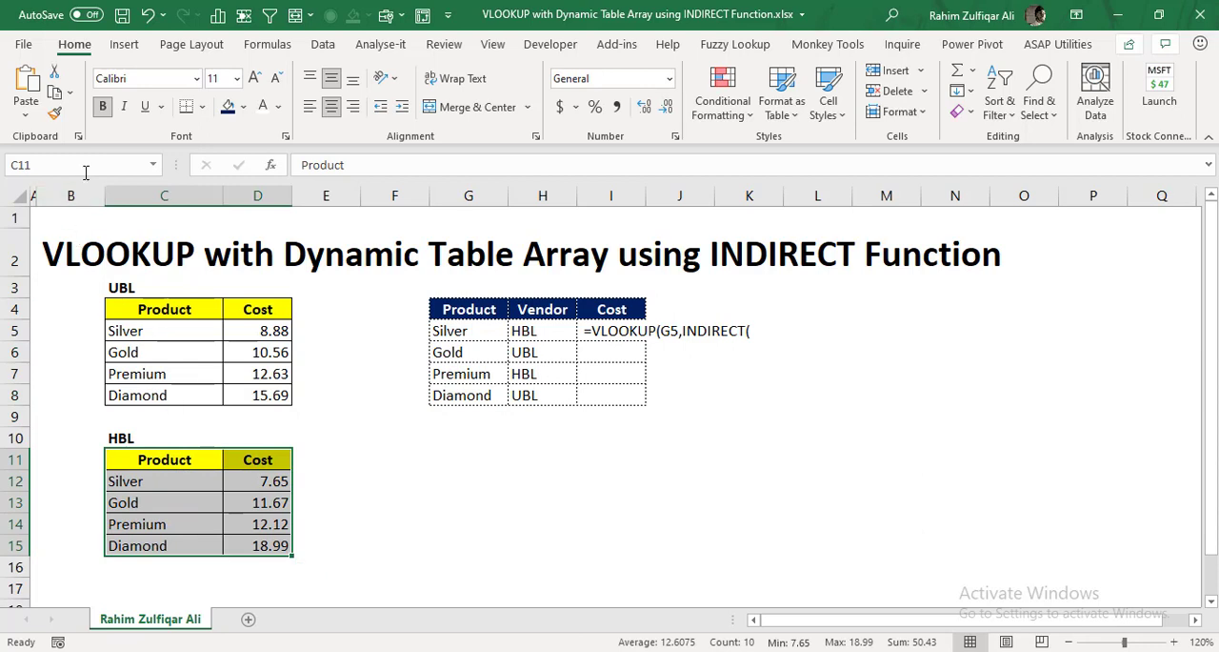
left_click(80, 164)
type("I5")
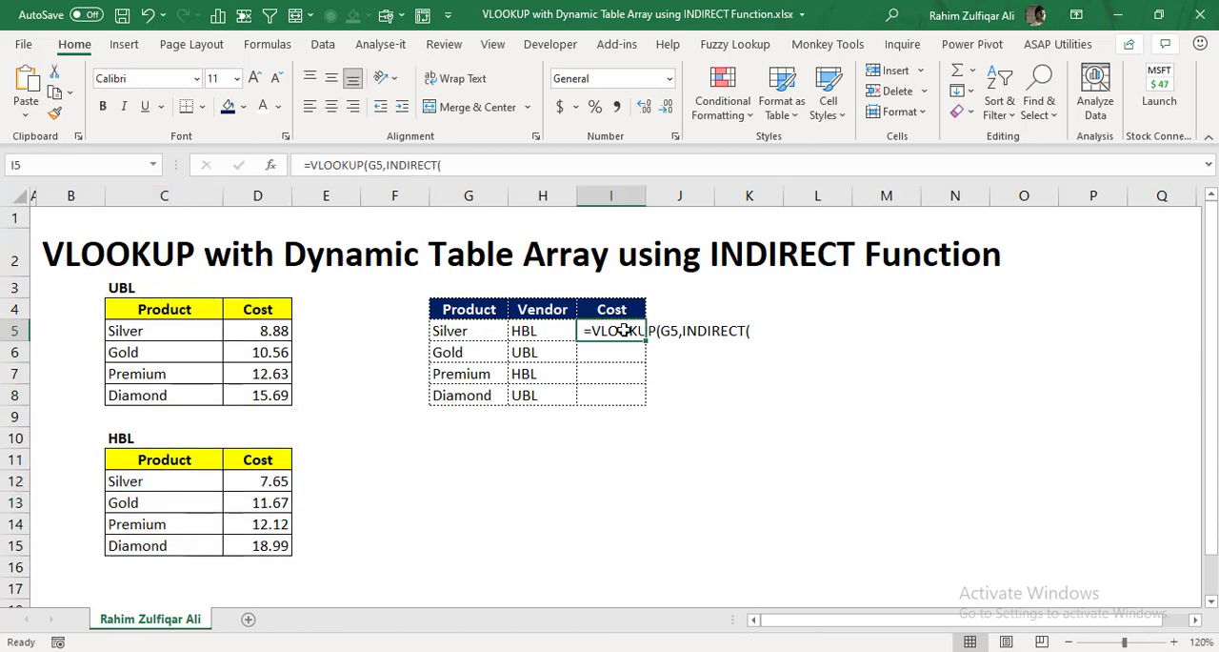
Make the table array INDIRECT("Vendor_"&H5) so it names the vendor's table.
left_click(620, 332)
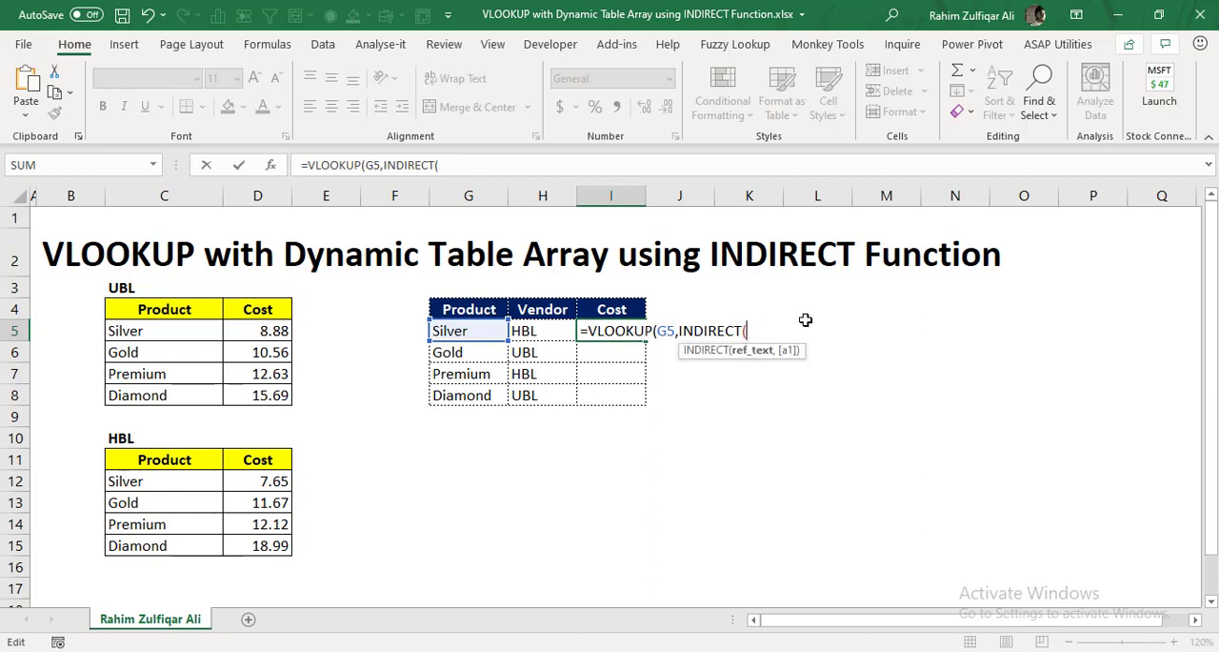
type("\"")
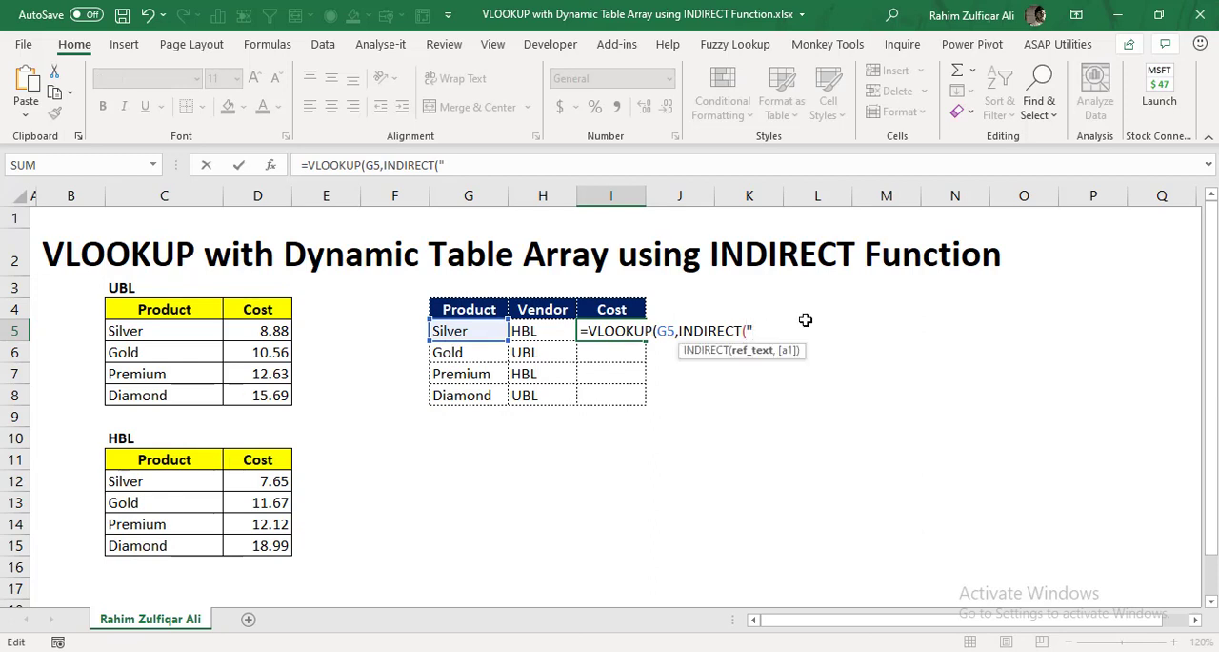
type("Vendop")
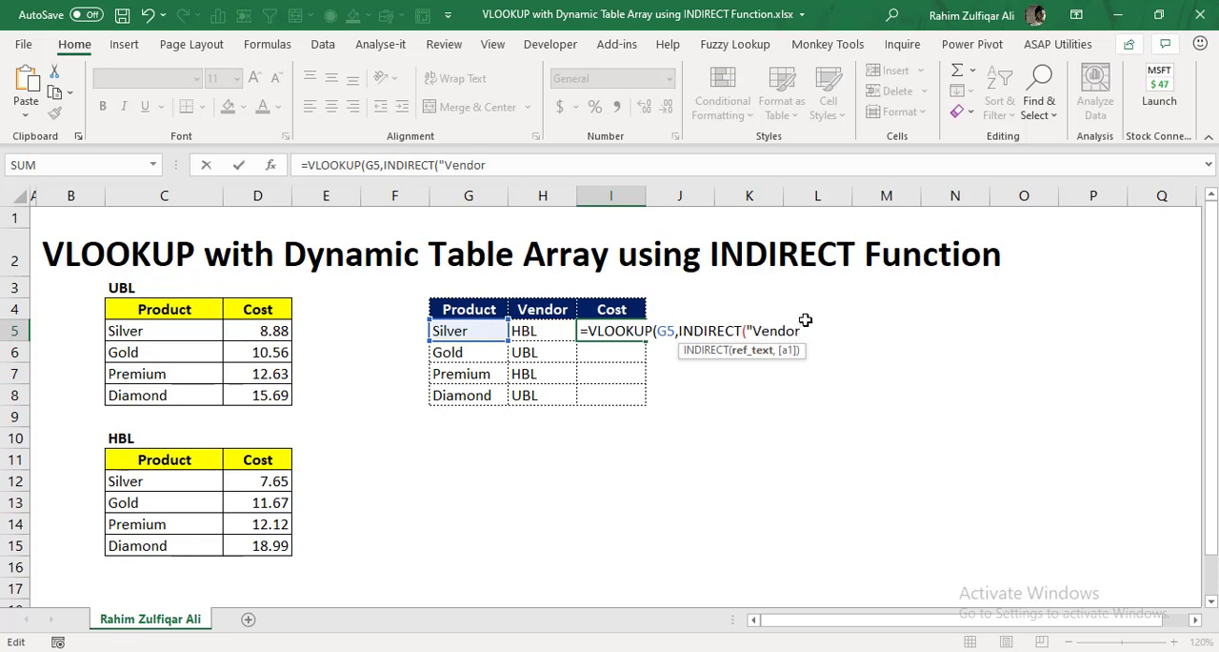
type("_")
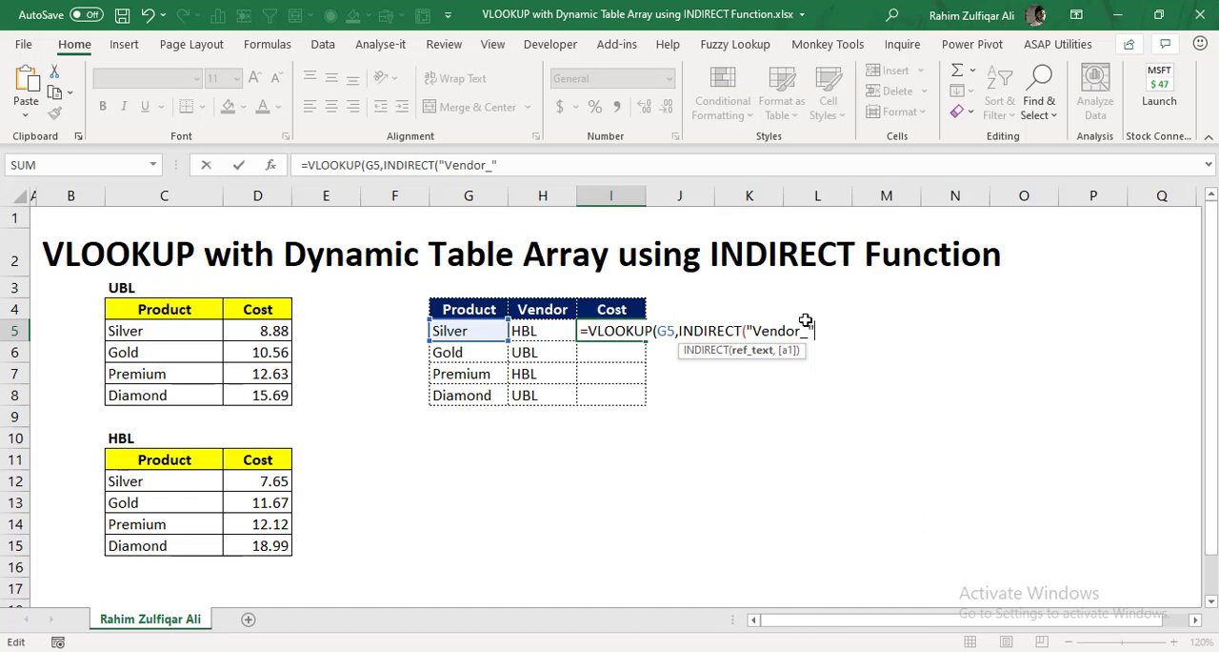
mouse_move(998, 368)
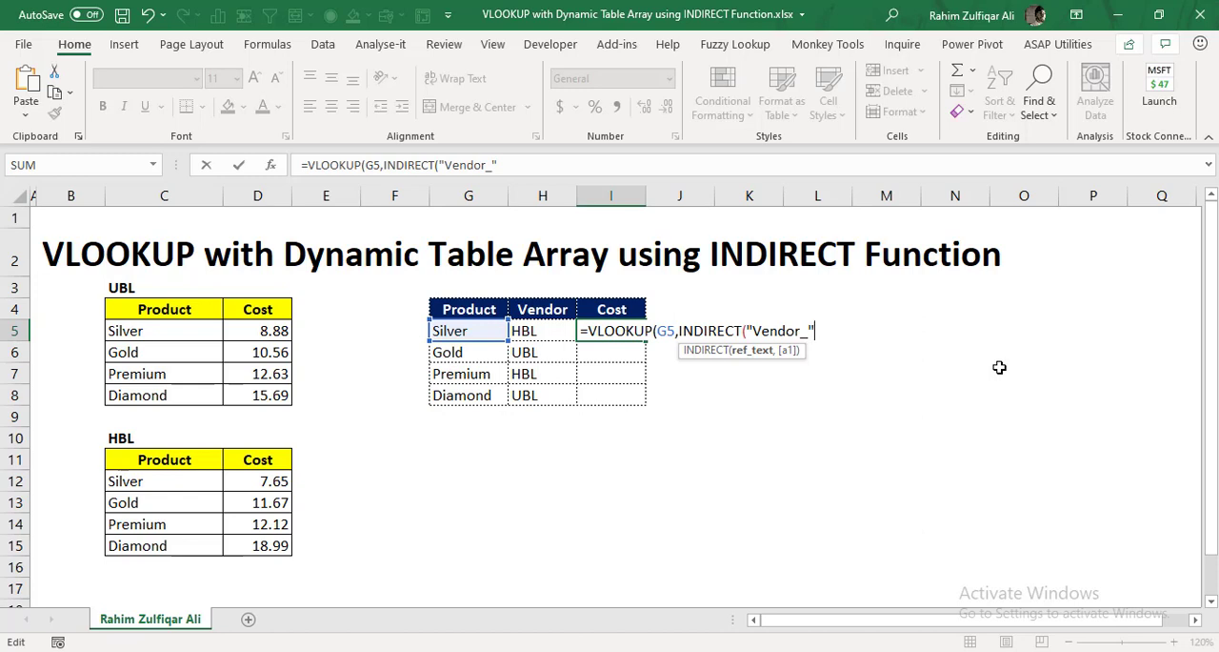
type("&")
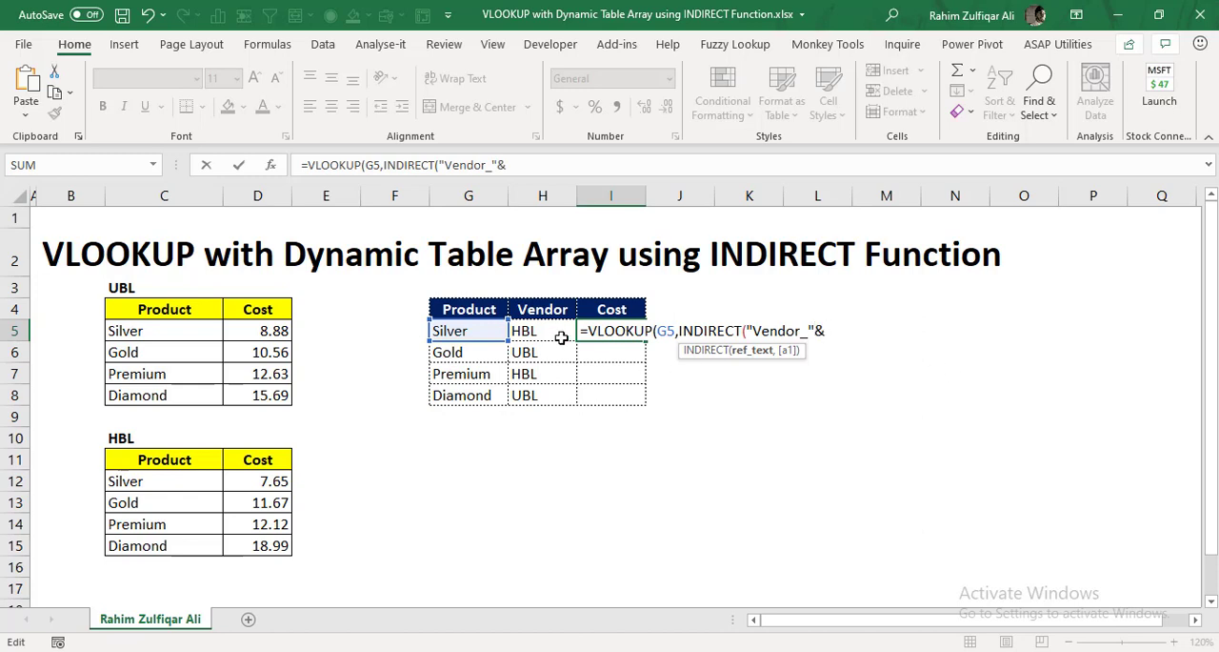
left_click(541, 331)
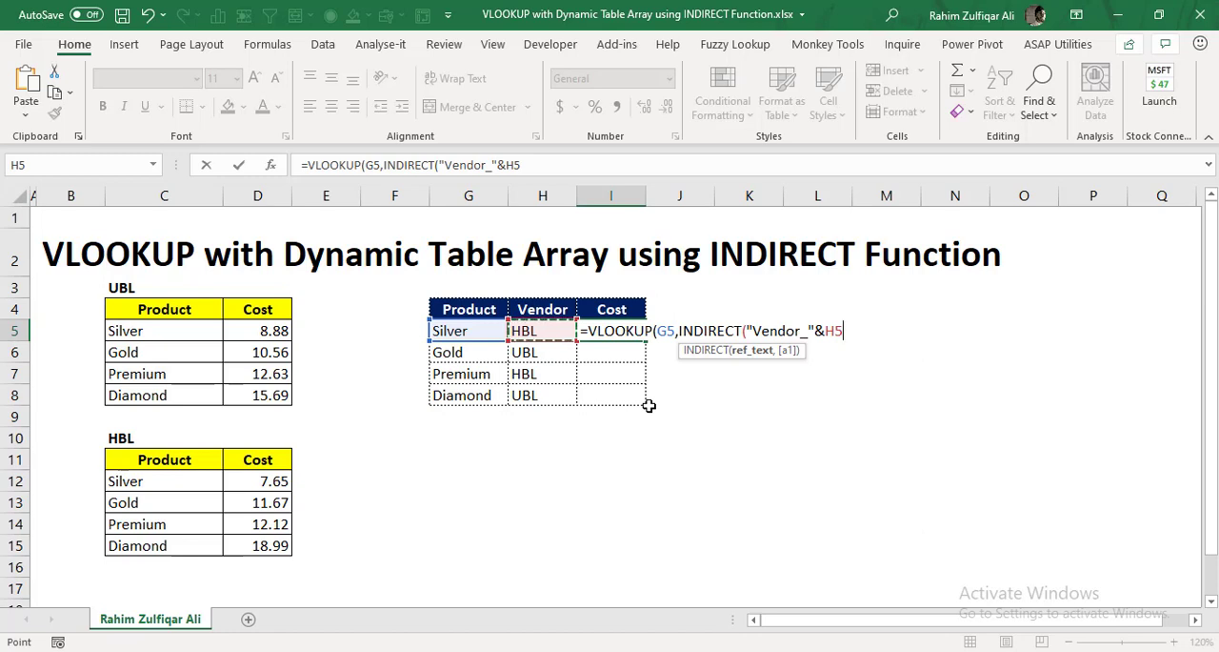
type(")")
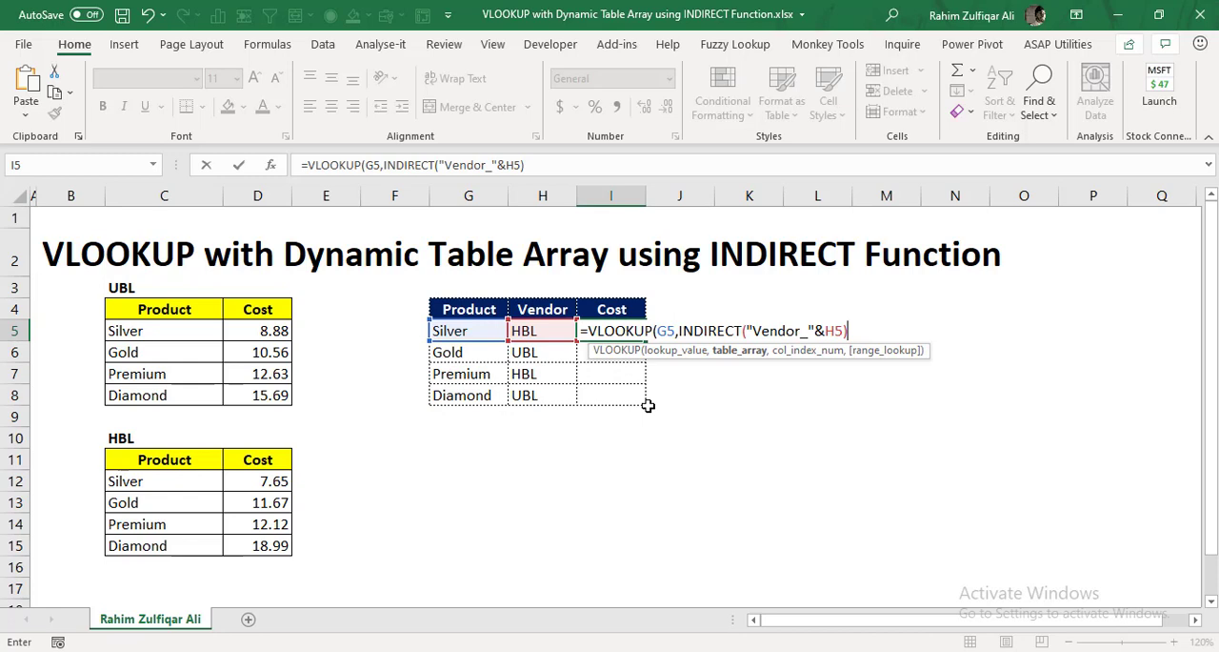
type(",")
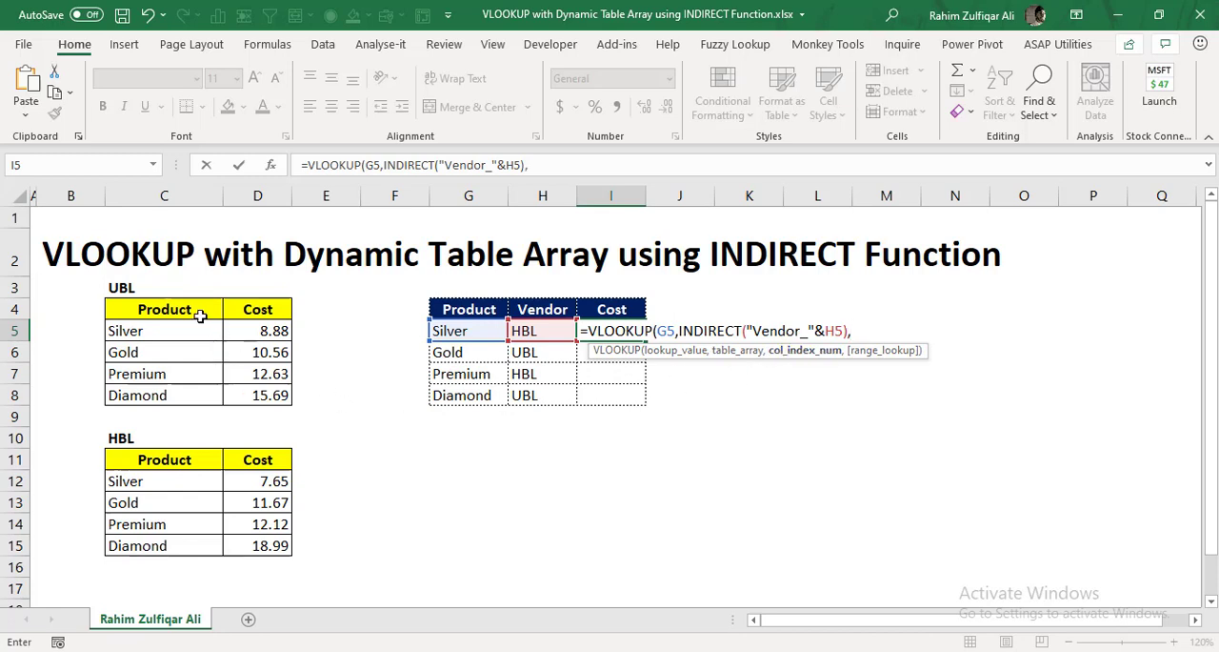
mouse_move(278, 408)
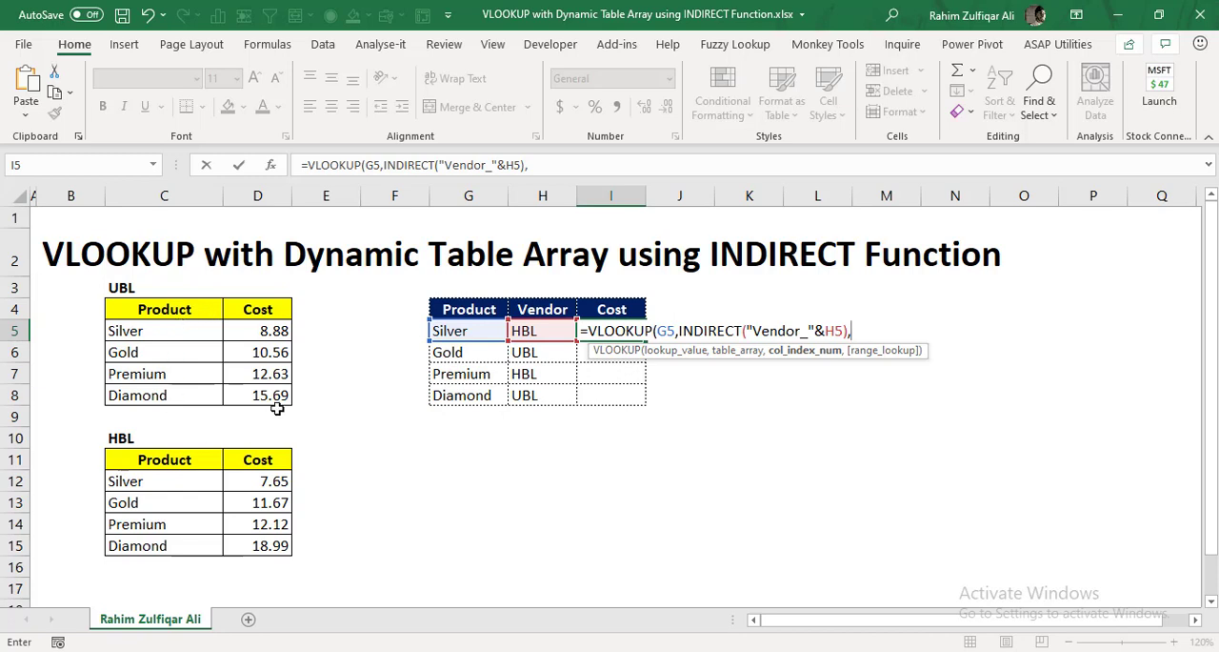
mouse_move(206, 389)
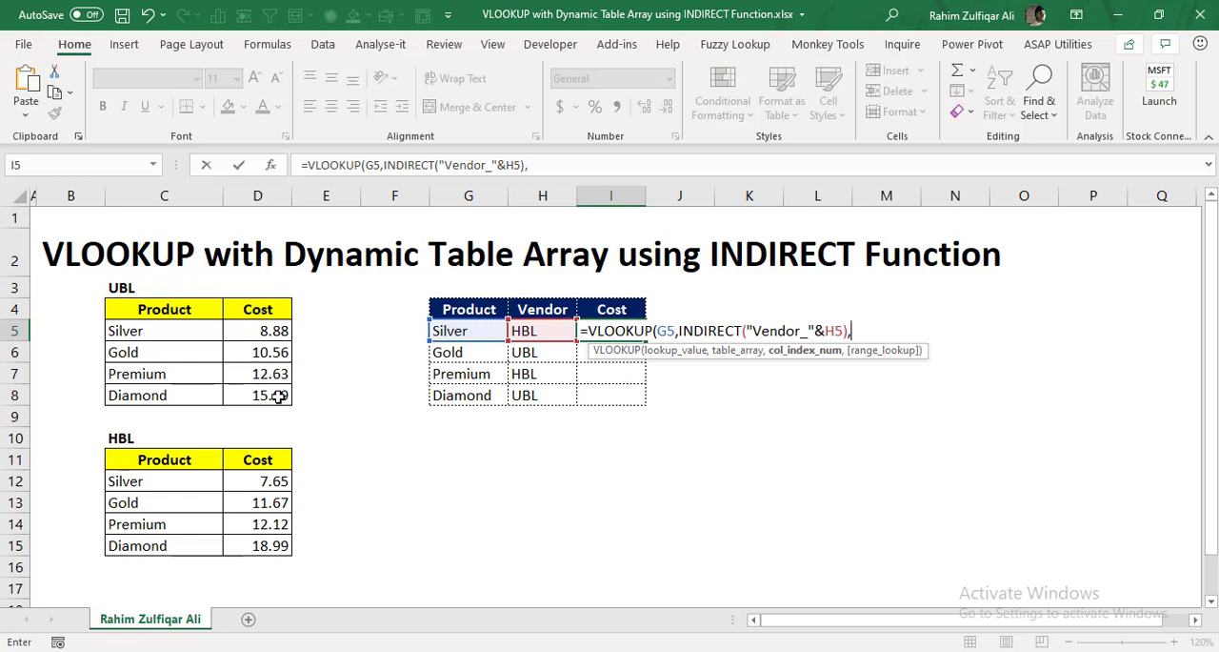
mouse_move(823, 360)
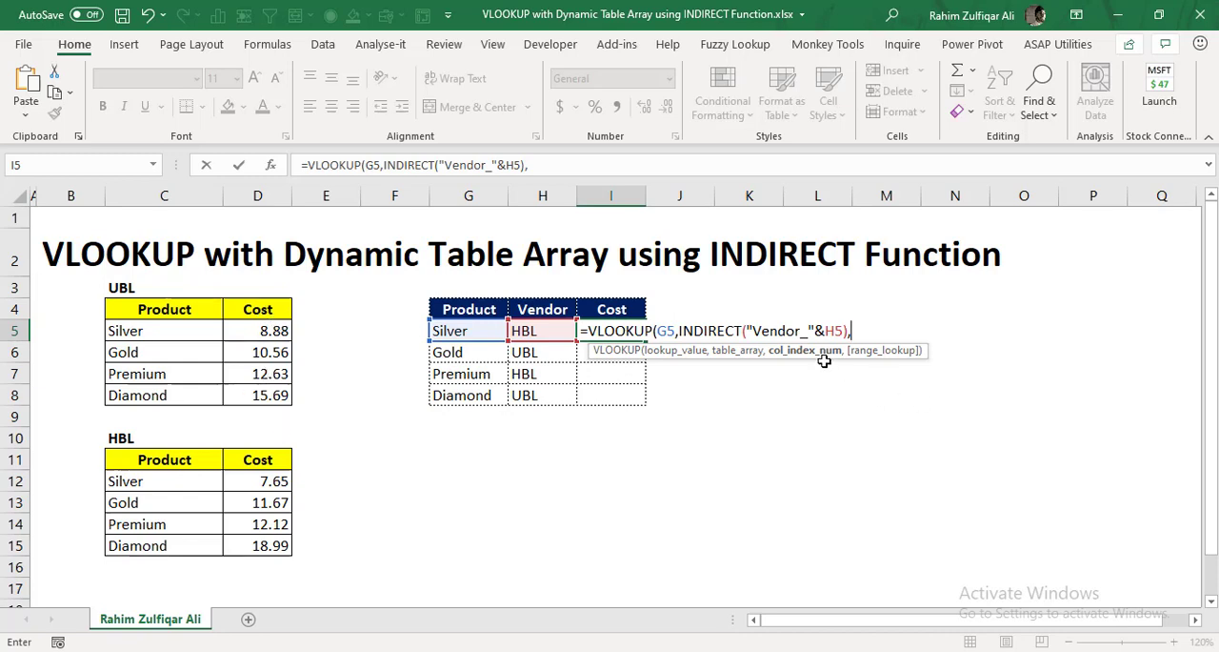
Swap the hard-coded column number 2 for the start of a MATCH column index.
type("2")
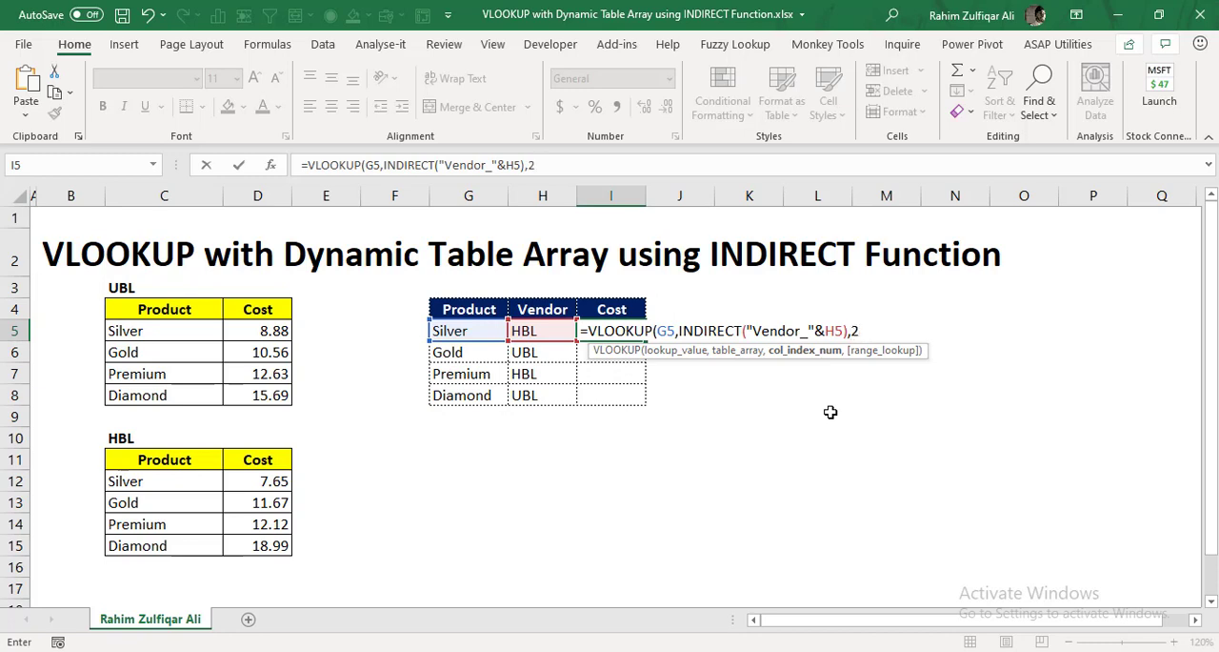
key("Backspace")
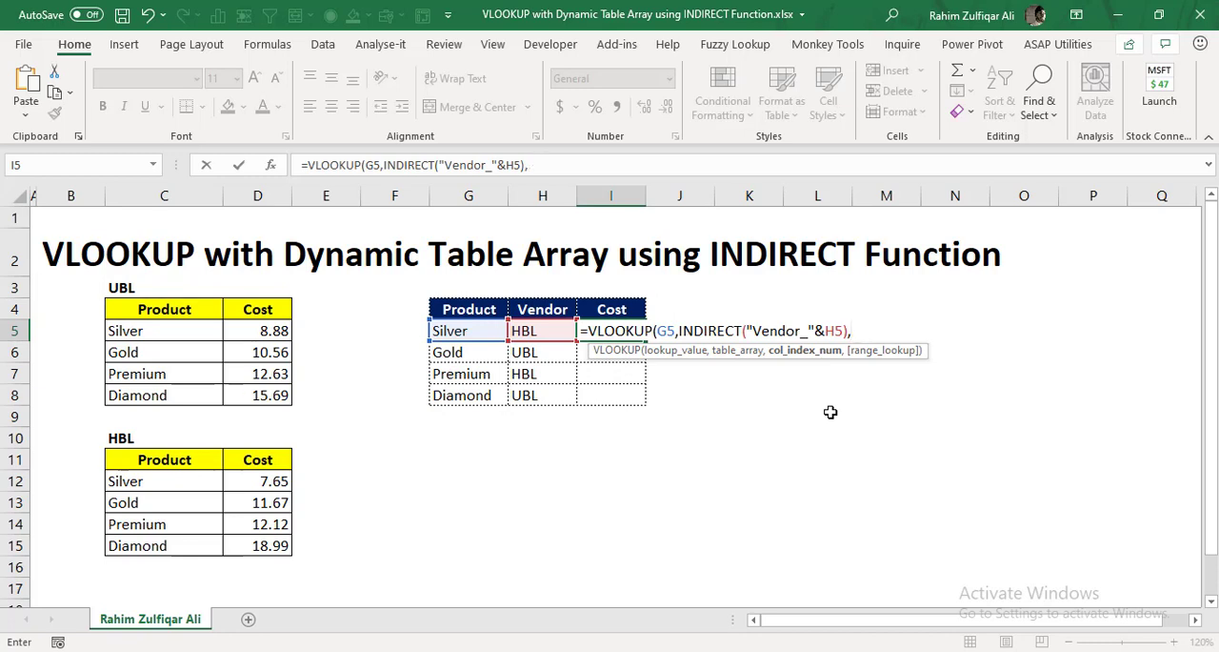
type("mat")
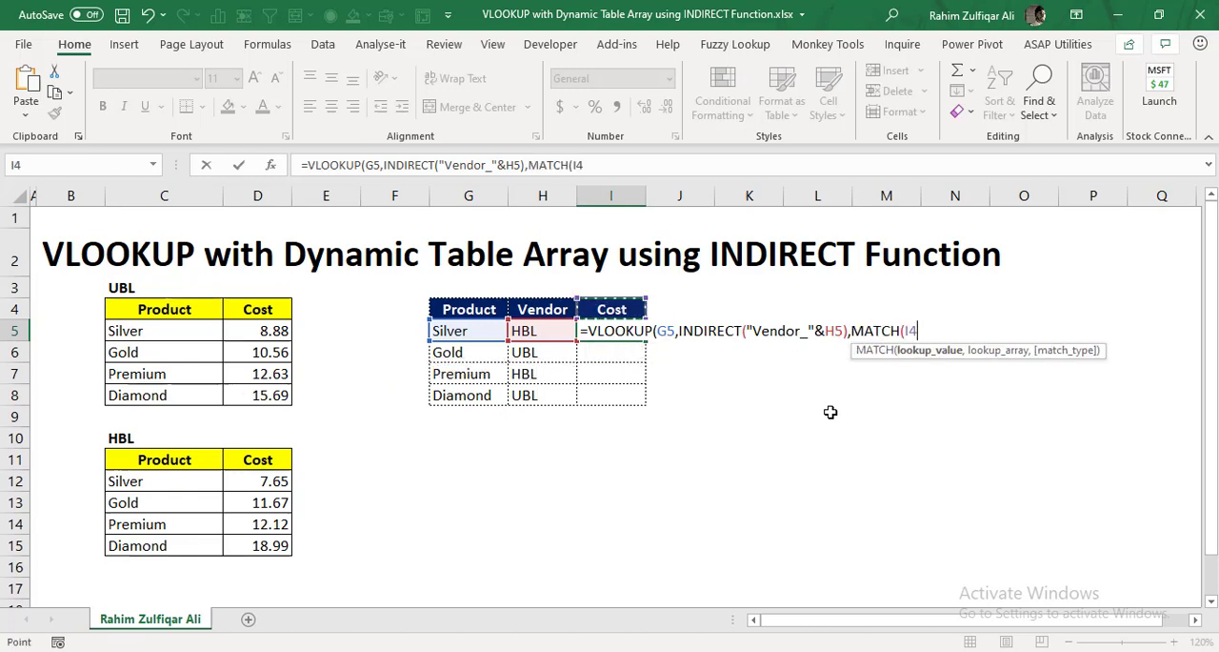
mouse_move(610, 309)
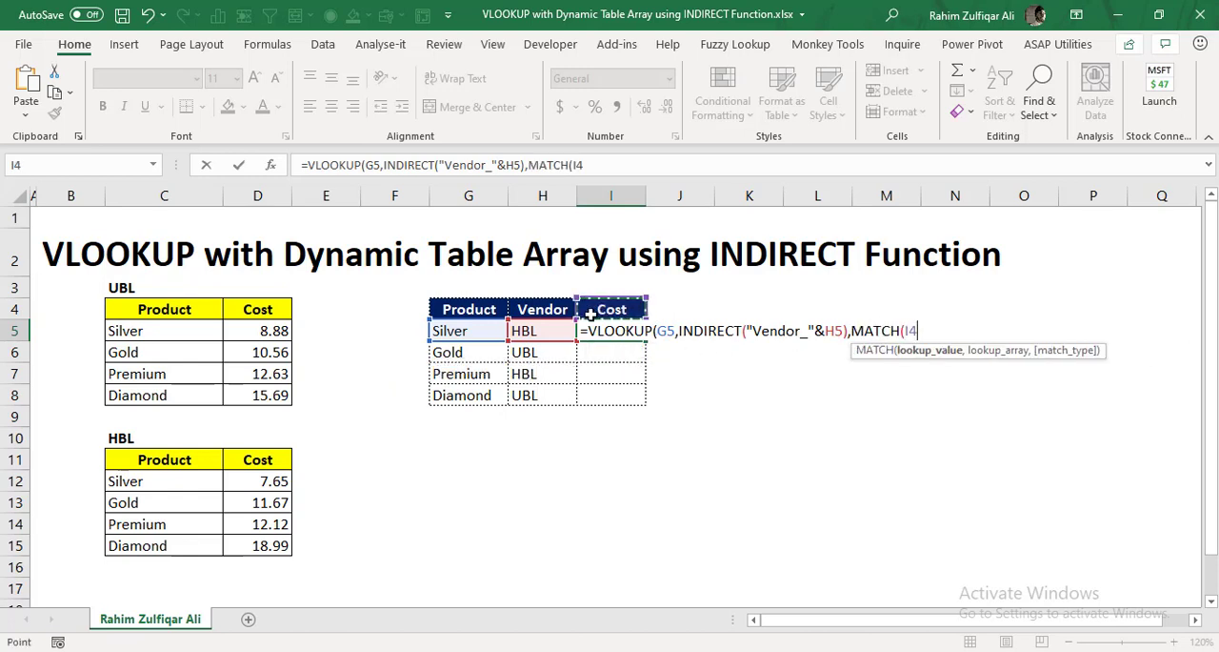
mouse_move(610, 308)
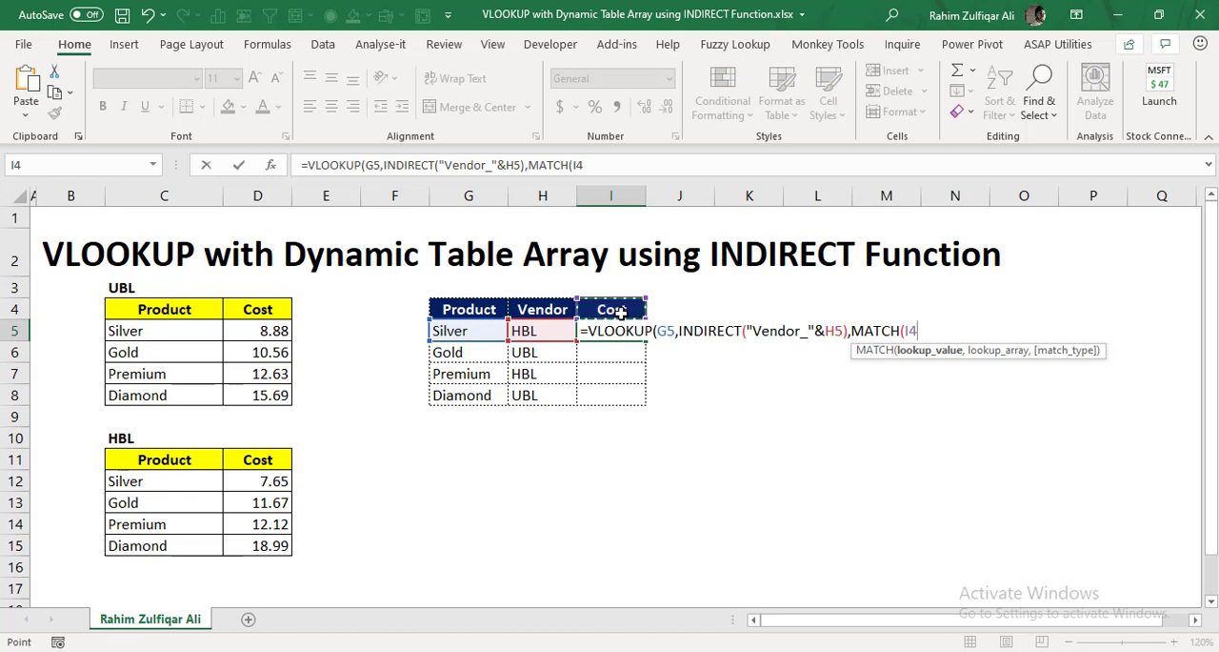
Finish the MATCH with exact match 0 and set VLOOKUP's range_lookup to FALSE.
type(",$C$4:$D$4,")
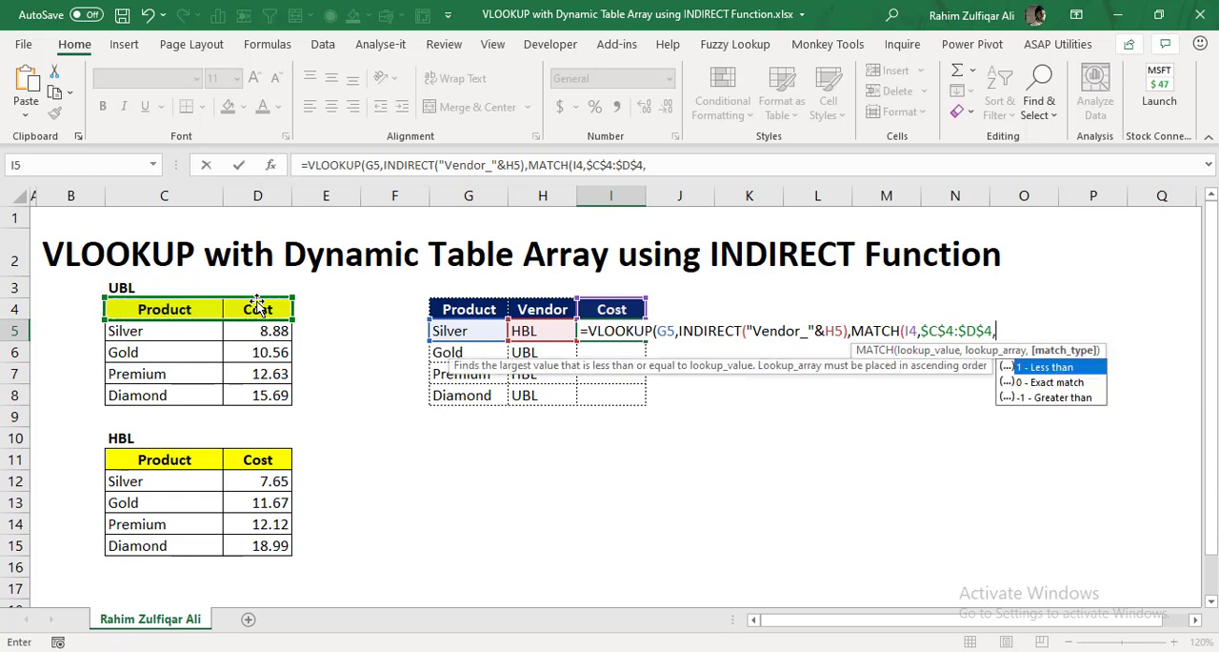
type("0)")
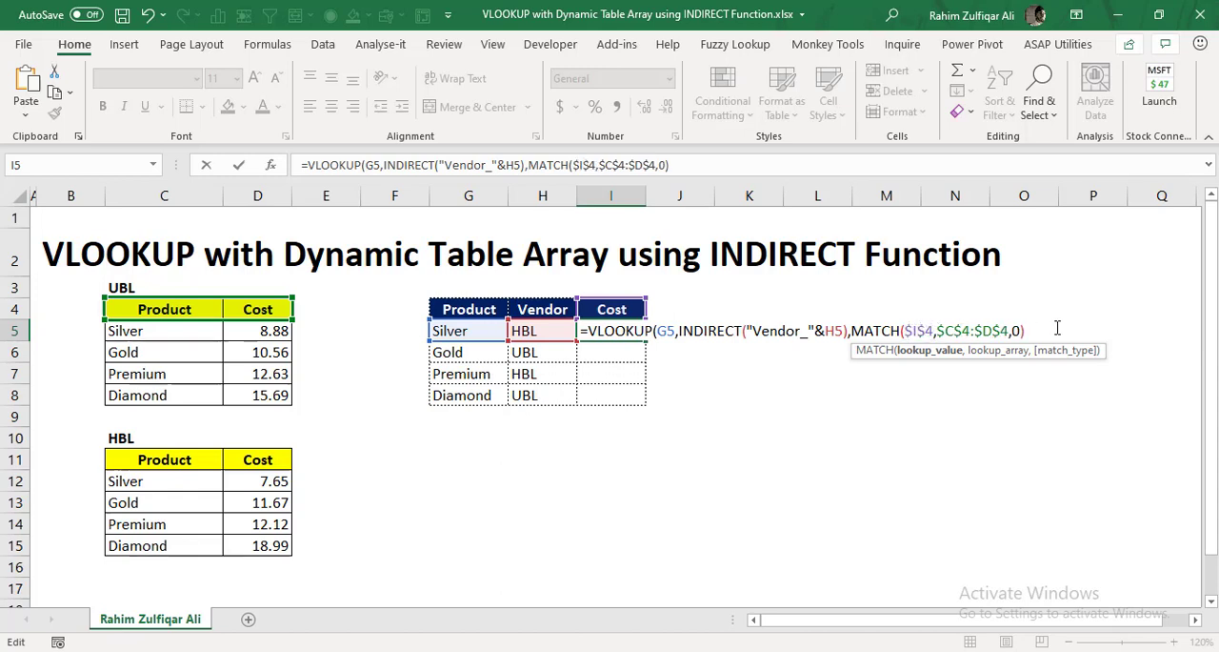
type(",")
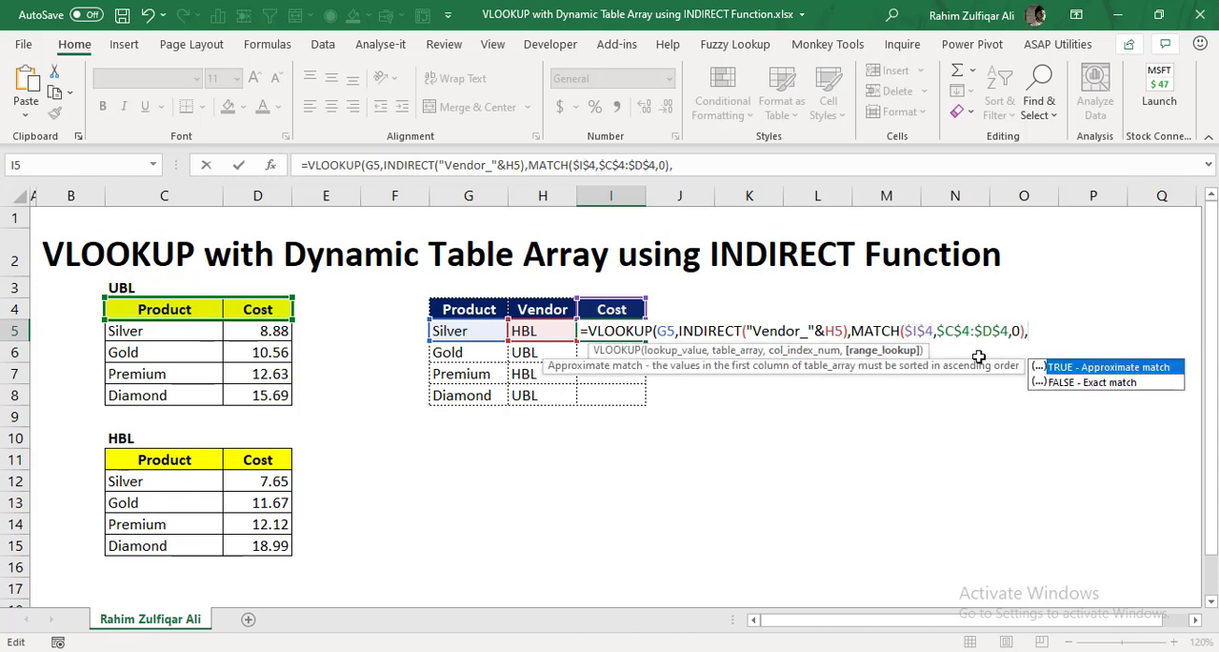
mouse_move(880, 351)
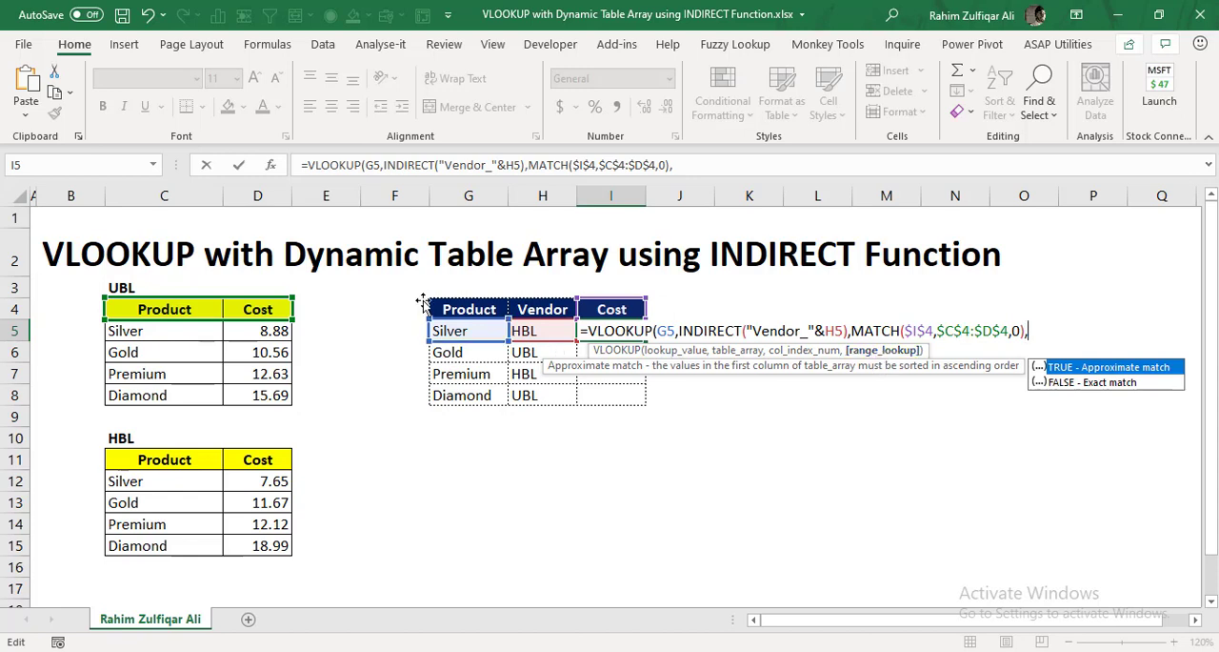
mouse_move(1018, 419)
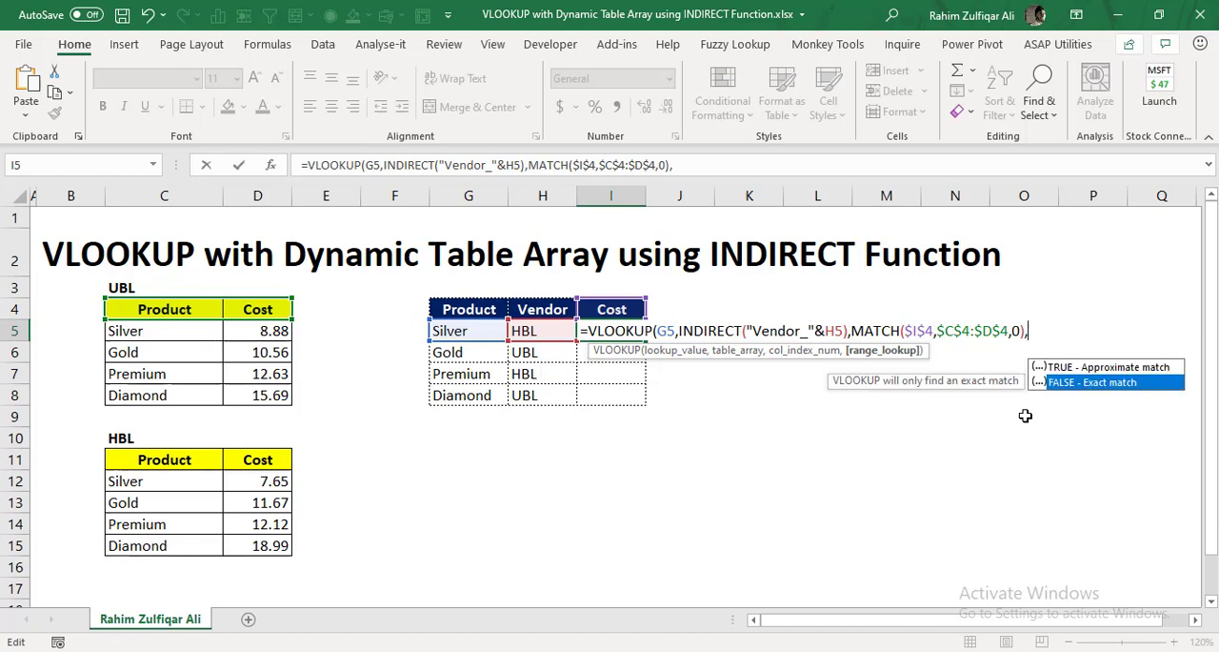
type("FALSE)")
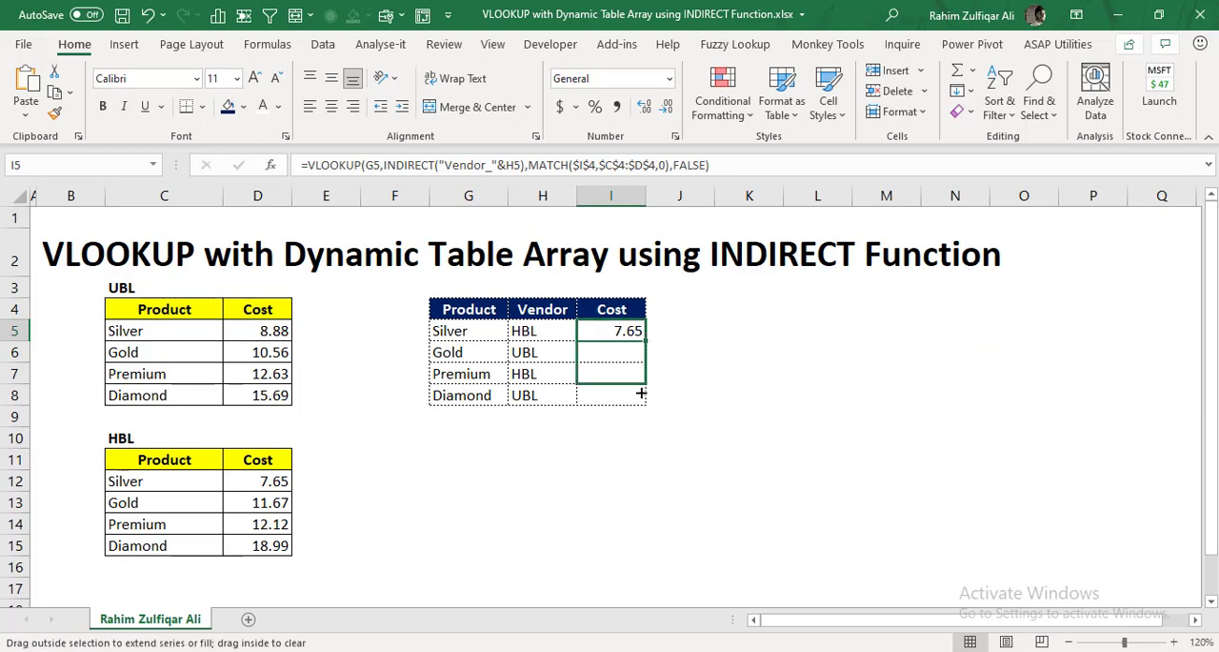
Fill the Cost formula from I5 down to I8, giving 7.65, 10.56, 12.12 and 15.69.
left_click_drag(629, 331, 629, 394)
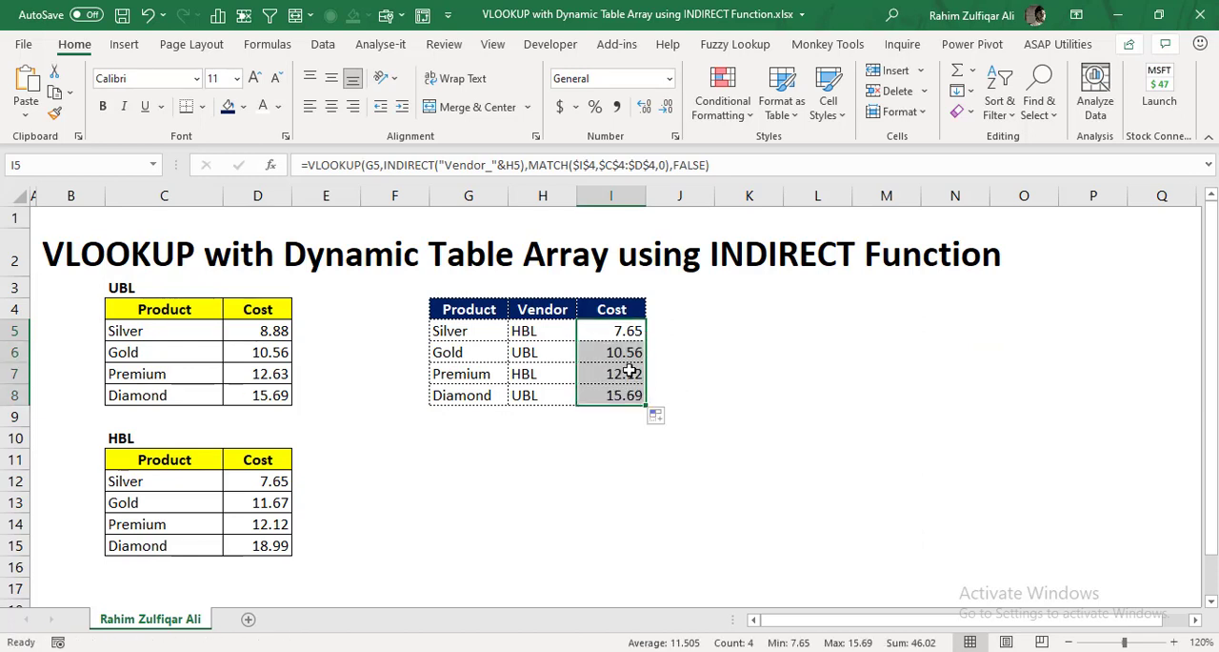
left_click(610, 373)
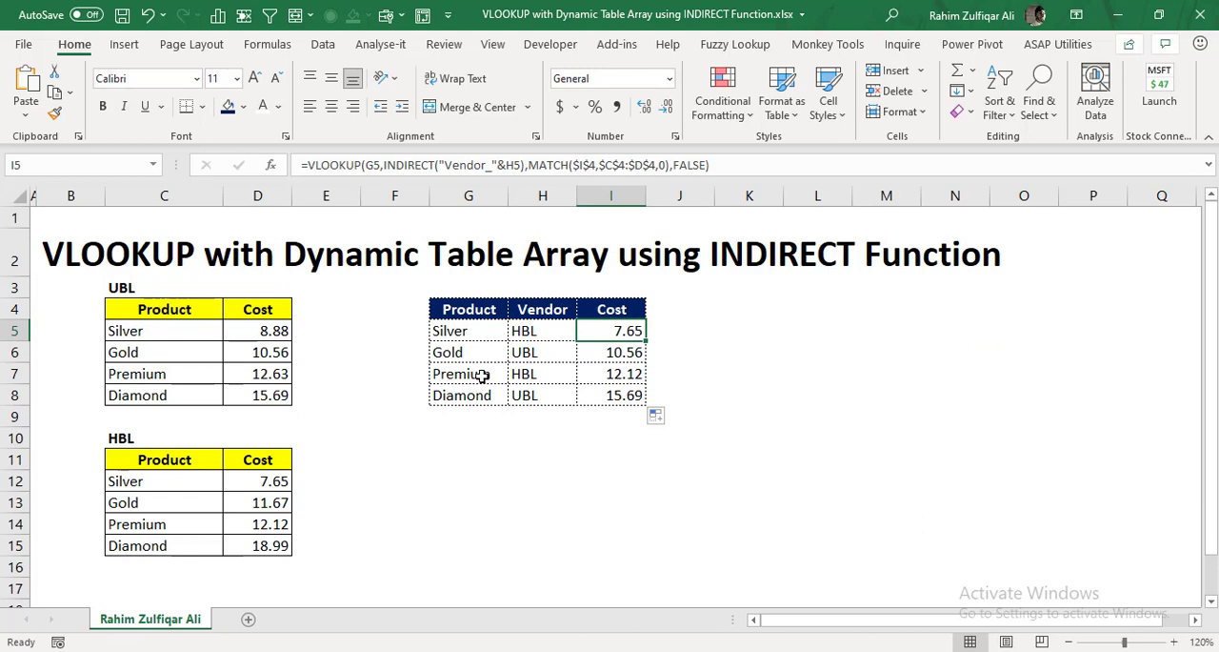
Compare Premium's HBL and UBL costs, then set its vendor in H7 to UBL for 12.63.
left_click(543, 373)
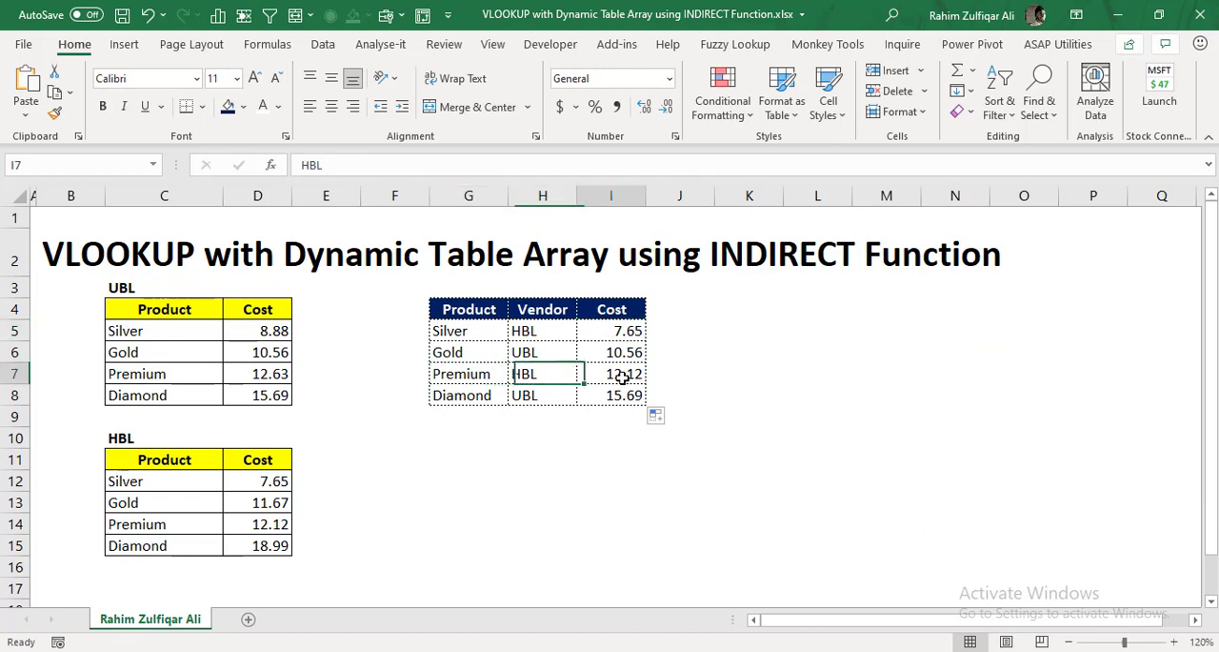
left_click(163, 524)
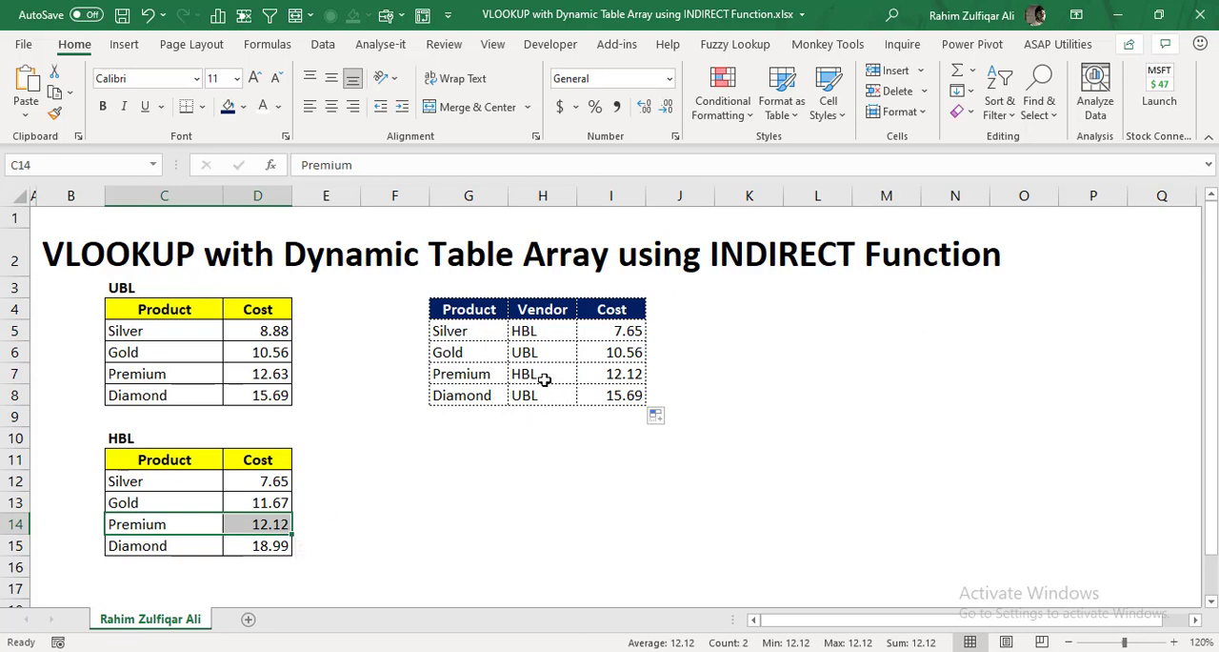
left_click(543, 374)
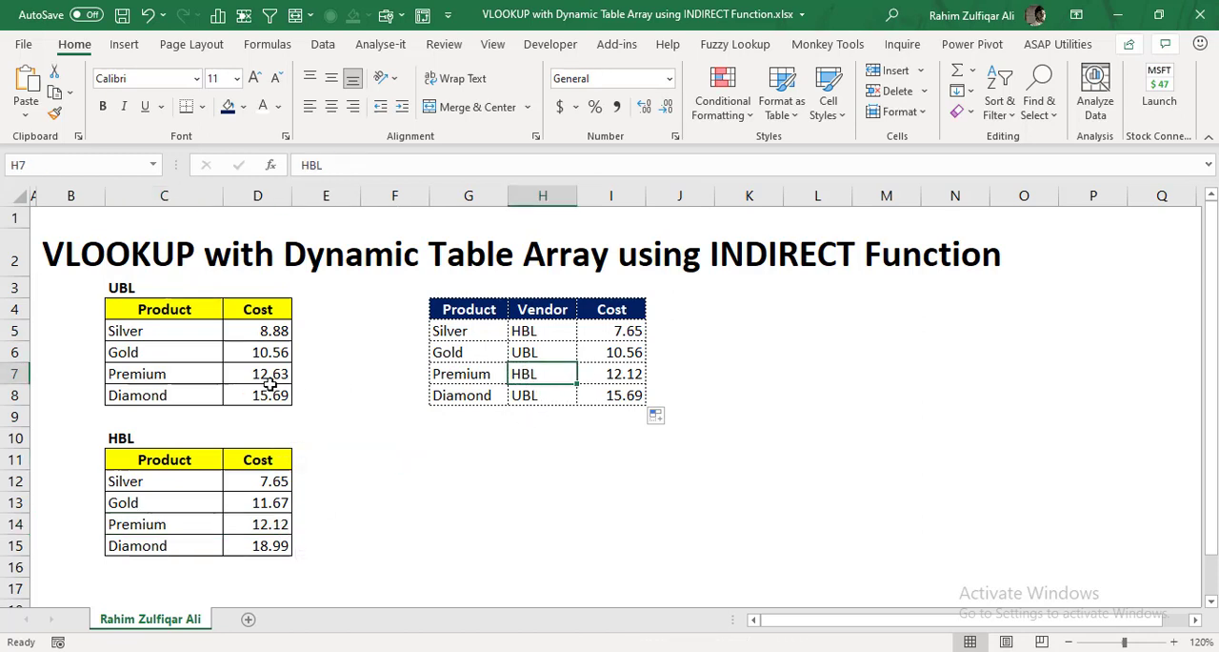
left_click(257, 373)
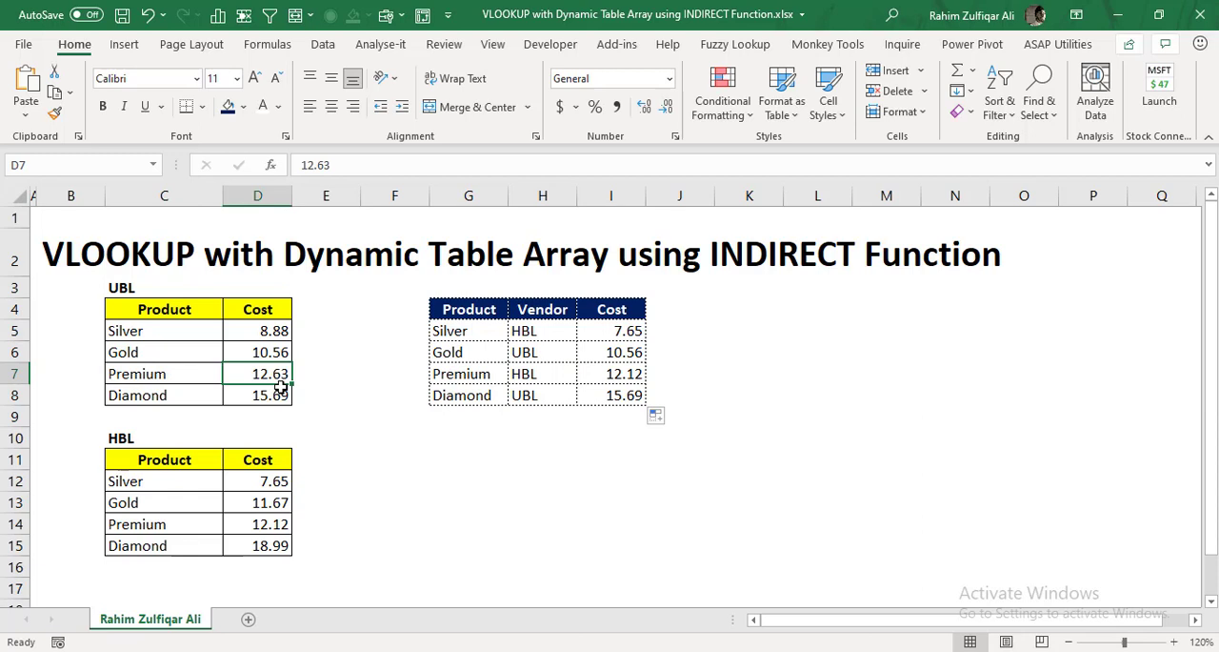
left_click(541, 373)
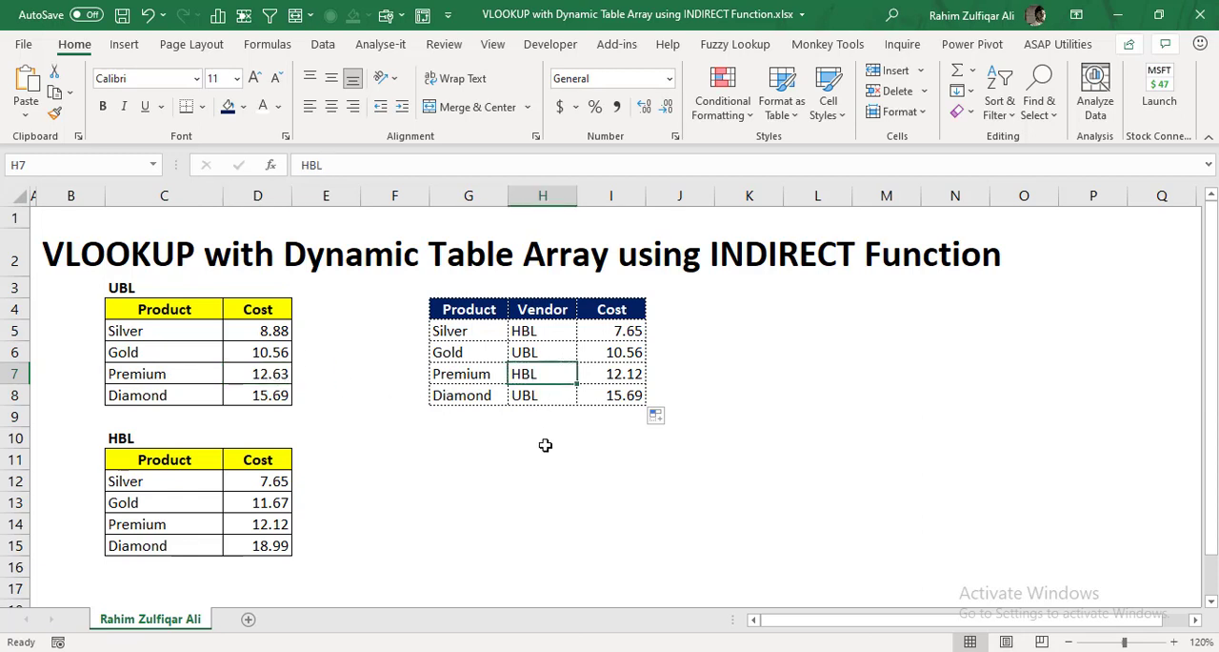
mouse_move(549, 459)
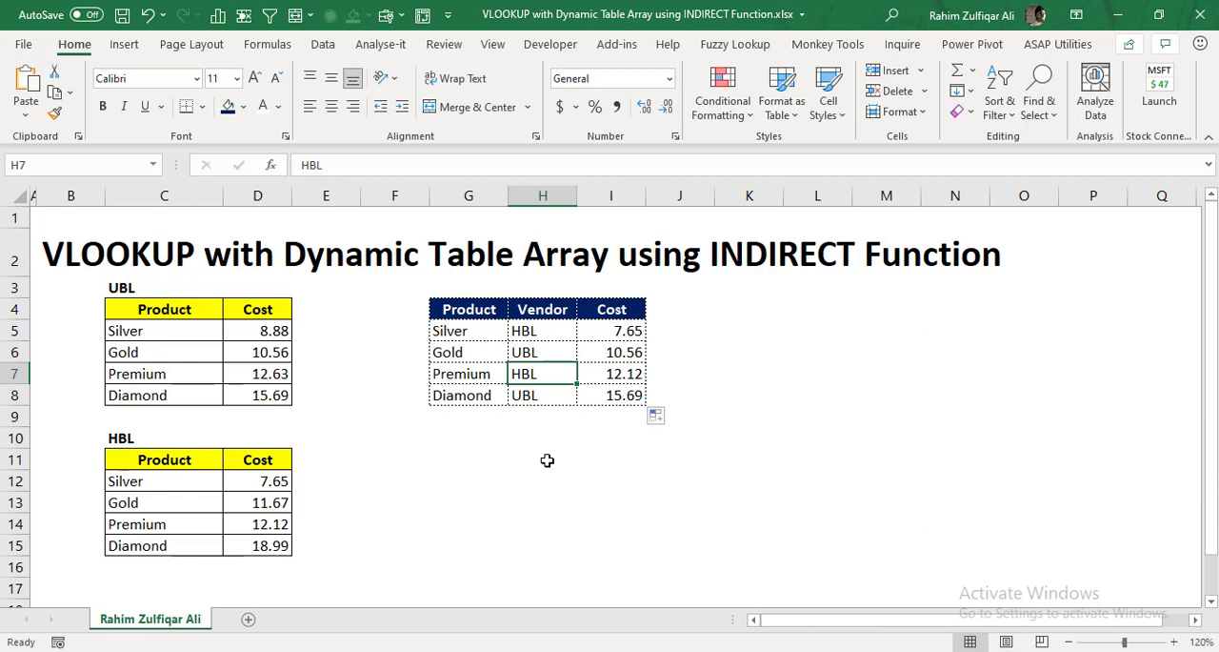
type("UBL")
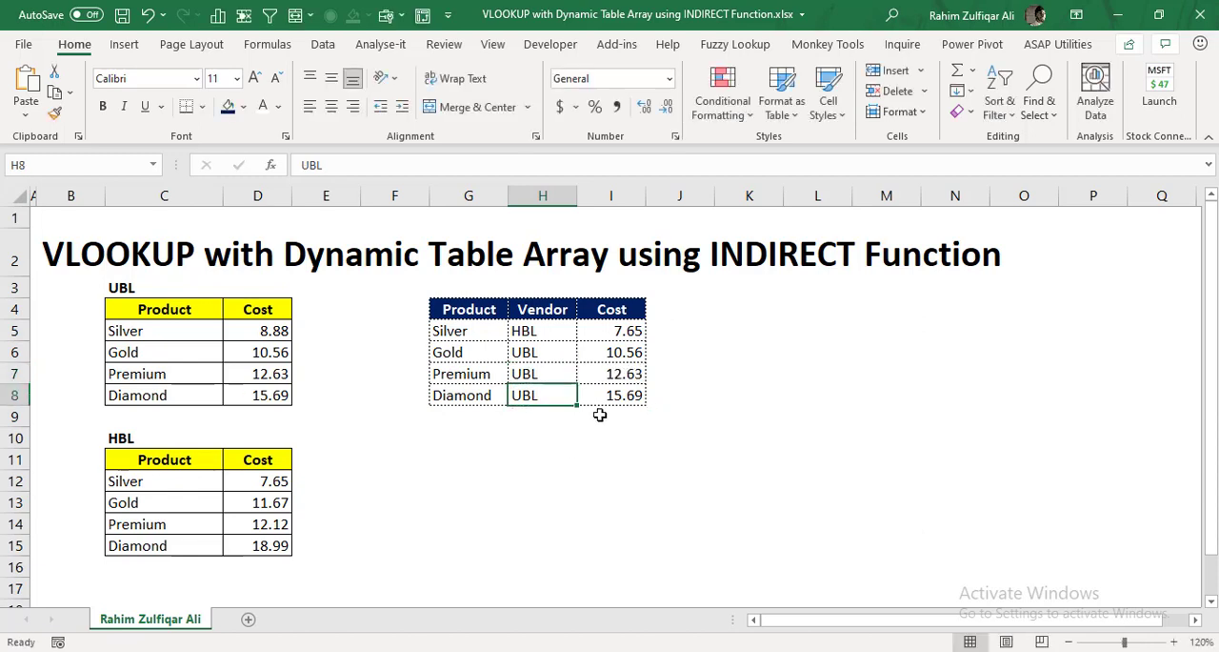
left_click(610, 373)
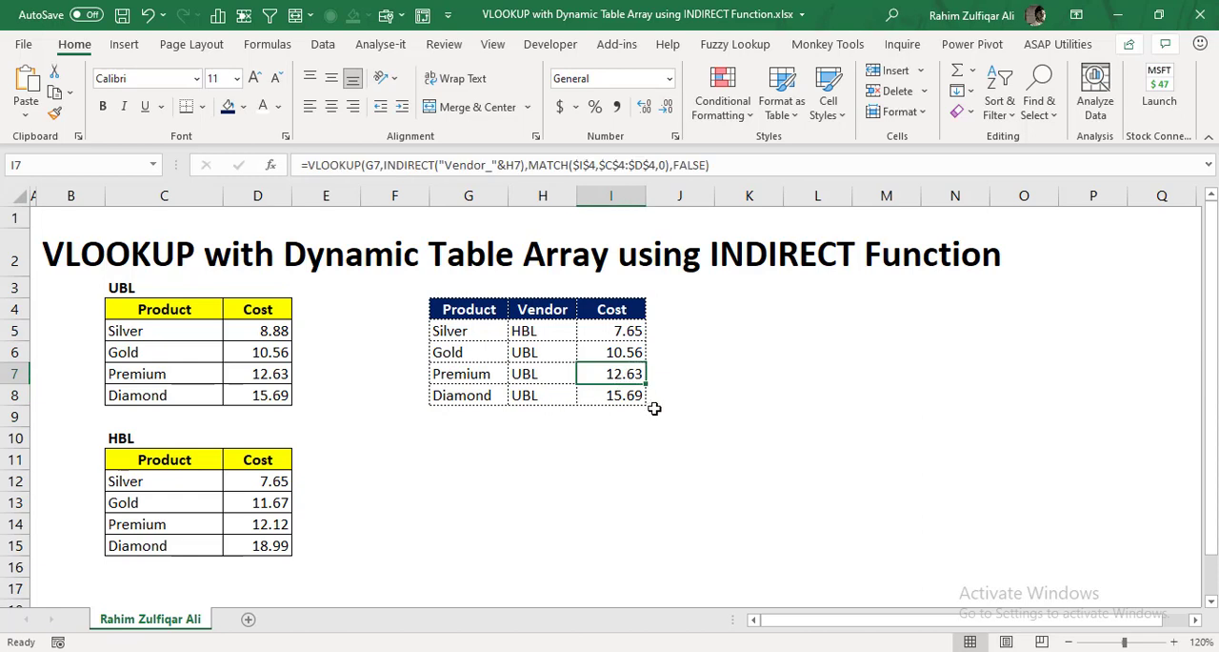
mouse_move(297, 358)
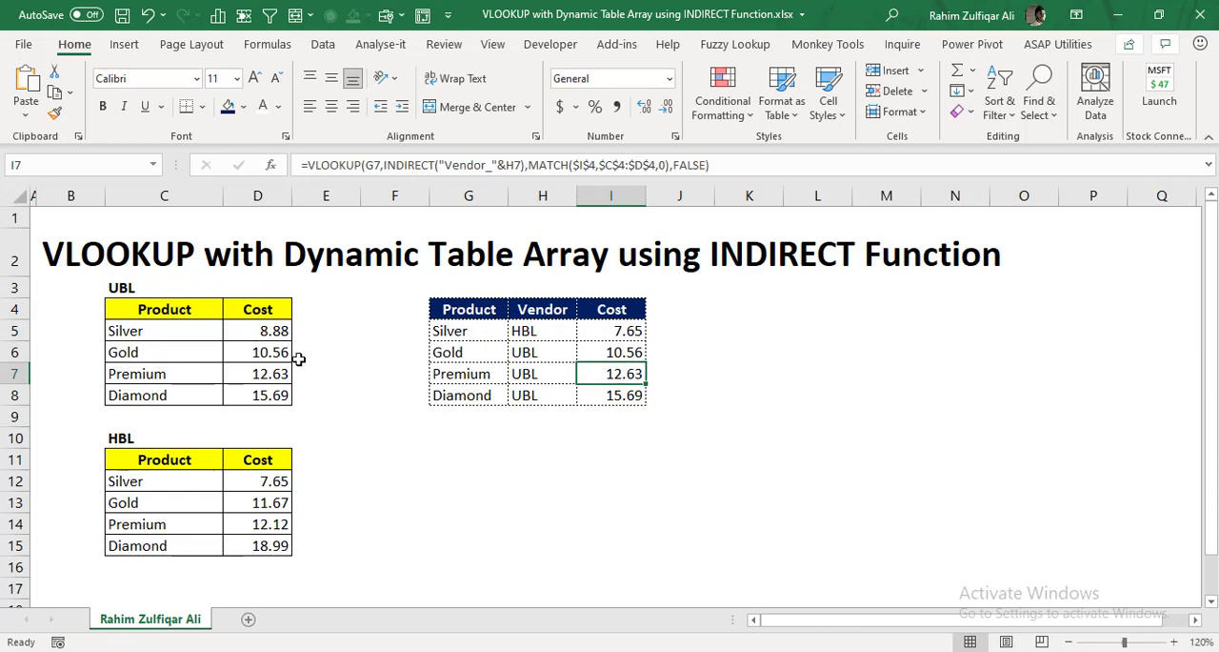
mouse_move(202, 320)
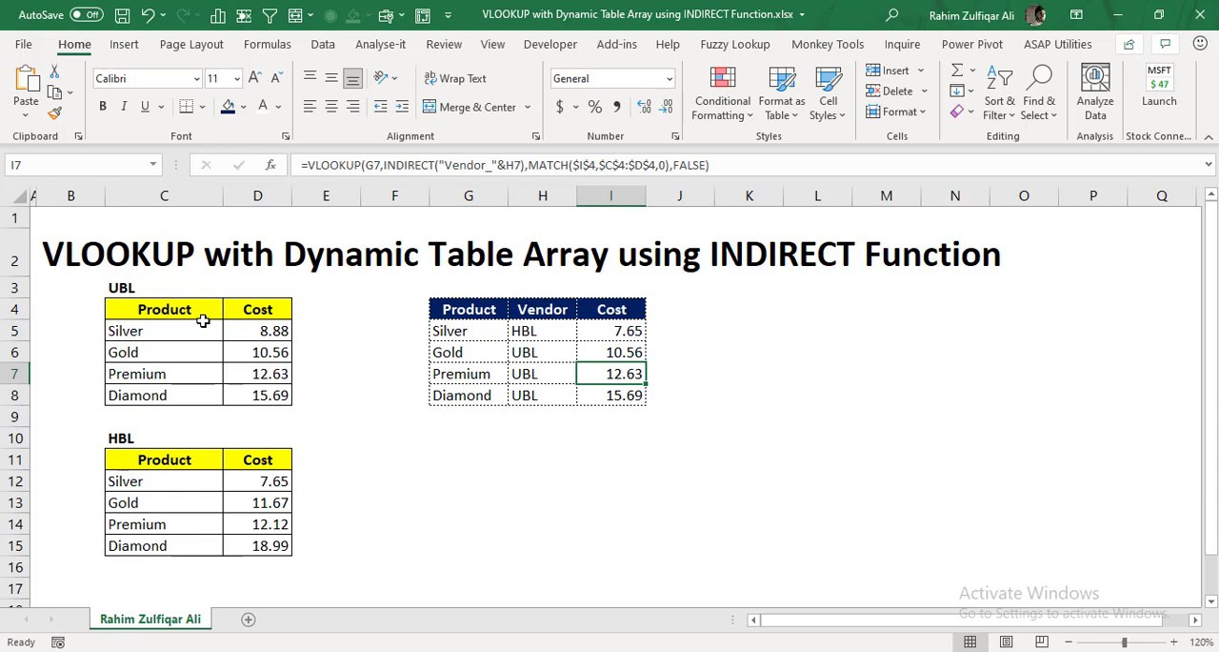
Select the whole UBL table C4:D8 to reveal its Vendor_UBL name in the Name Box.
left_click_drag(164, 309, 257, 394)
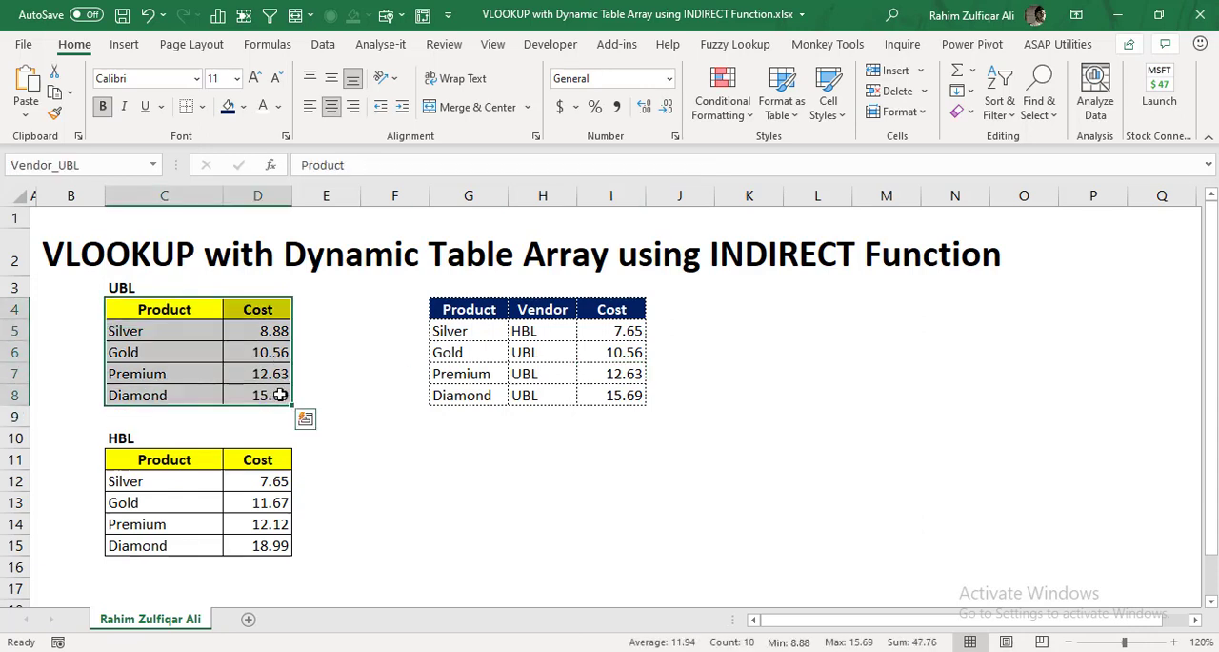
left_click(610, 373)
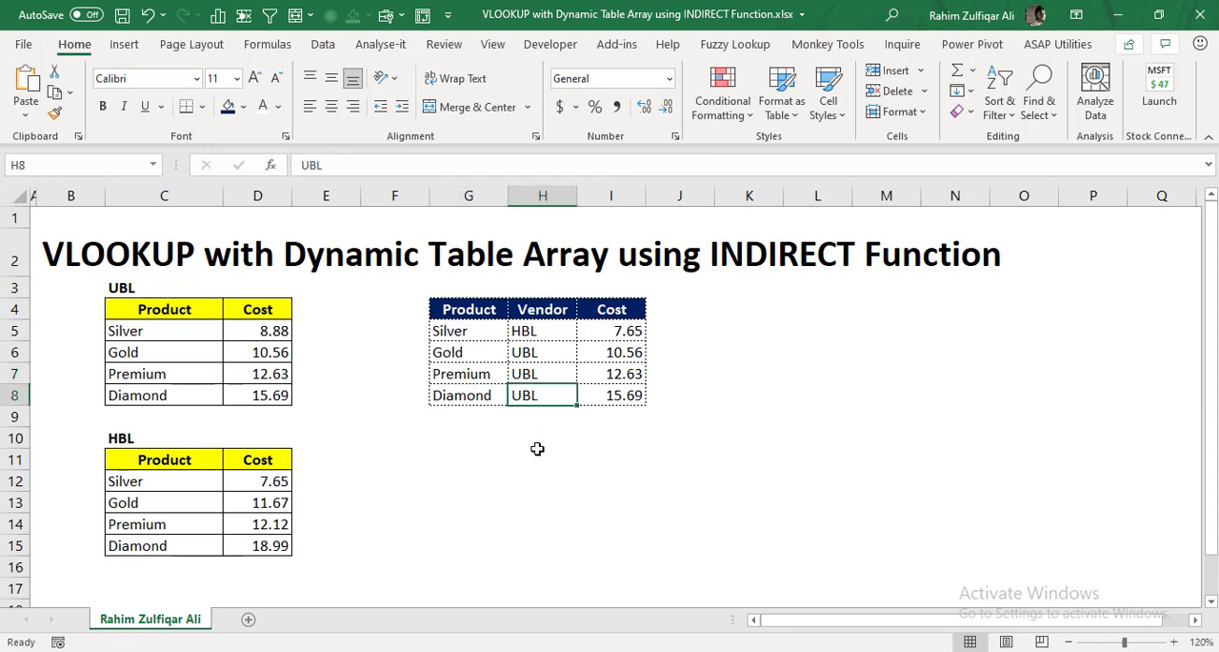
mouse_move(560, 469)
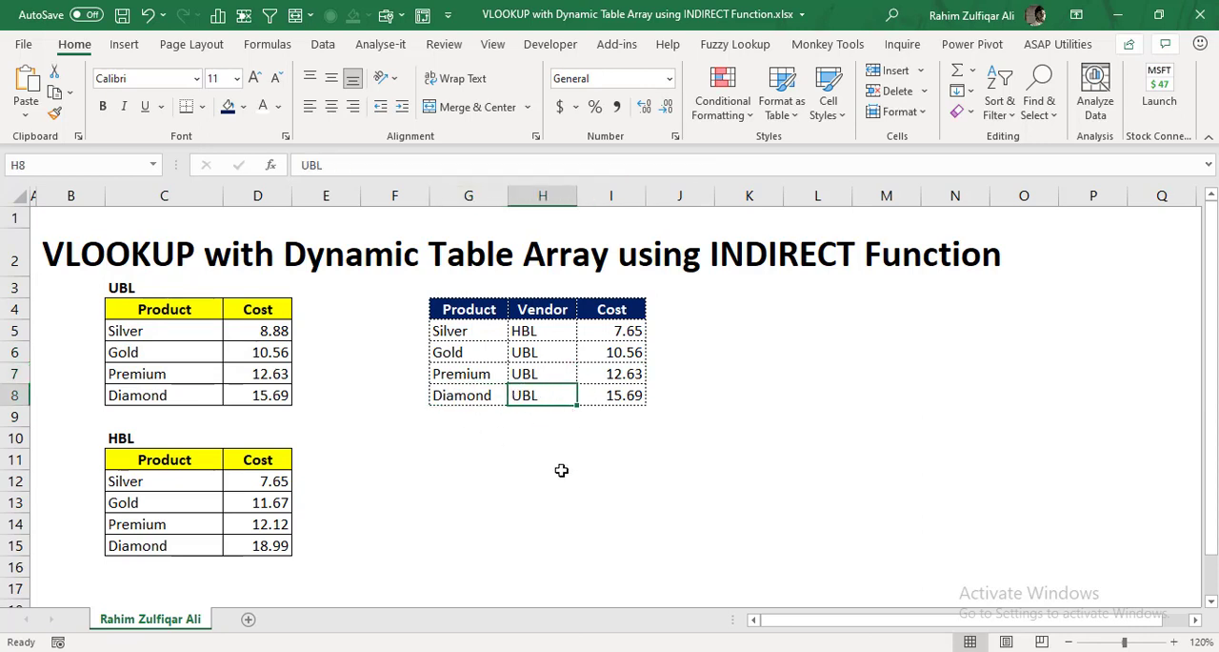
Set Diamond's vendor in H8 to HBL for cost 18.99 and review the I5 VLOOKUP formula.
type("HBL")
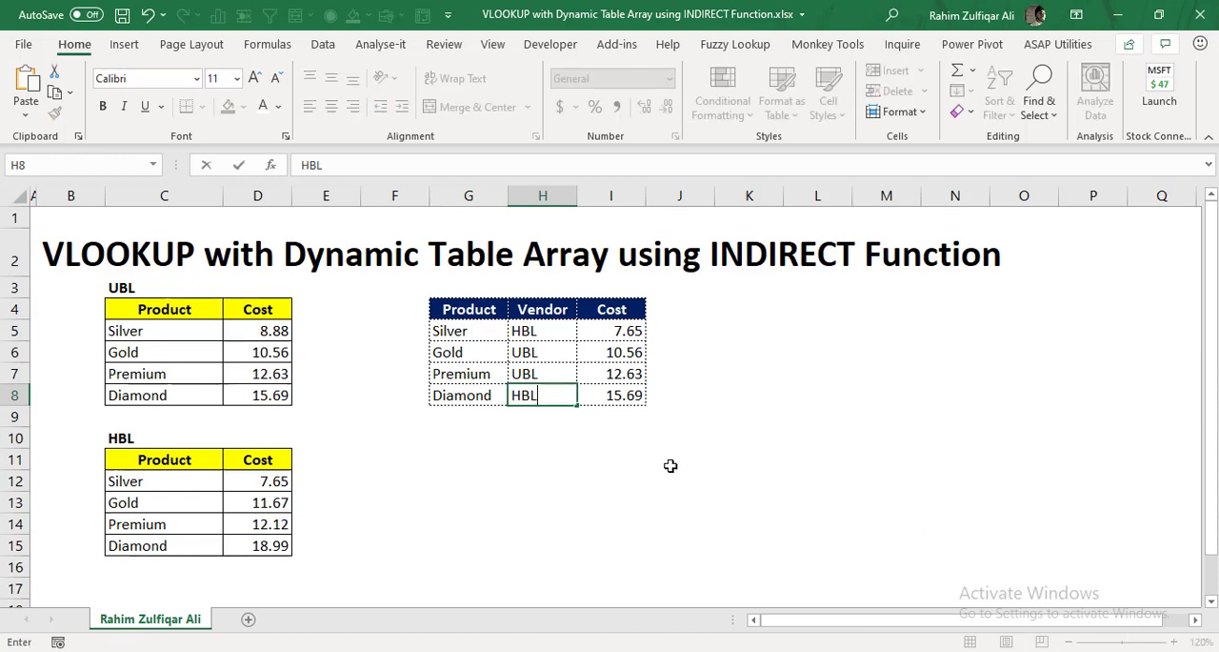
left_click(257, 545)
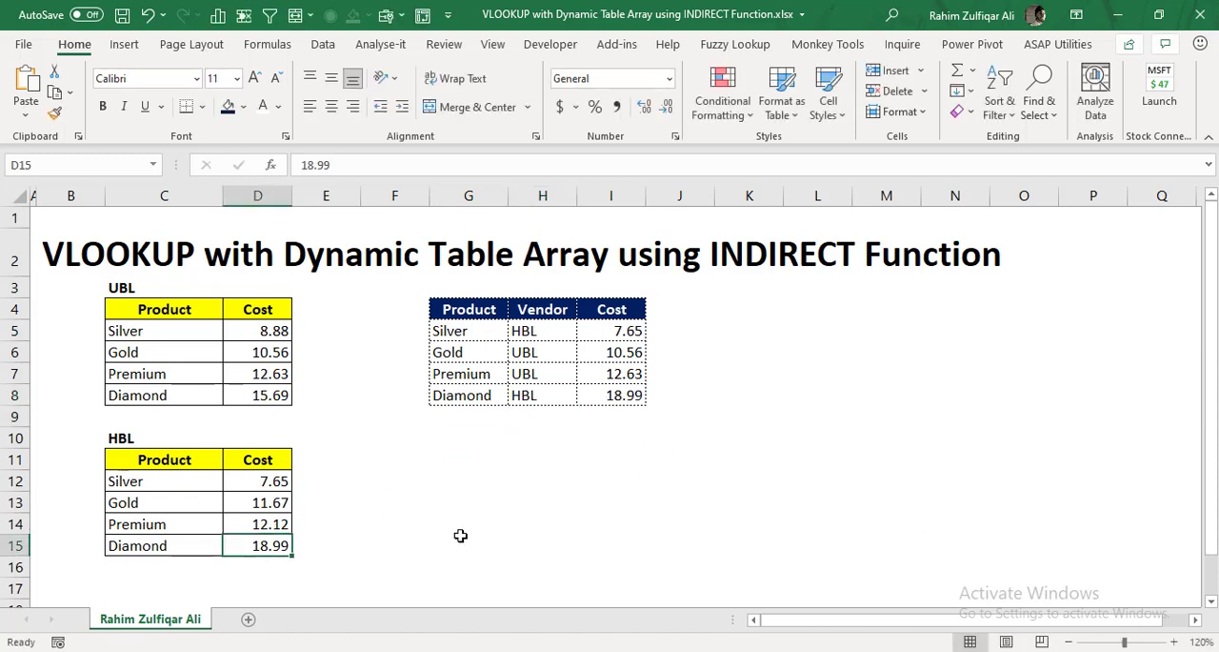
left_click(610, 394)
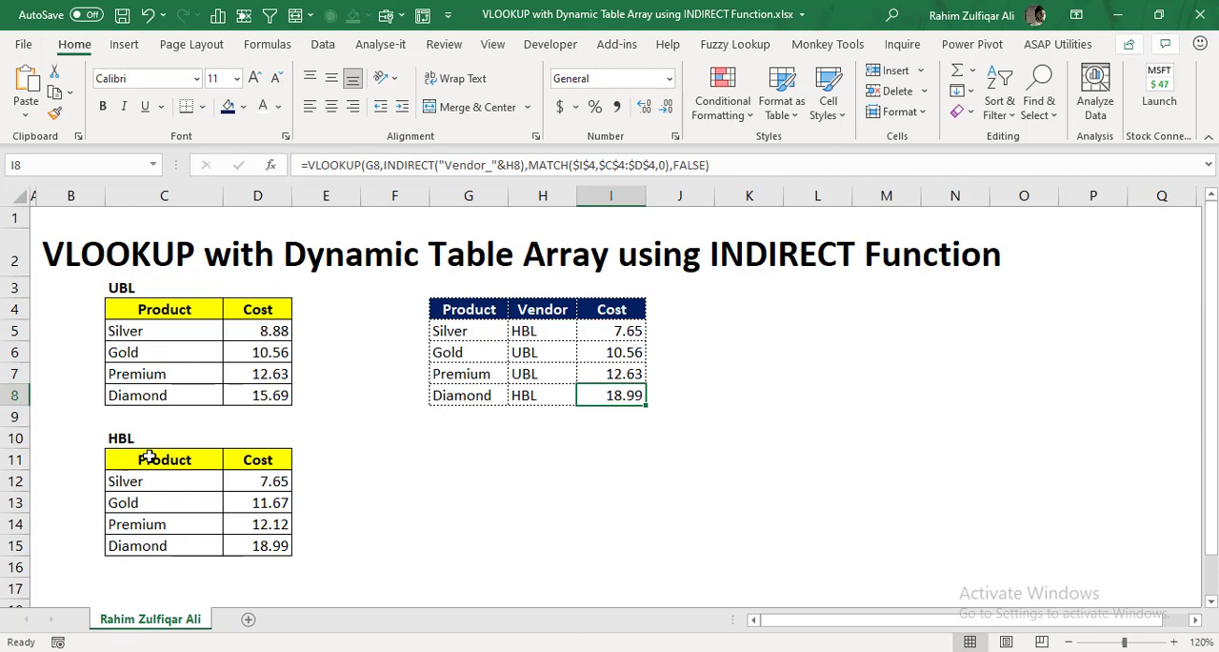
double_click(625, 331)
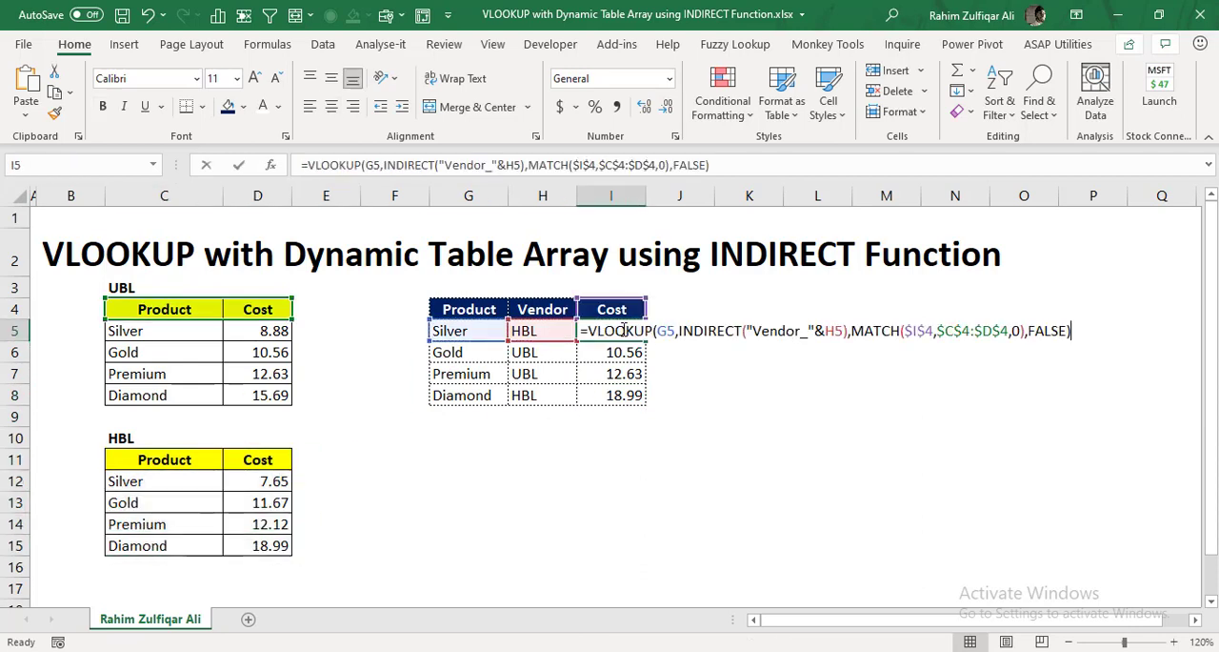
left_click(695, 332)
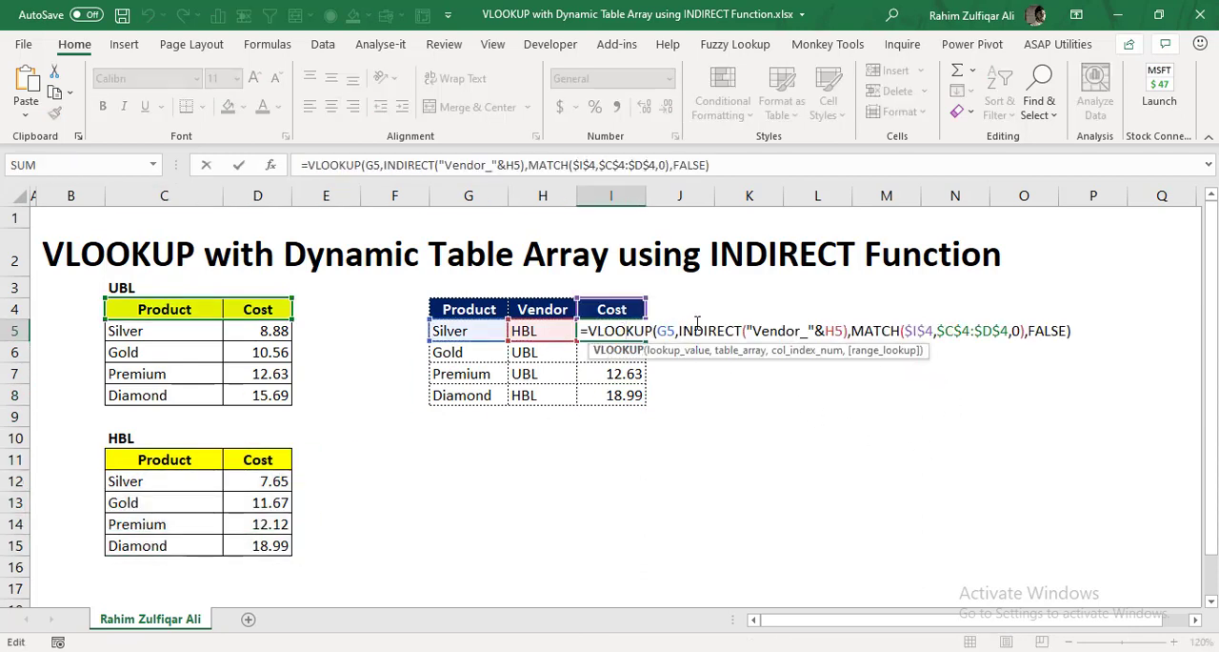